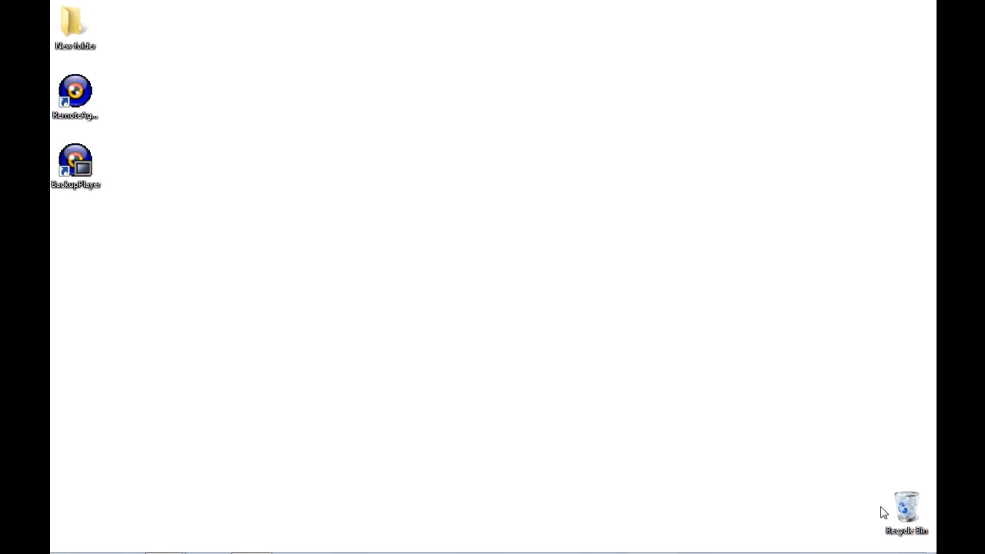
pyautogui.moveTo(265, 194)
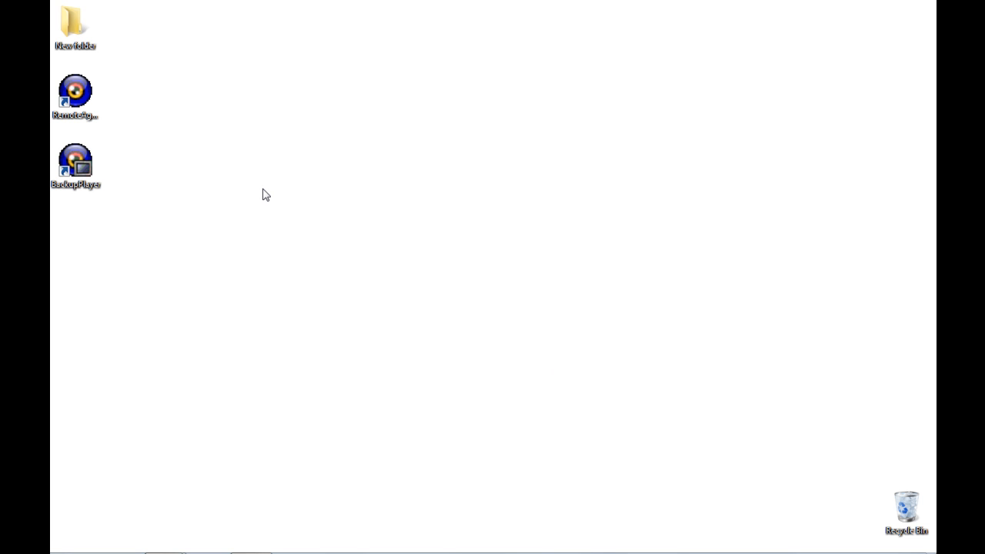
pyautogui.moveTo(317, 154)
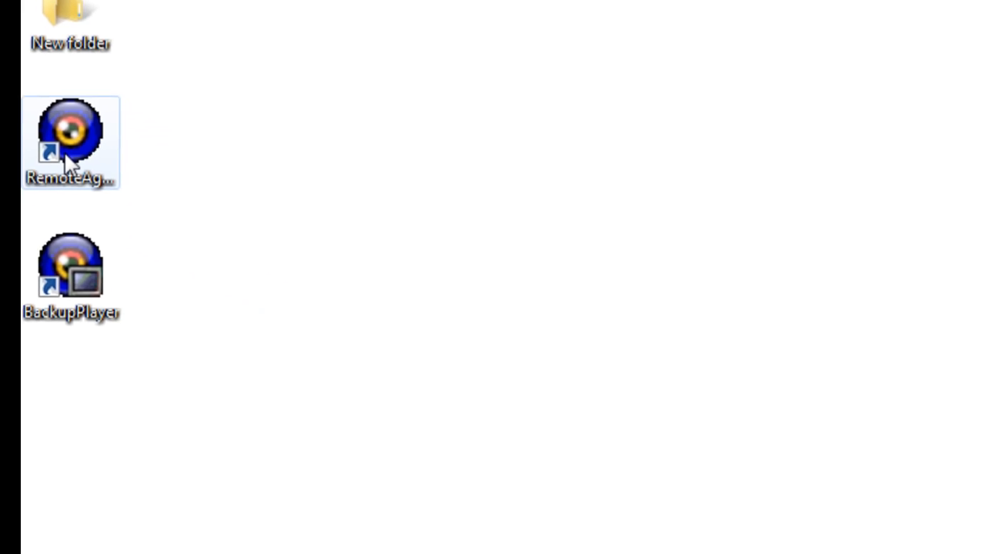
# Launch the Remote Agent client and bring up its Local setup dialog.
pyautogui.doubleClick(71, 142)
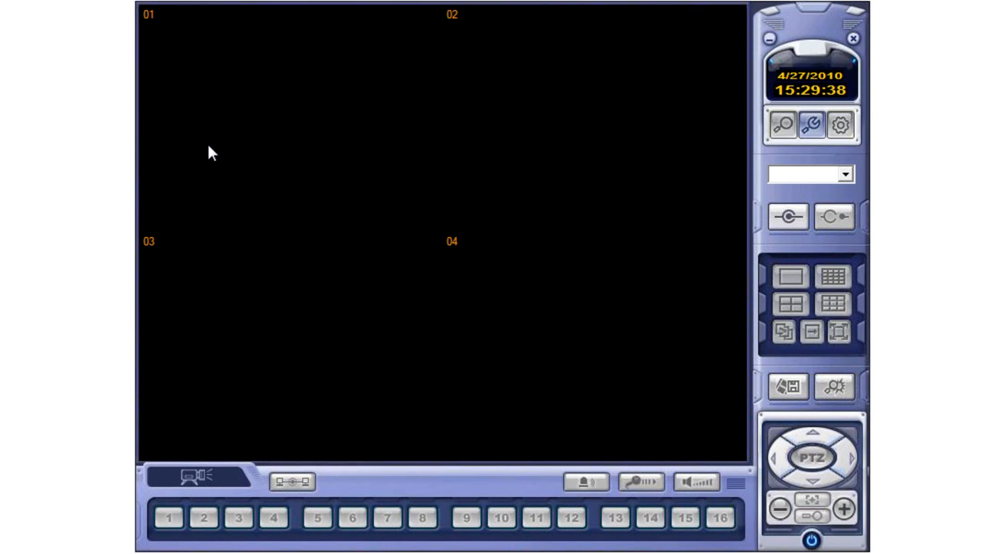
pyautogui.moveTo(399, 291)
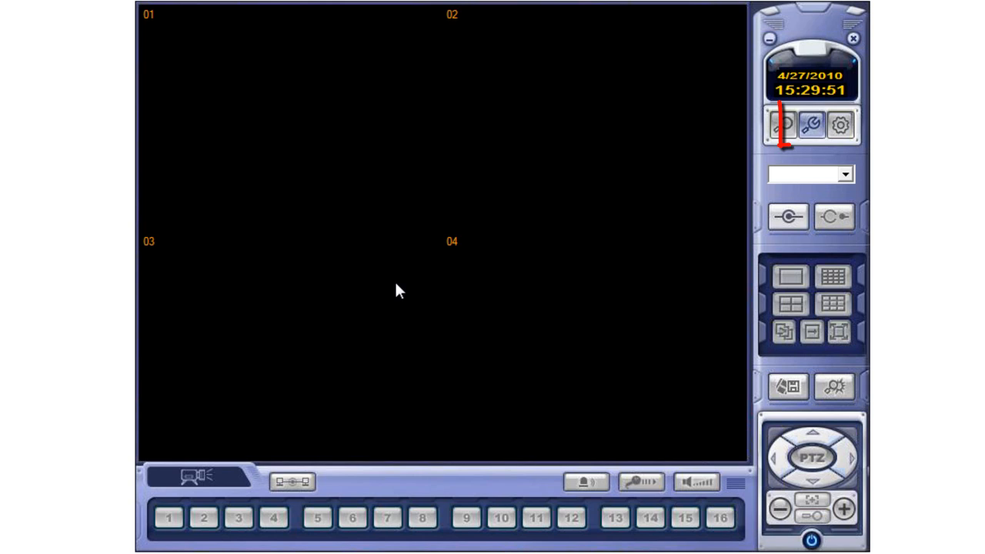
pyautogui.click(785, 217)
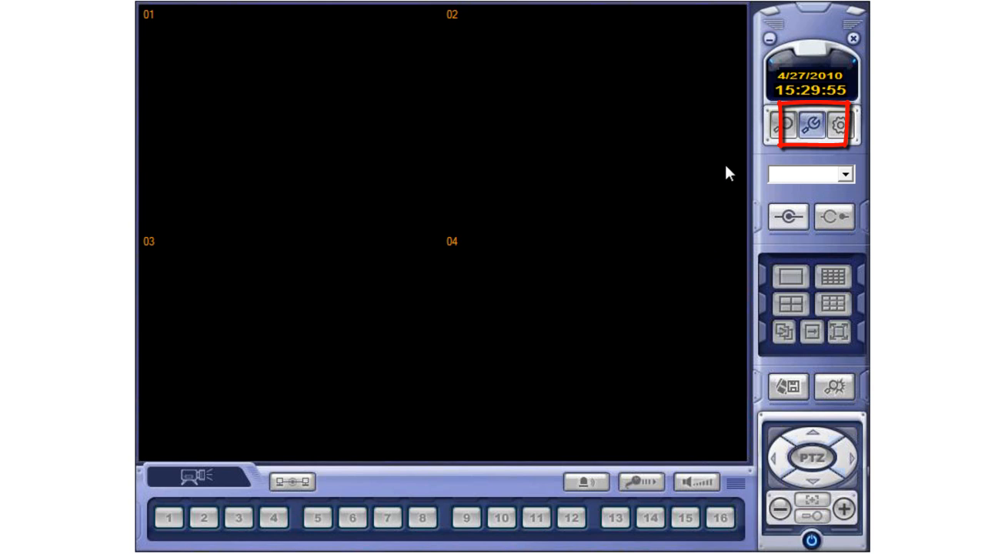
pyautogui.click(807, 126)
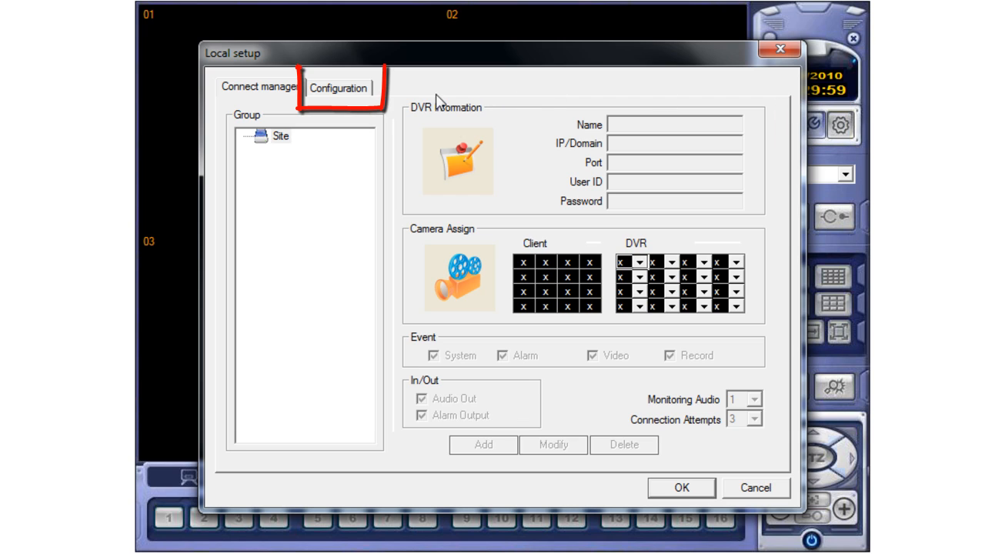
# Switch the Video Output from Video Renderer to GDI and accept the settings.
pyautogui.click(338, 86)
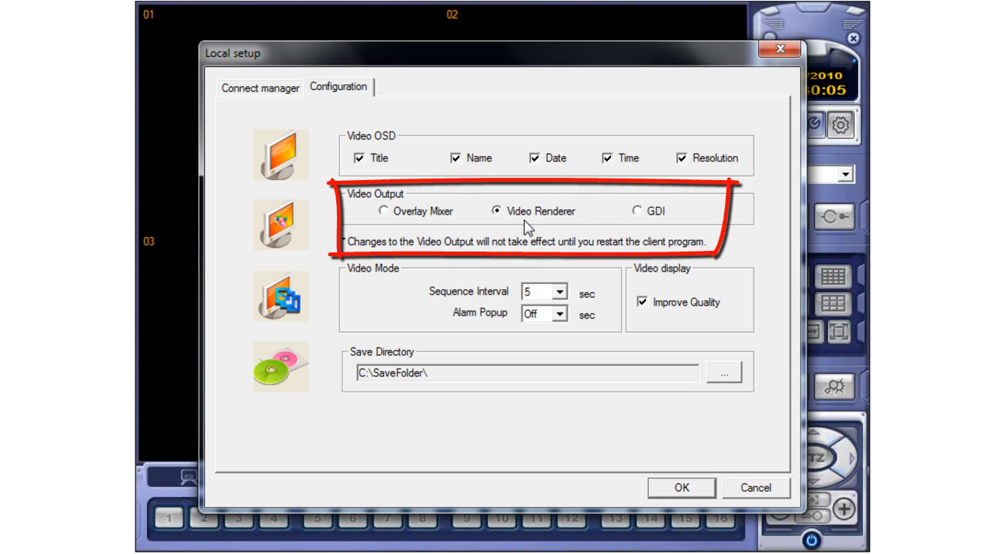
pyautogui.moveTo(600, 222)
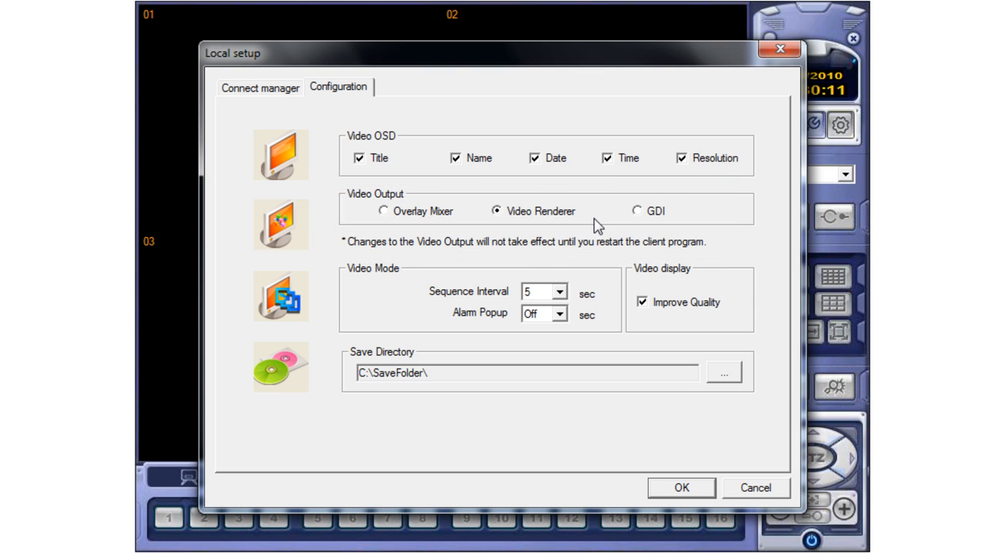
pyautogui.moveTo(637, 224)
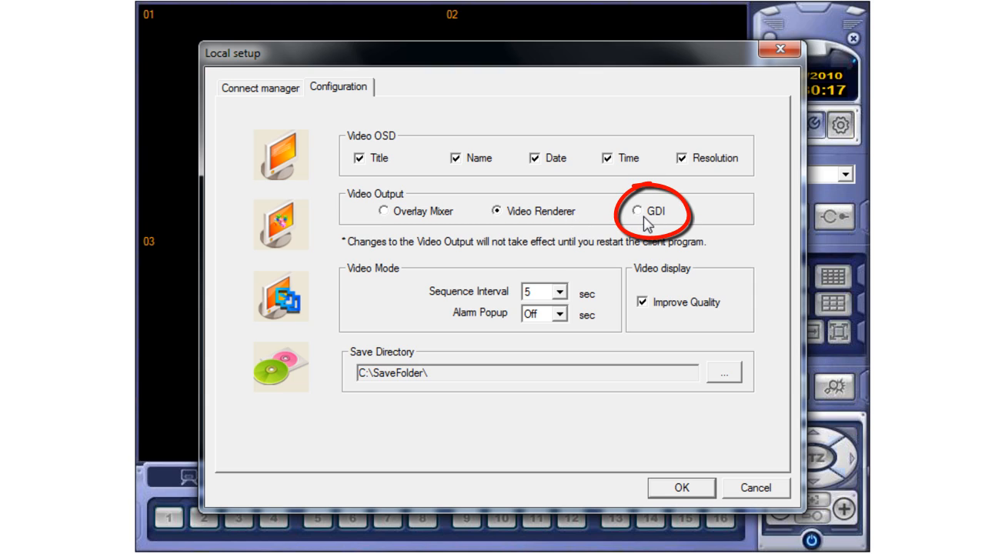
pyautogui.click(637, 212)
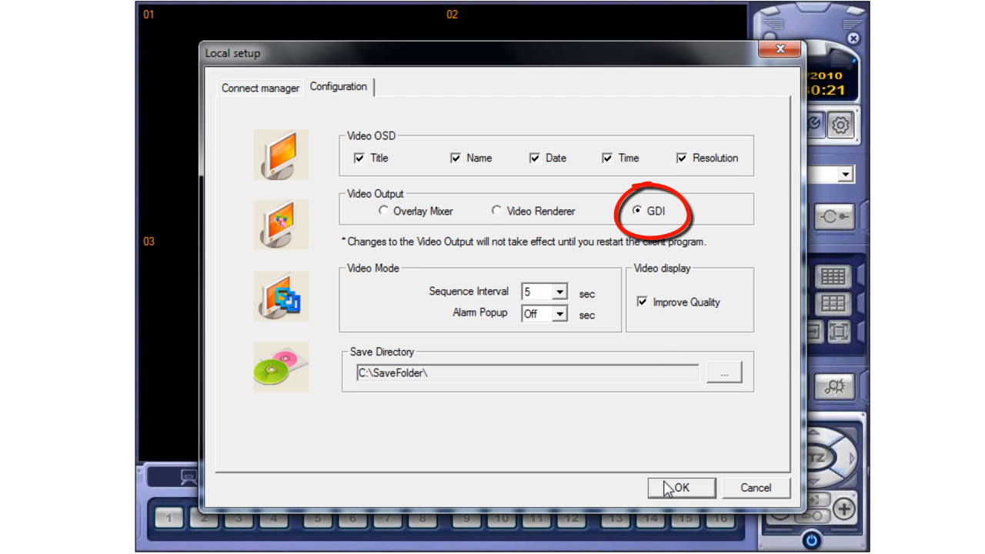
pyautogui.click(681, 488)
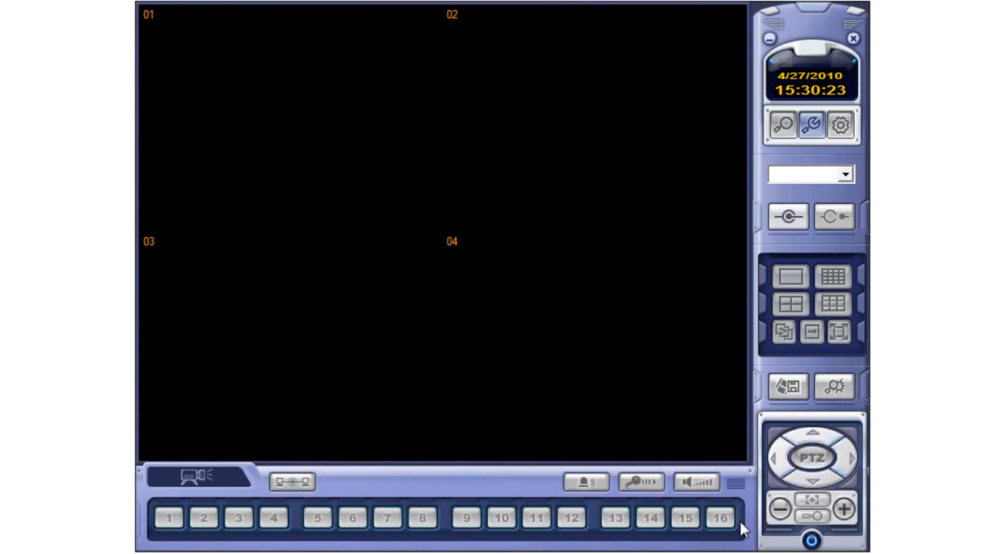
# Exit the client with confirmation so it restarts with GDI output.
pyautogui.click(811, 541)
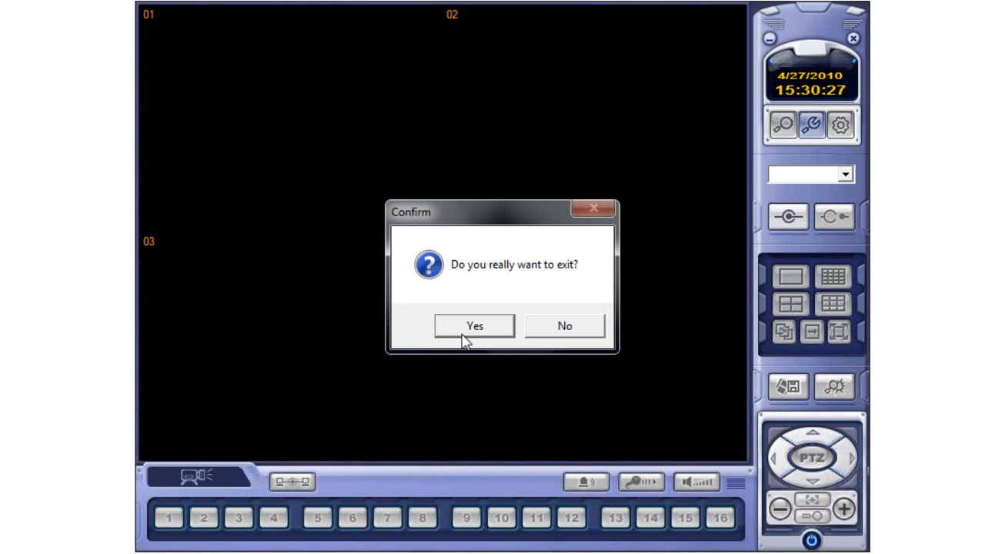
pyautogui.click(563, 327)
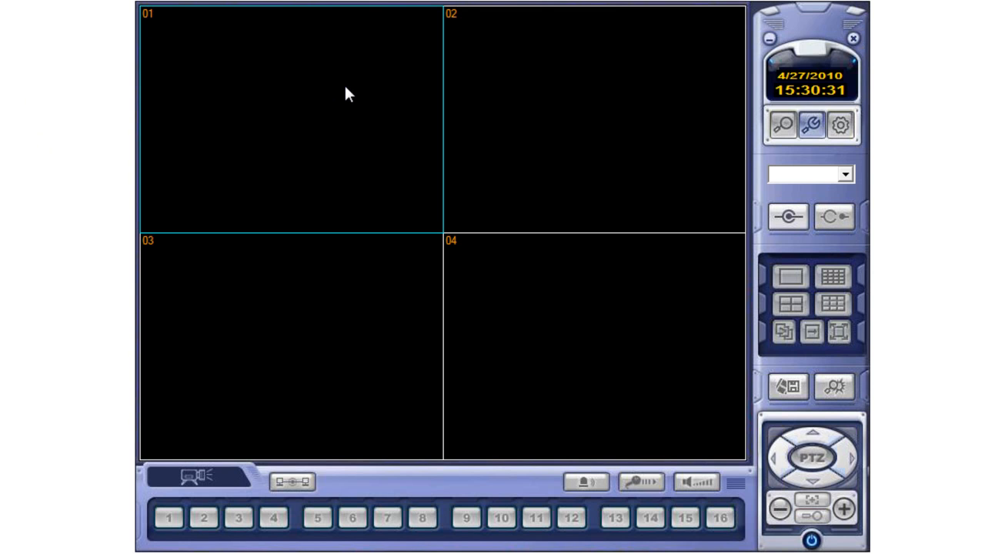
pyautogui.moveTo(496, 228)
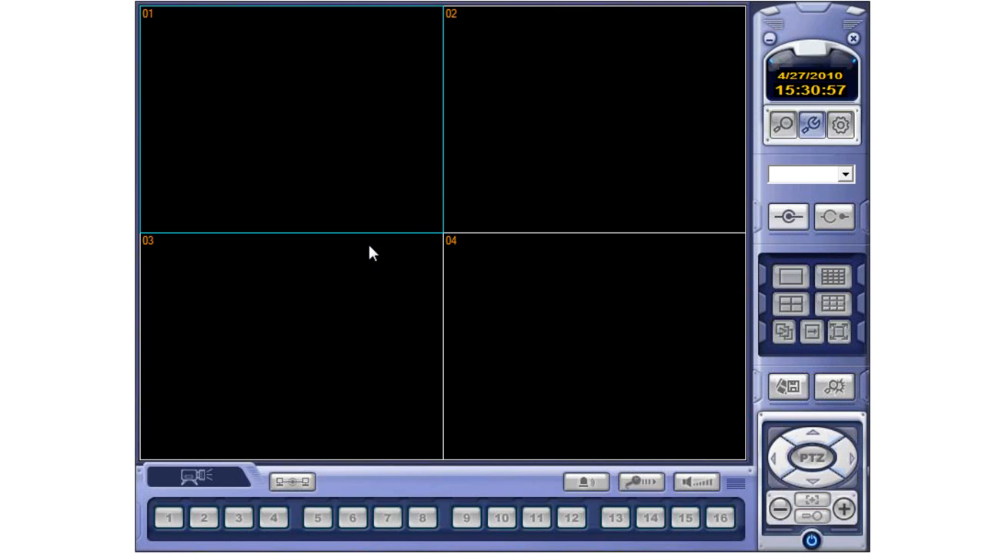
pyautogui.moveTo(406, 229)
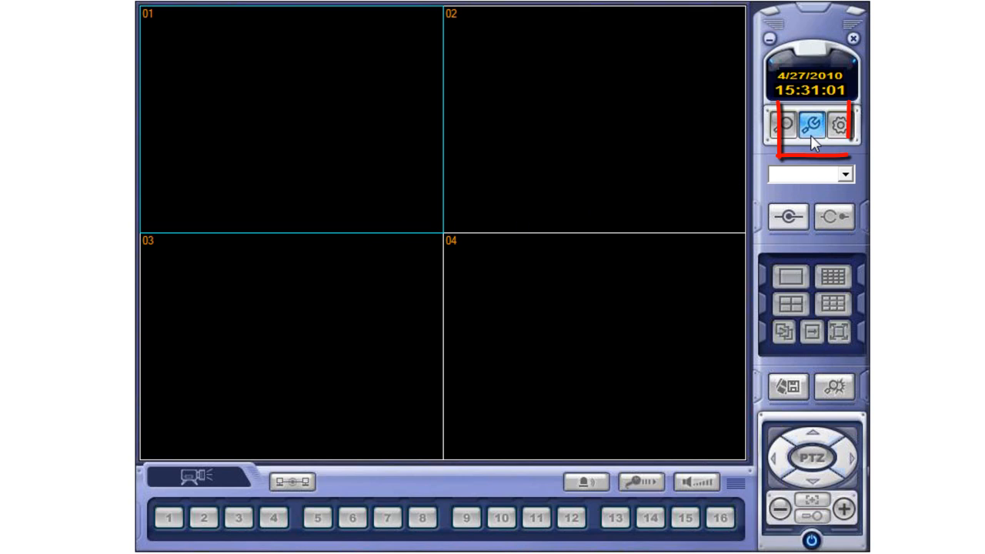
pyautogui.moveTo(806, 125)
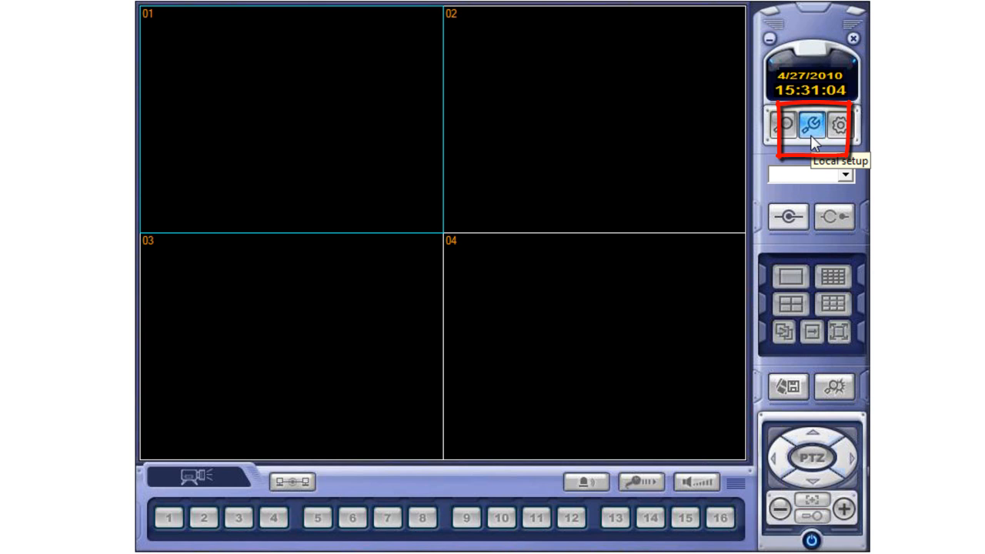
# Add a new group named Demo under Site in Connect manager and select it.
pyautogui.click(811, 124)
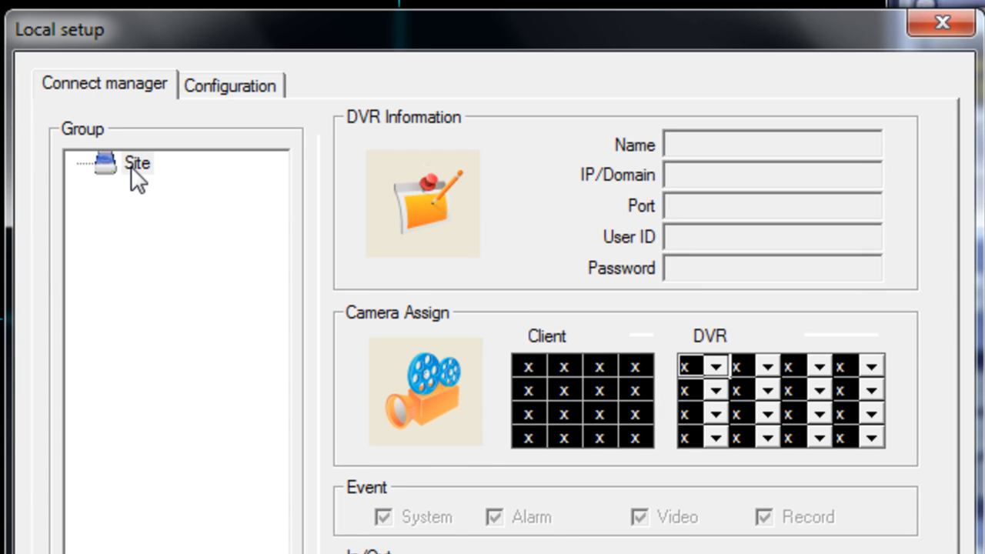
pyautogui.rightClick(135, 163)
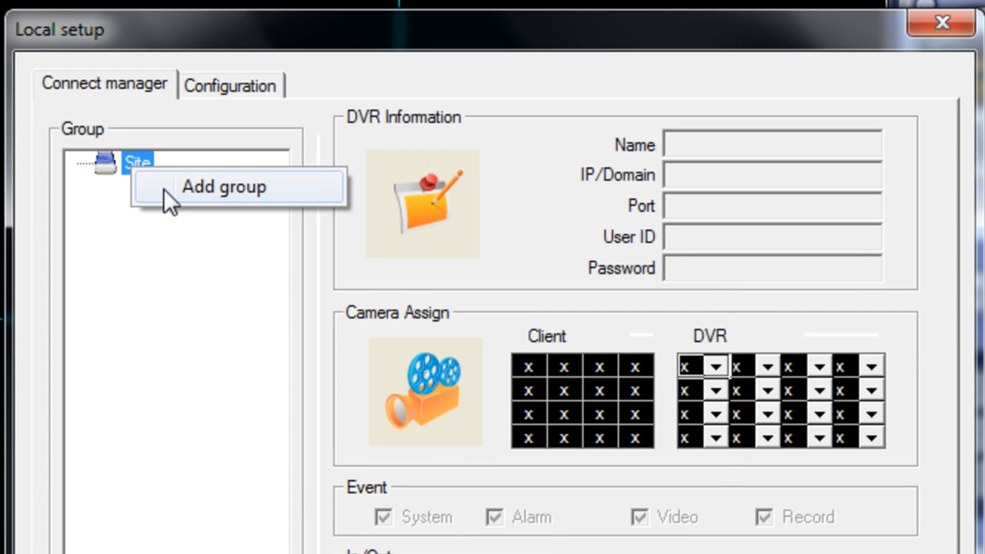
pyautogui.click(223, 188)
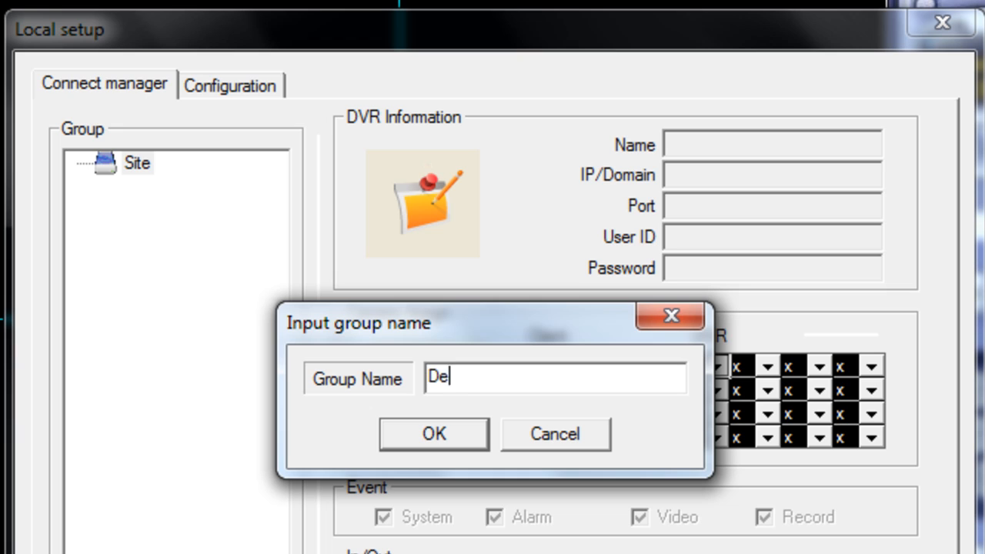
pyautogui.write('mo')
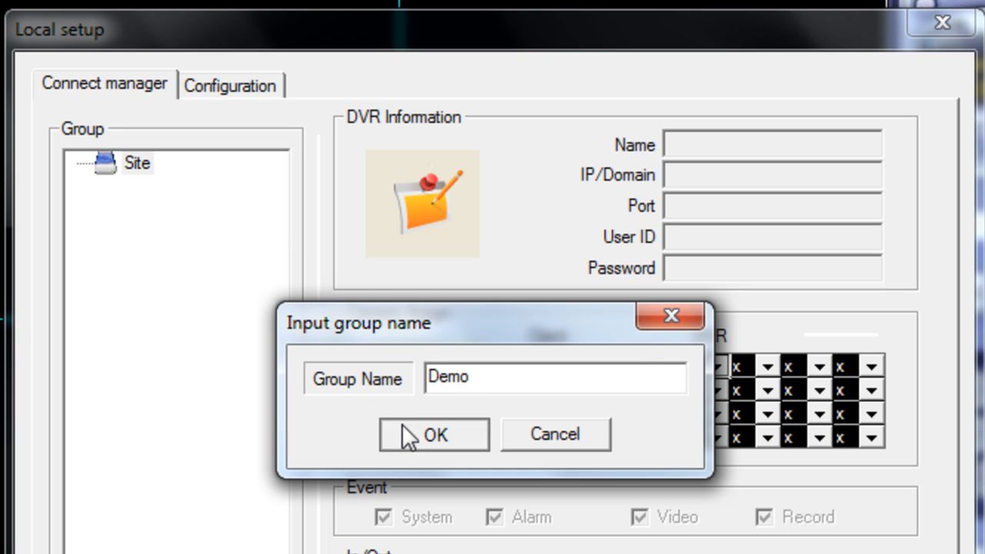
pyautogui.click(433, 434)
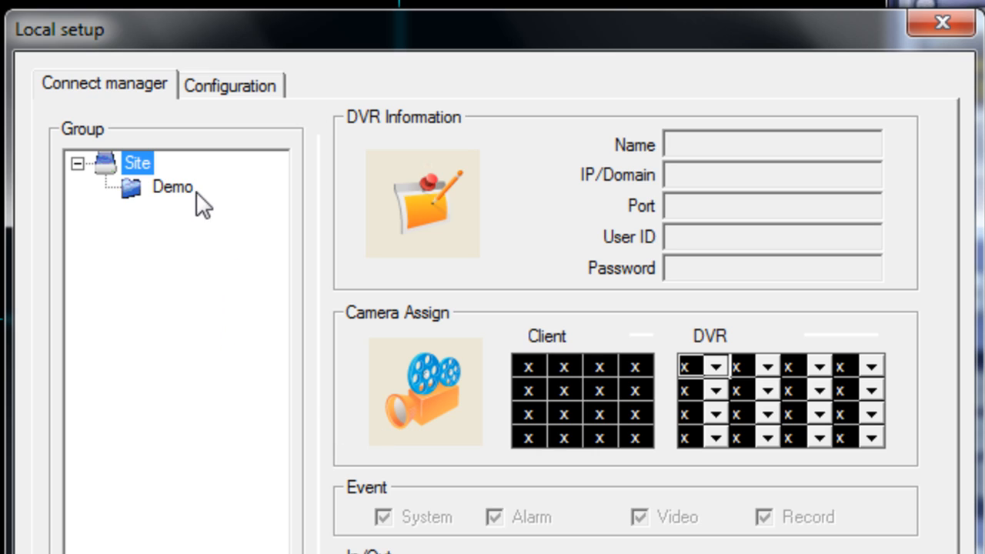
pyautogui.click(172, 188)
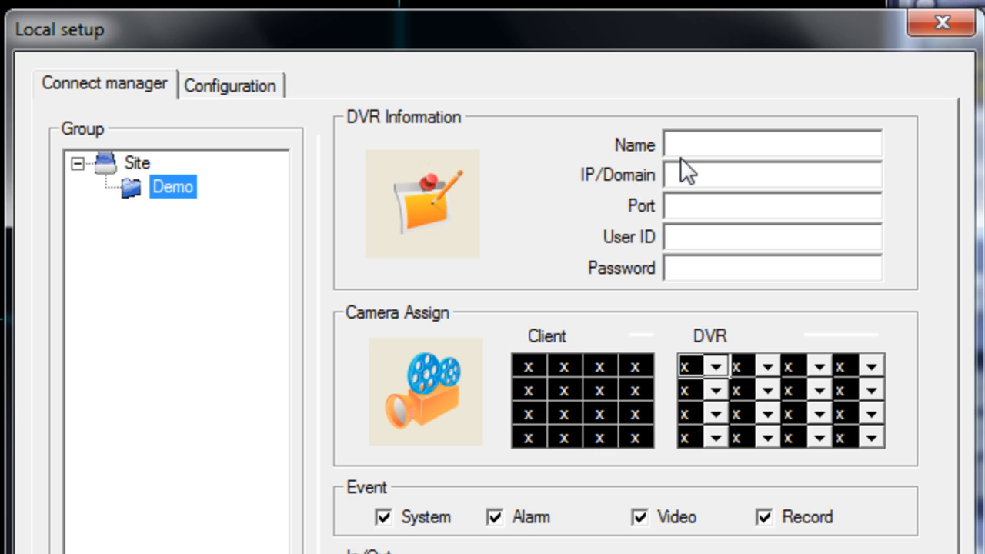
# Enter DVR name DEMODVR, IP 10.0.1.216, port 6400, user ADMIN and its password.
pyautogui.click(772, 145)
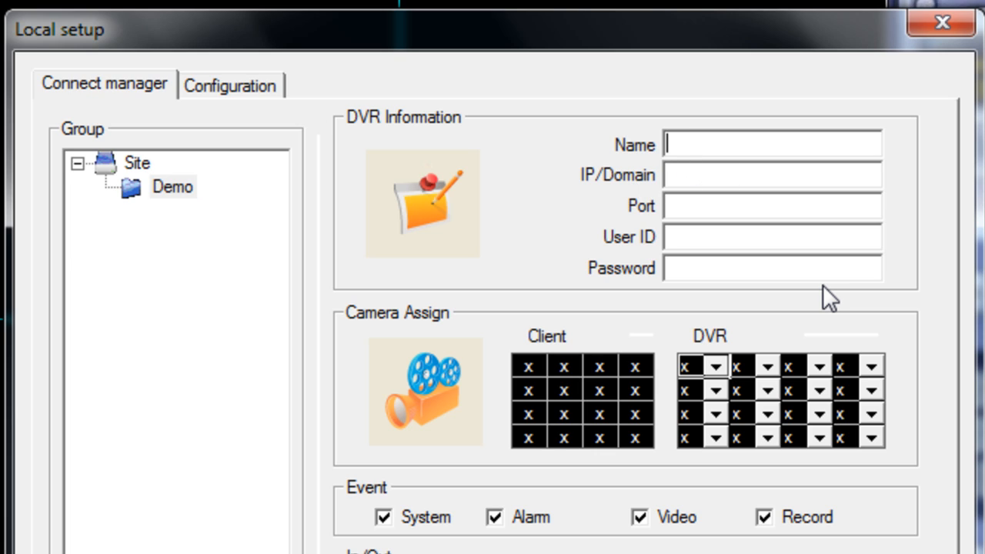
pyautogui.write('DEMODVR')
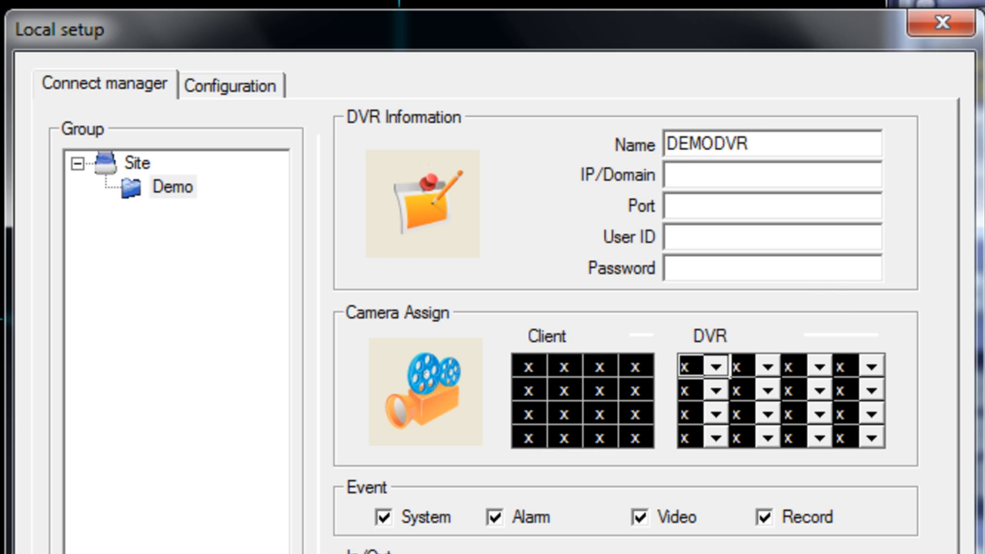
pyautogui.write('10.0.1')
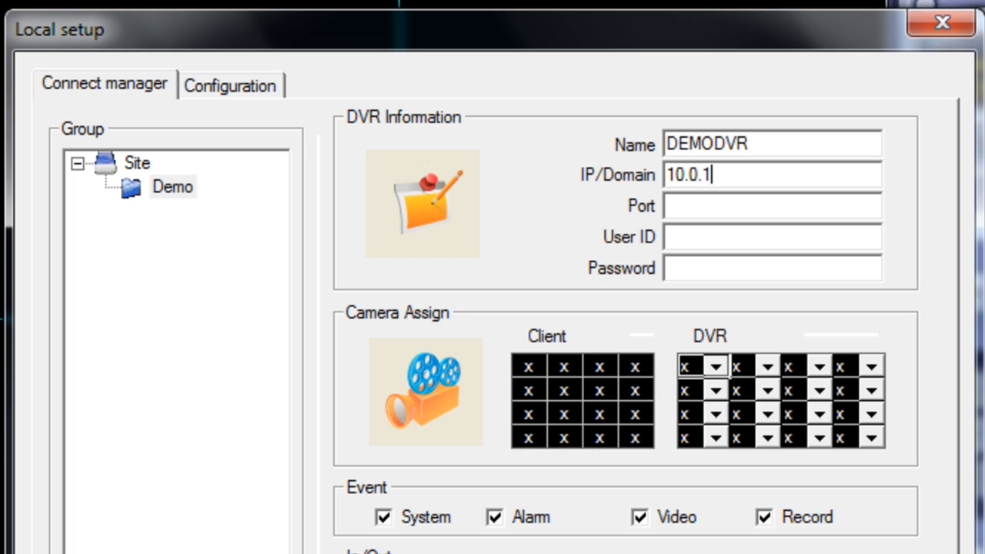
pyautogui.write('21')
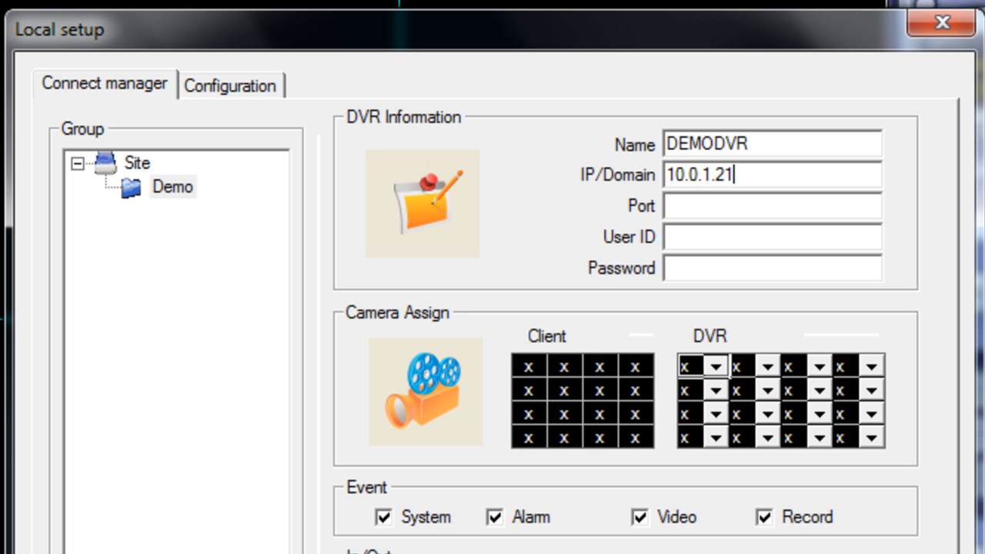
pyautogui.write('6')
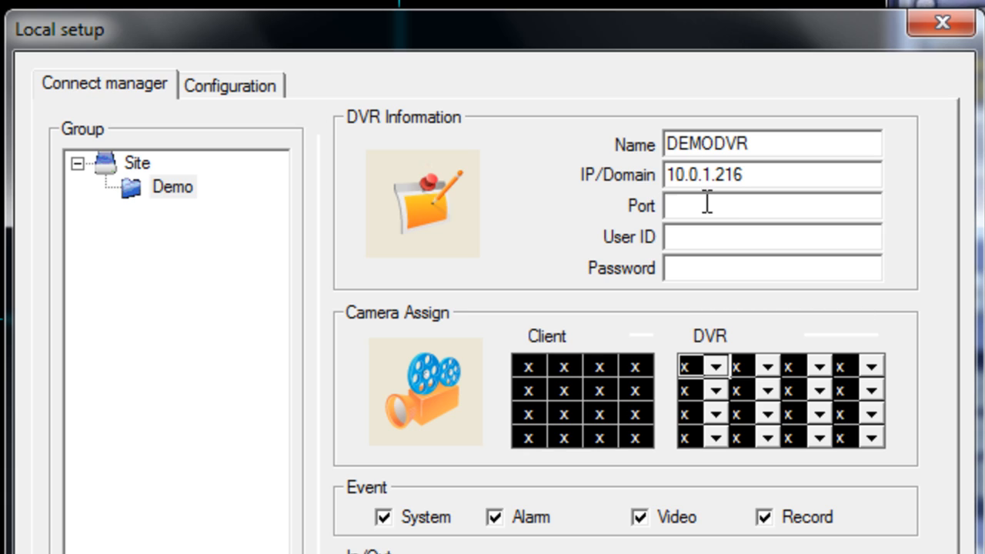
pyautogui.write('6400')
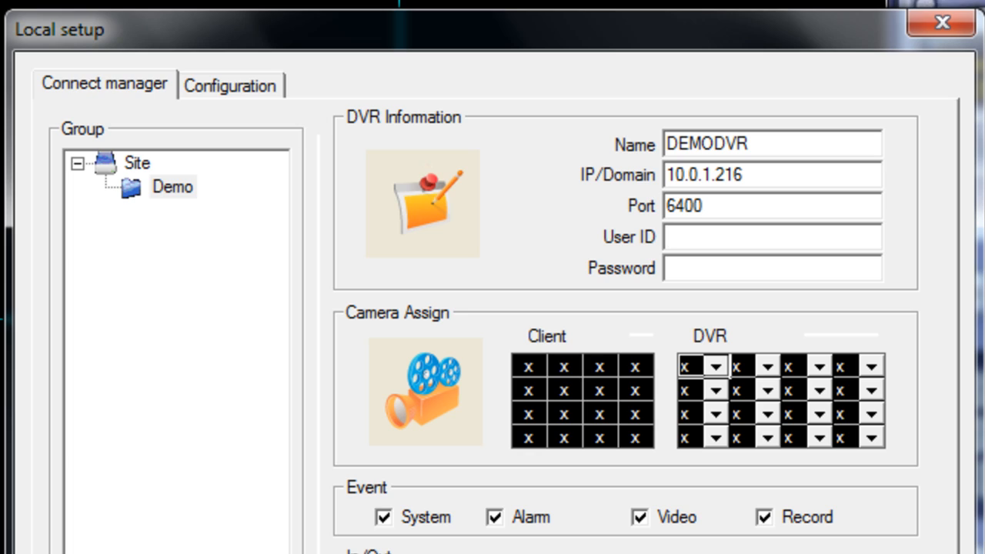
pyautogui.write('ADMIN')
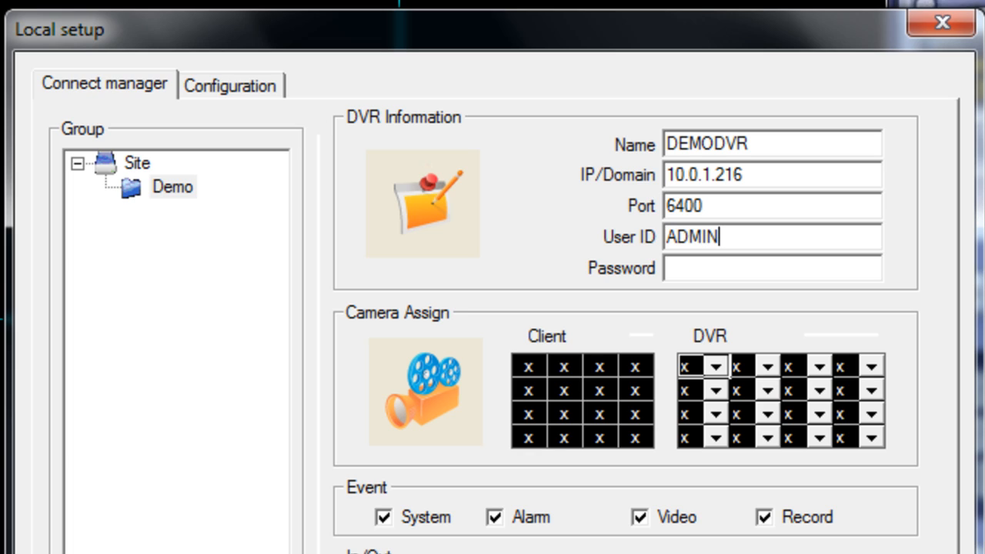
pyautogui.write('****')
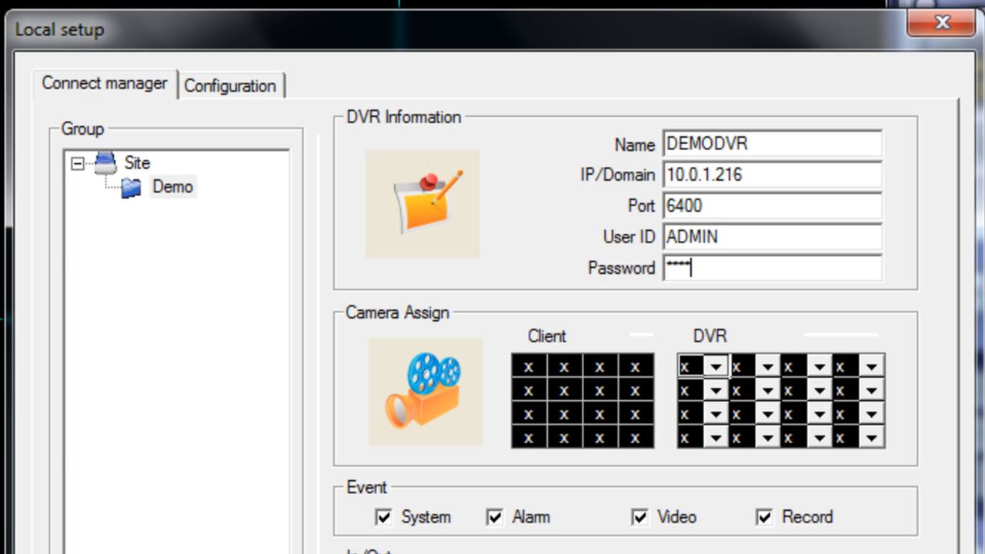
pyautogui.moveTo(854, 311)
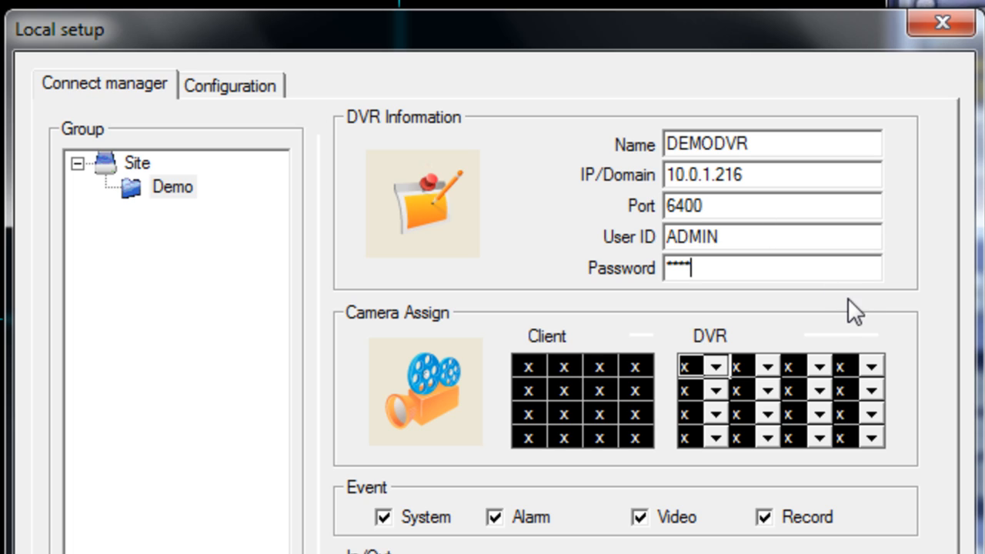
pyautogui.moveTo(409, 366)
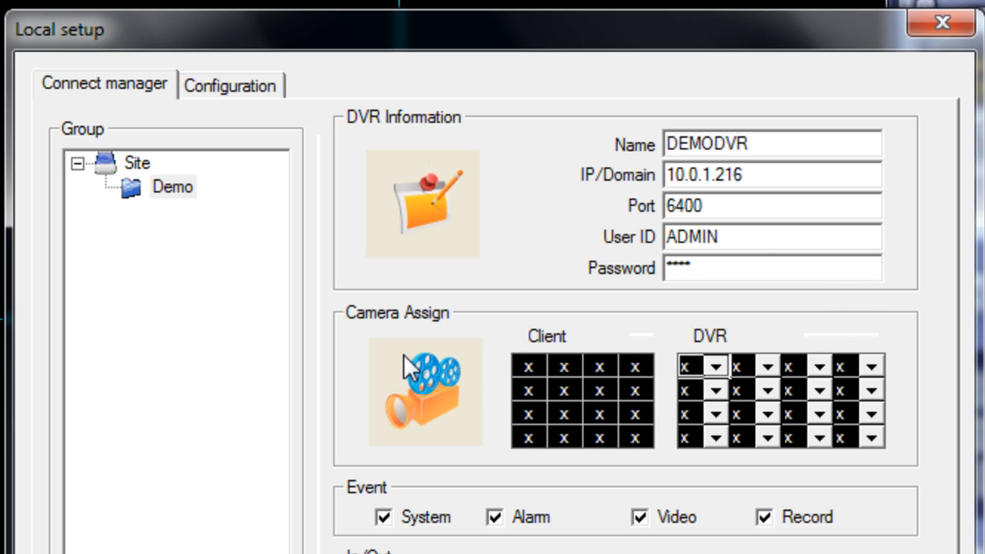
pyautogui.moveTo(366, 345)
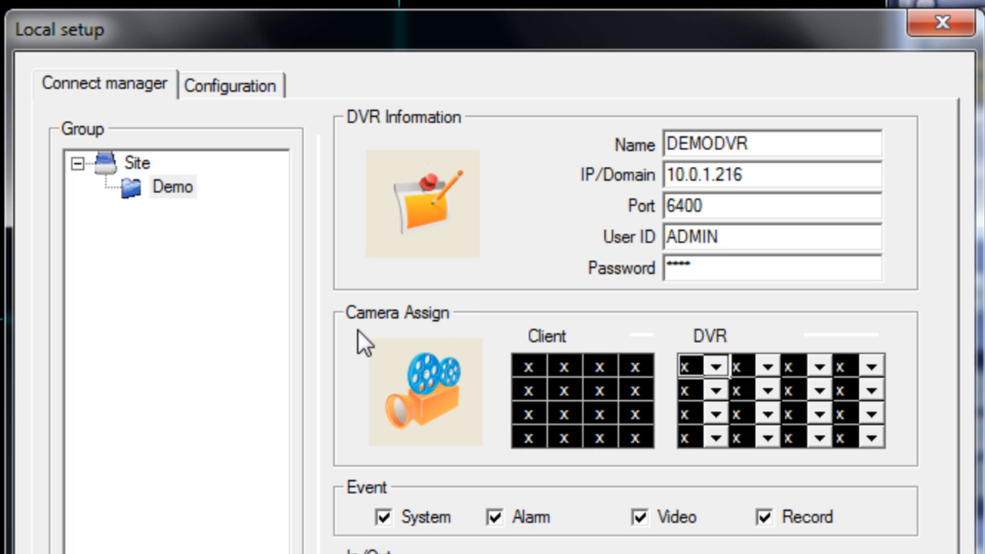
pyautogui.moveTo(639, 397)
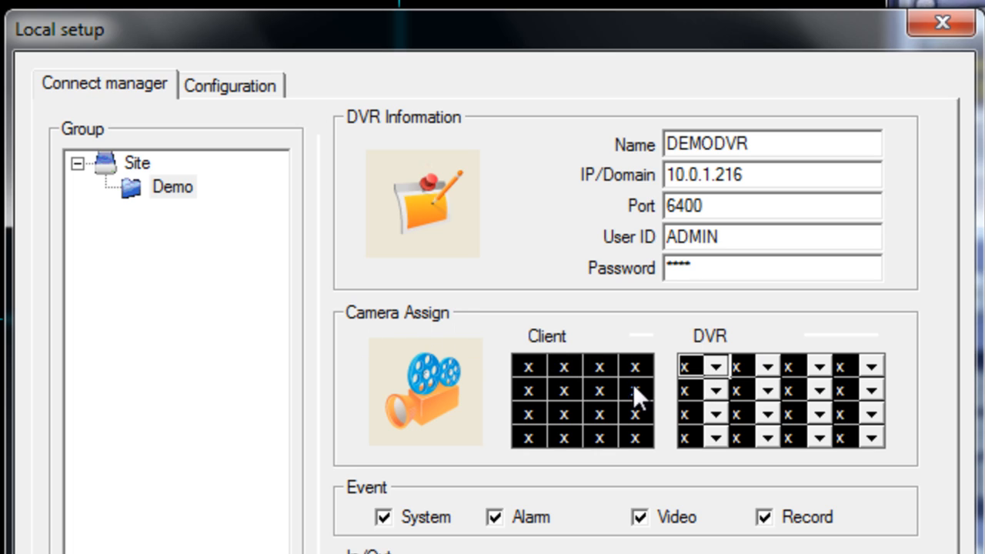
pyautogui.moveTo(474, 454)
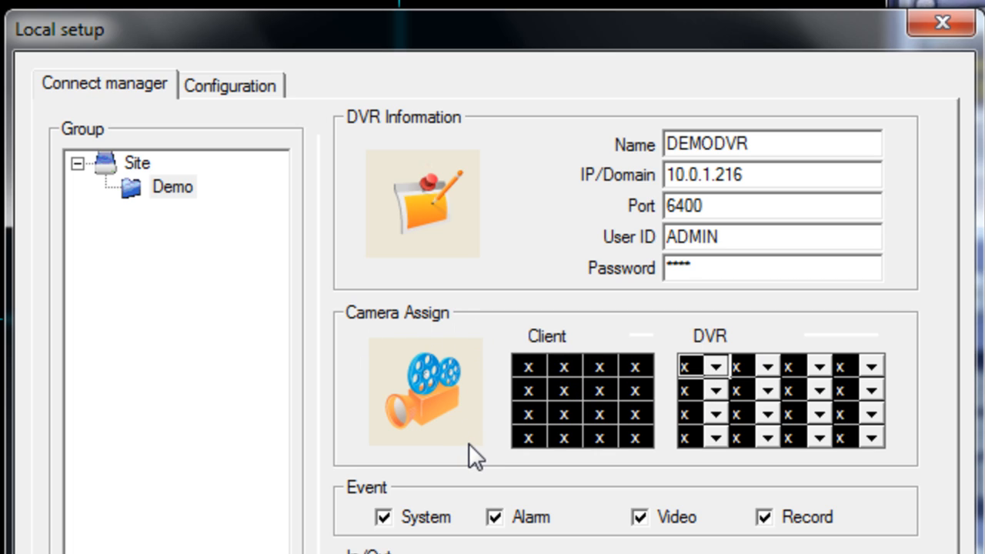
# Map DEMODVR cameras 1–8 to client channels 1–8 in the Camera Assign grid.
pyautogui.click(772, 268)
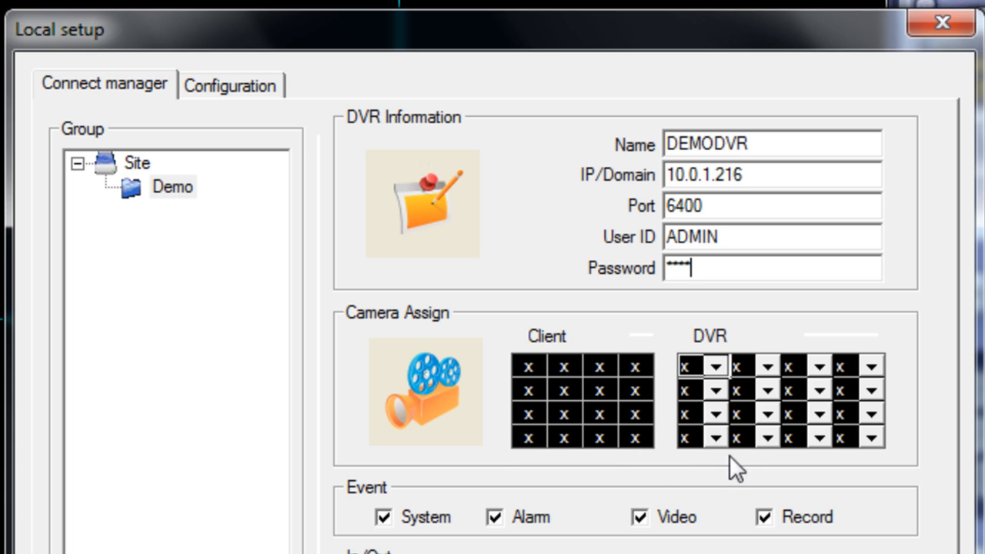
pyautogui.moveTo(708, 377)
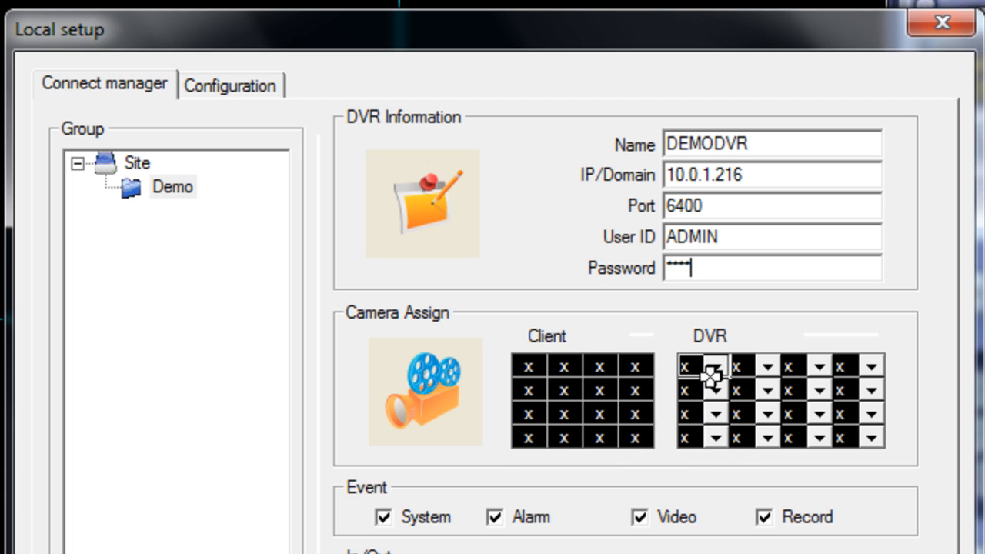
pyautogui.moveTo(716, 385)
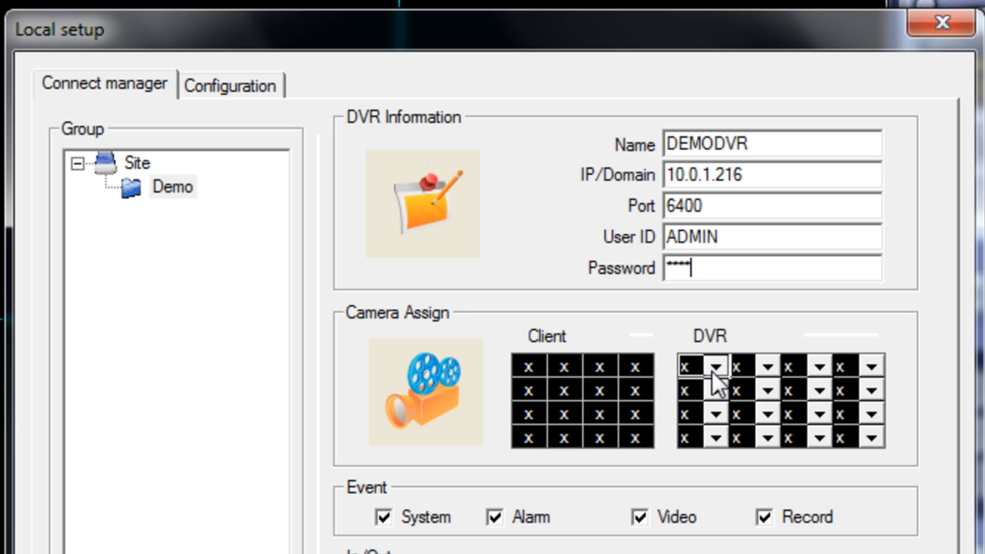
pyautogui.moveTo(415, 362)
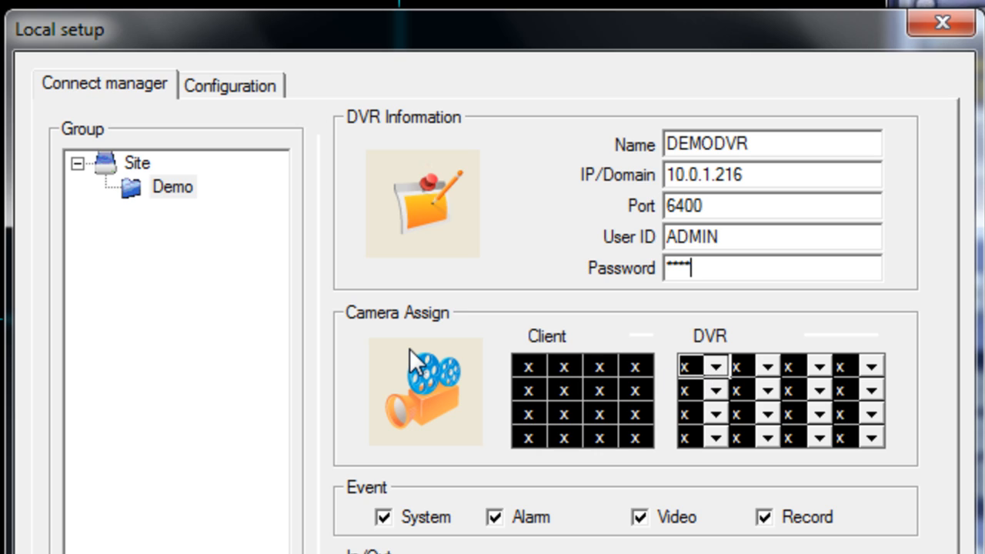
pyautogui.moveTo(415, 366)
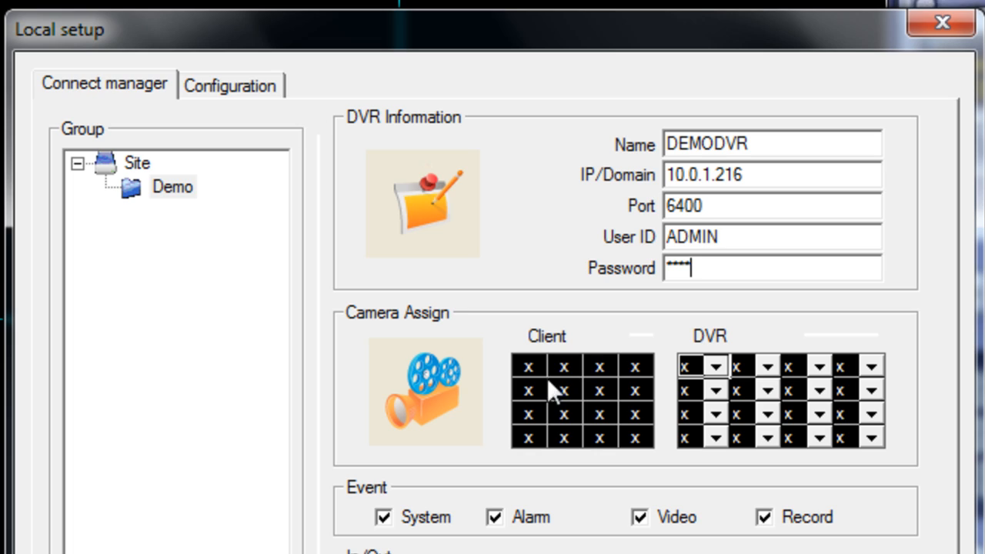
pyautogui.moveTo(658, 419)
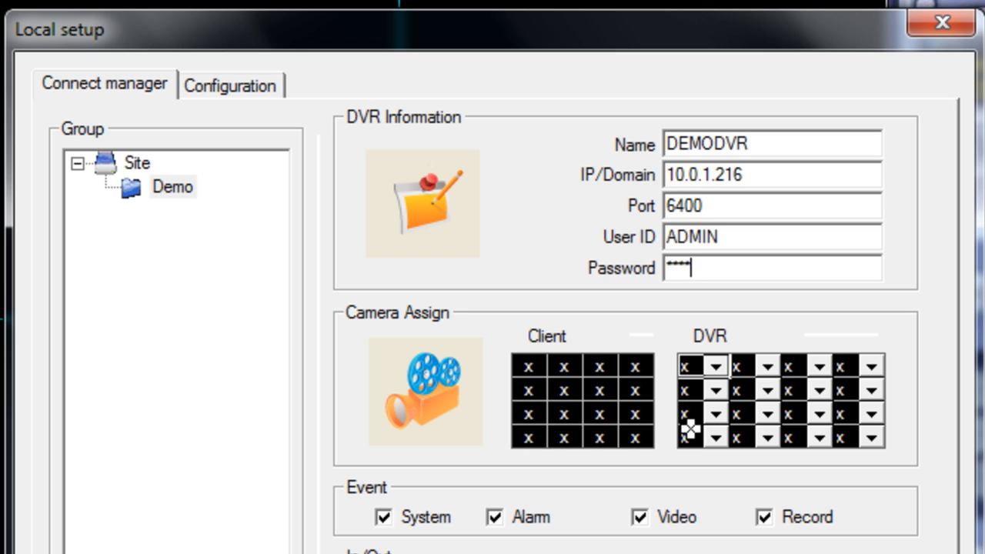
pyautogui.moveTo(747, 425)
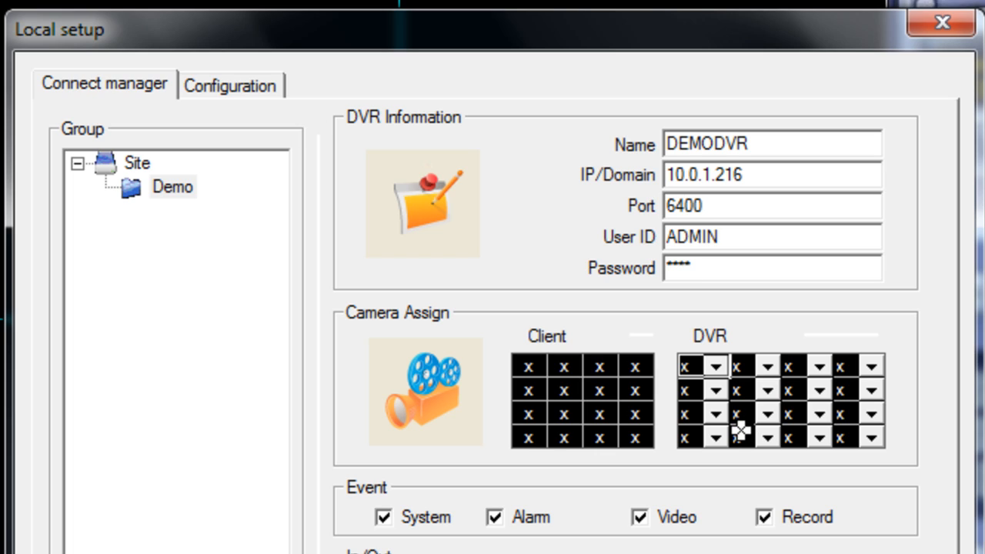
pyautogui.moveTo(723, 381)
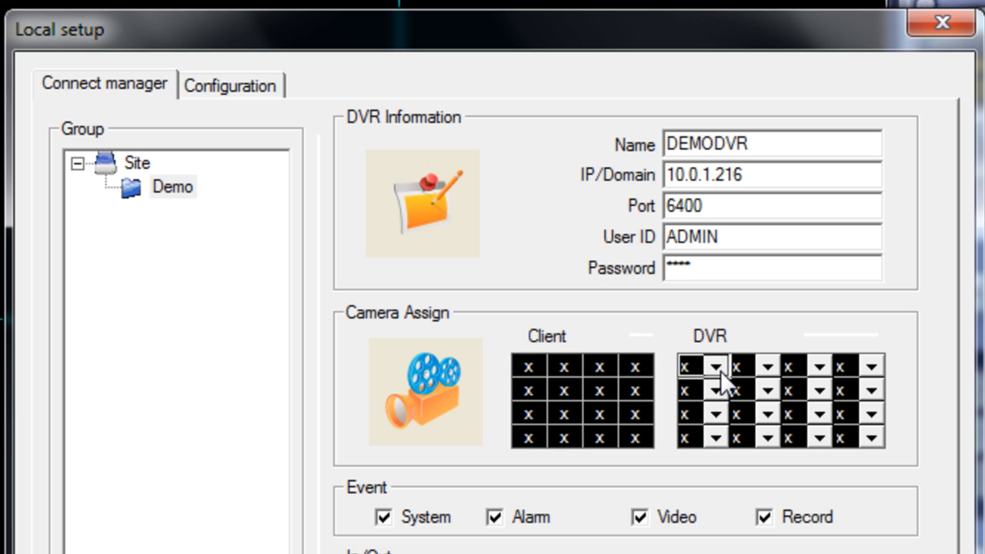
pyautogui.click(717, 366)
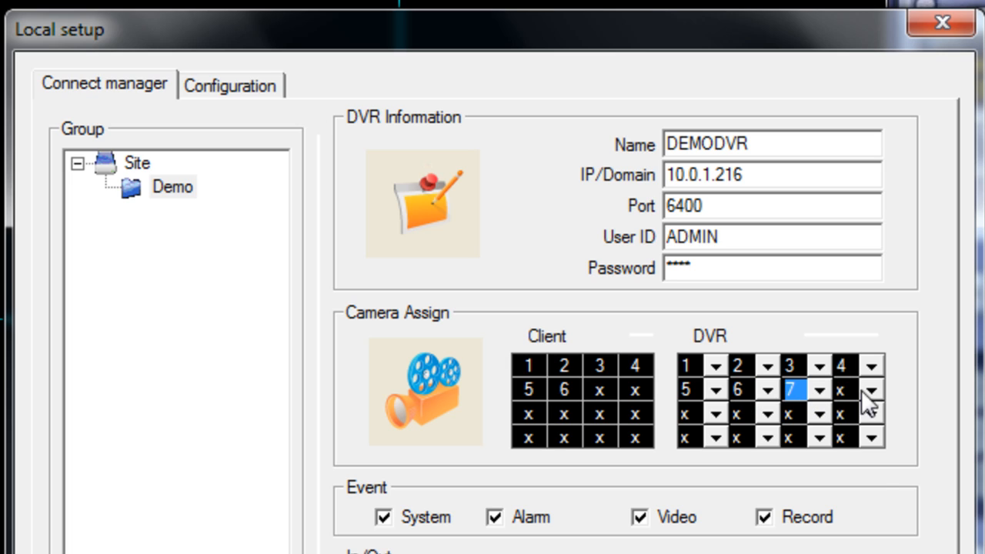
pyautogui.click(871, 391)
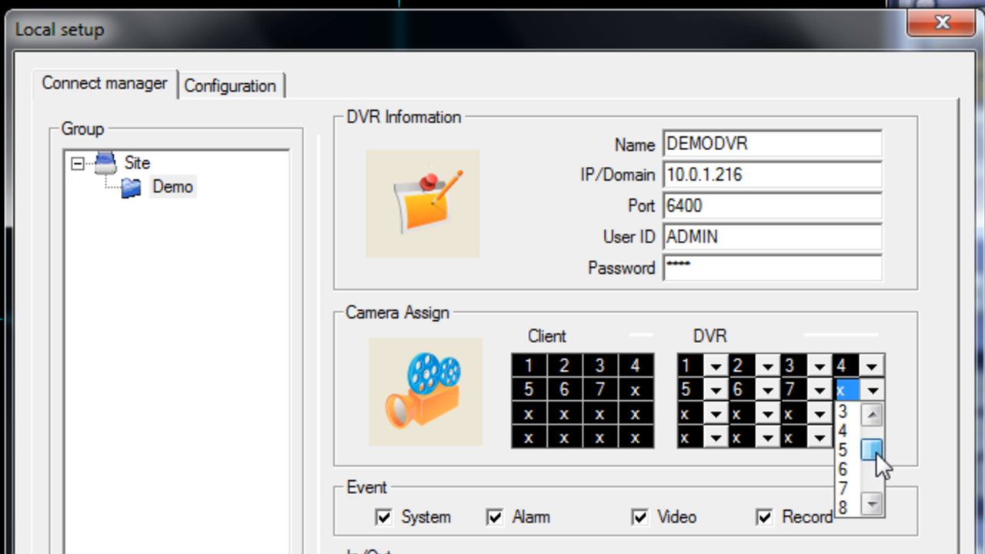
pyautogui.click(843, 453)
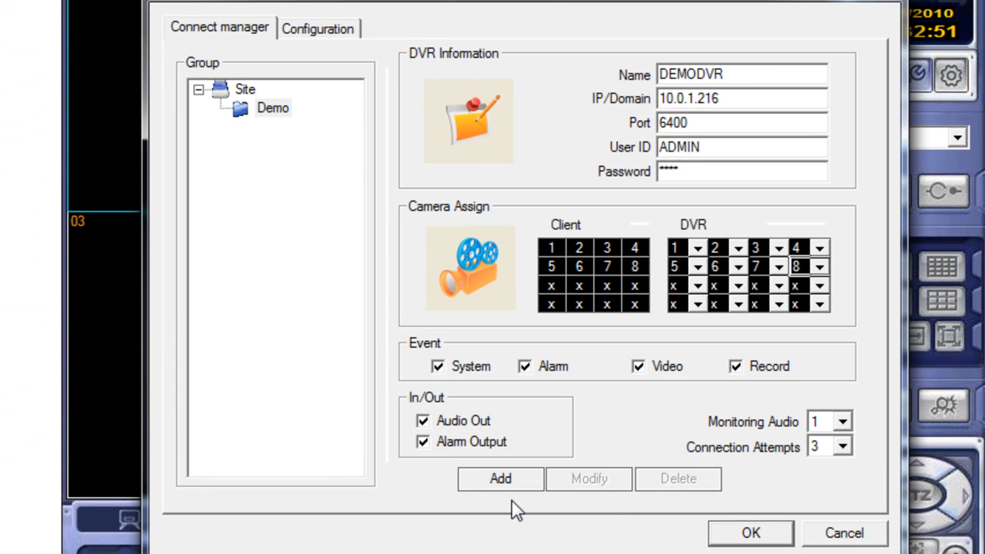
# Save DEMODVR into the Demo group and enter the second DVR's IP 10.0.1.217.
pyautogui.click(500, 477)
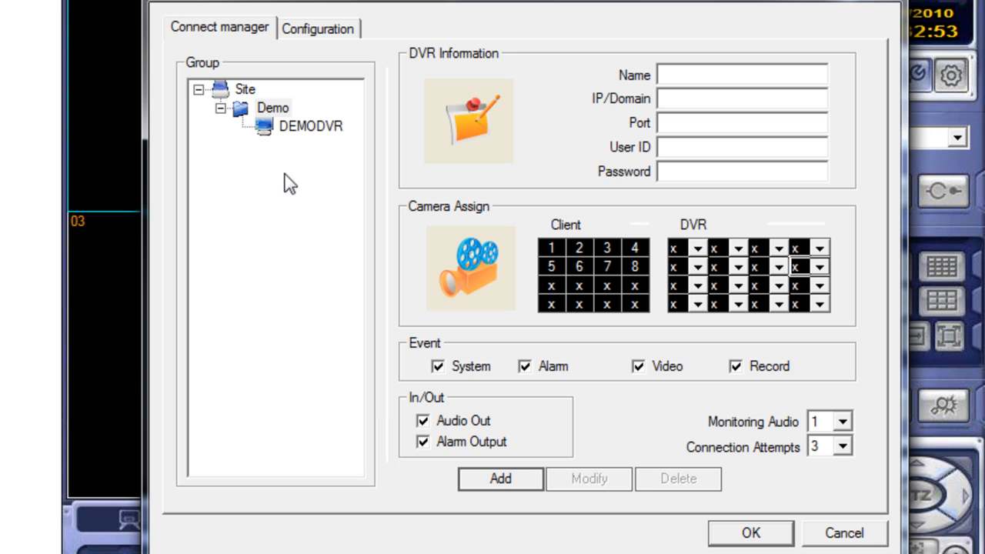
pyautogui.moveTo(372, 206)
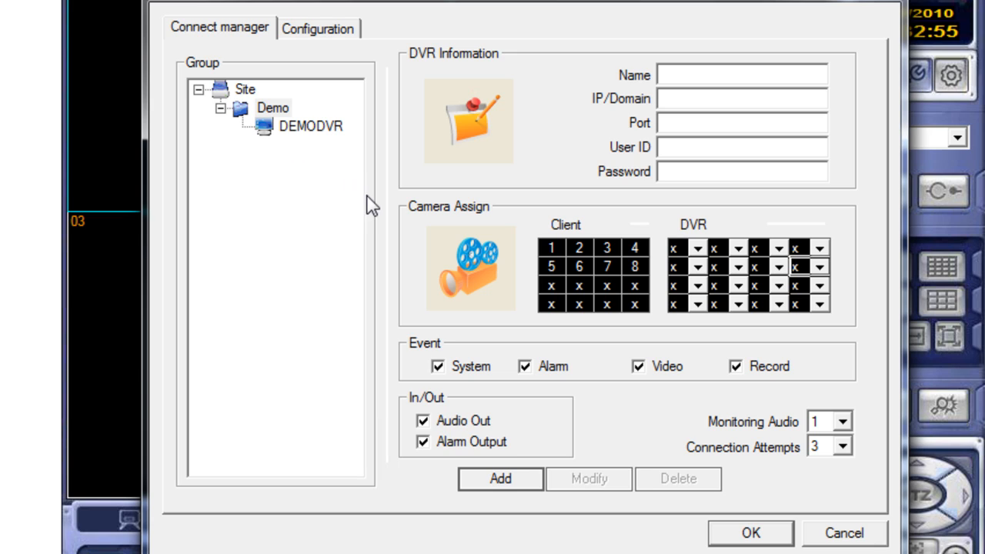
pyautogui.moveTo(243, 165)
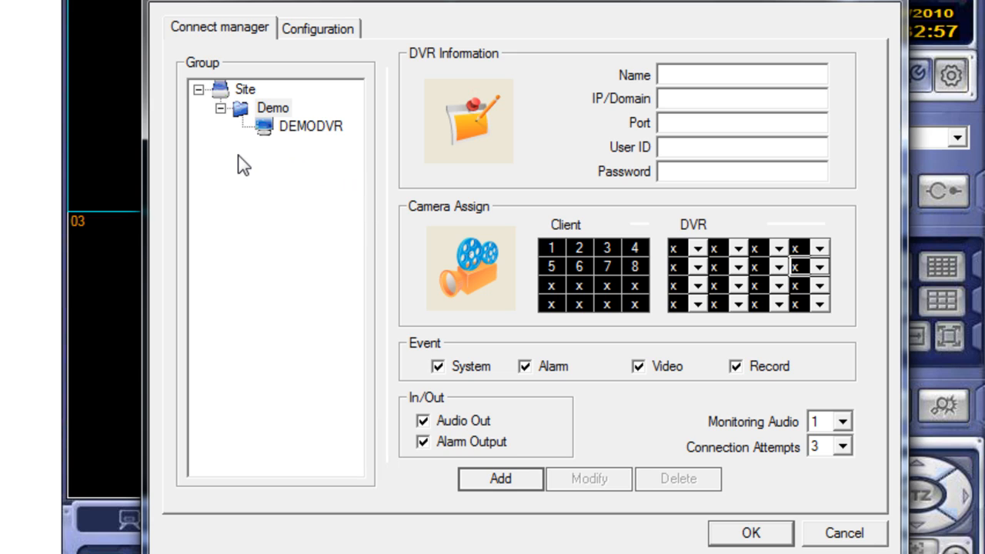
pyautogui.moveTo(577, 311)
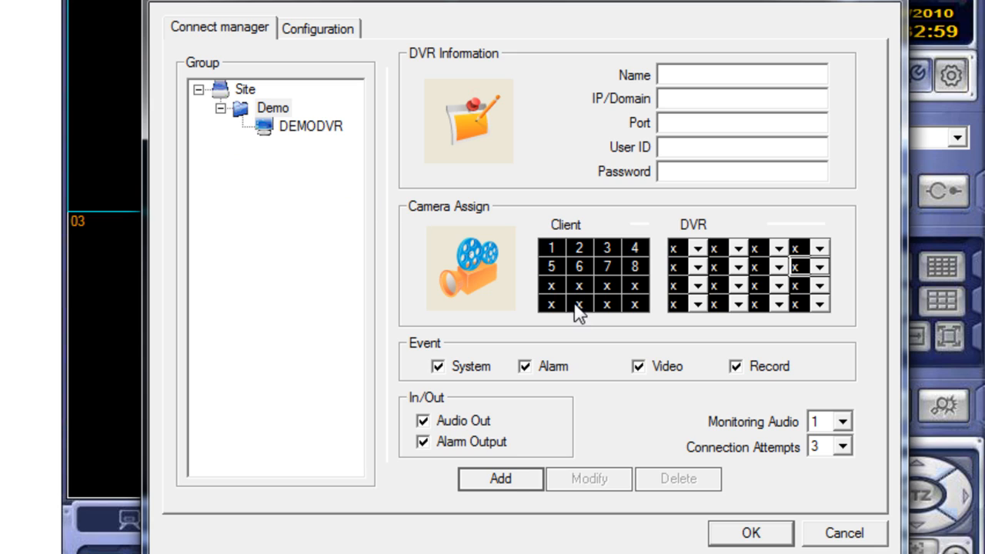
pyautogui.moveTo(277, 88)
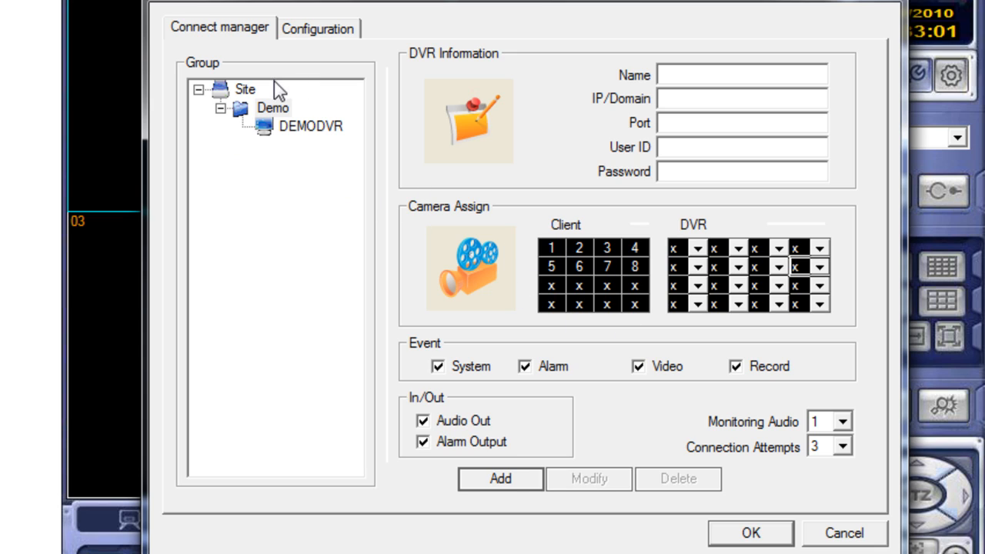
pyautogui.click(273, 108)
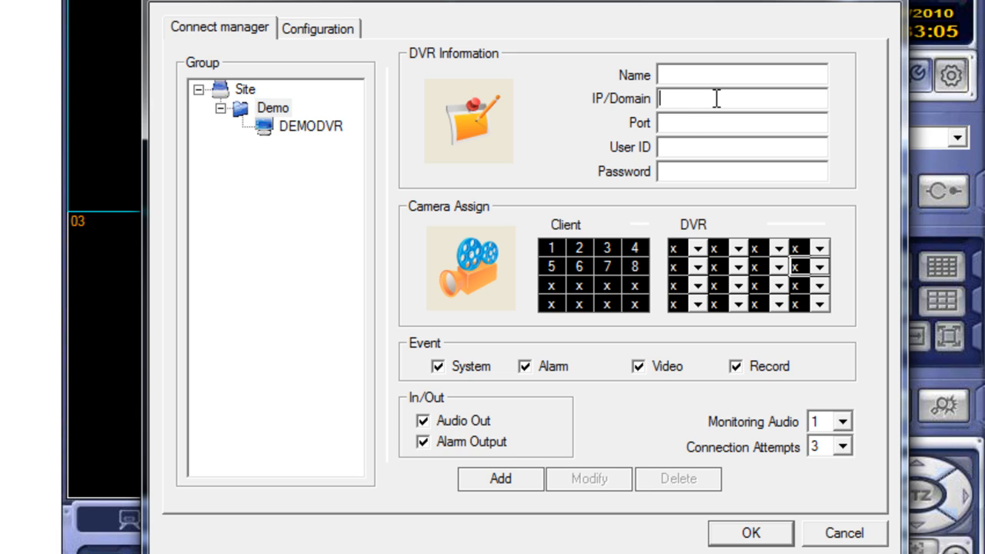
pyautogui.write('10.')
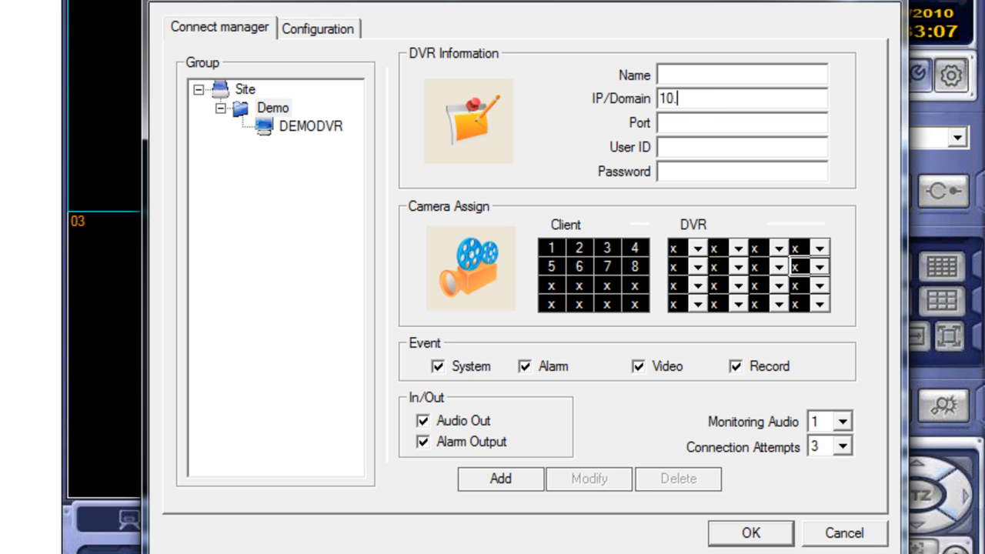
pyautogui.write('0.0.1.')
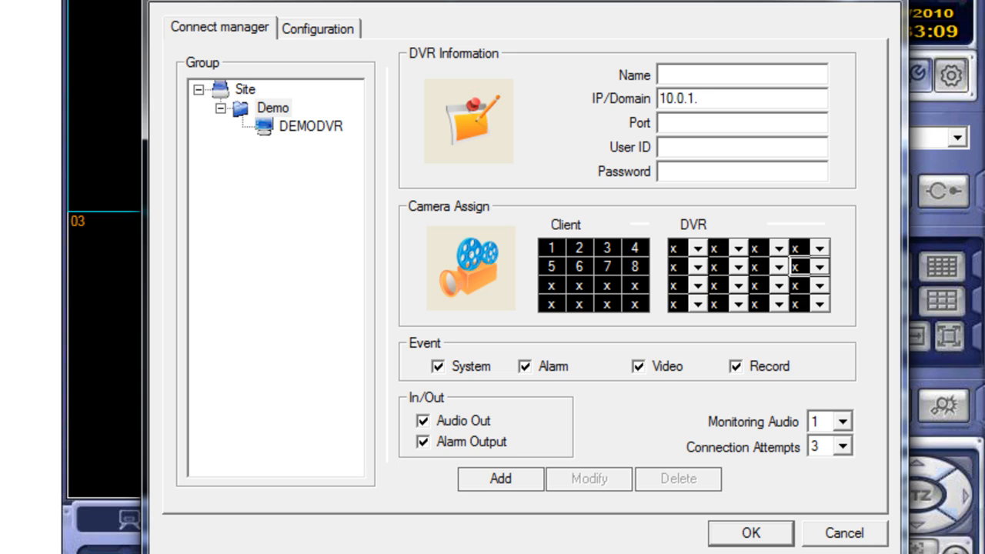
pyautogui.write('217')
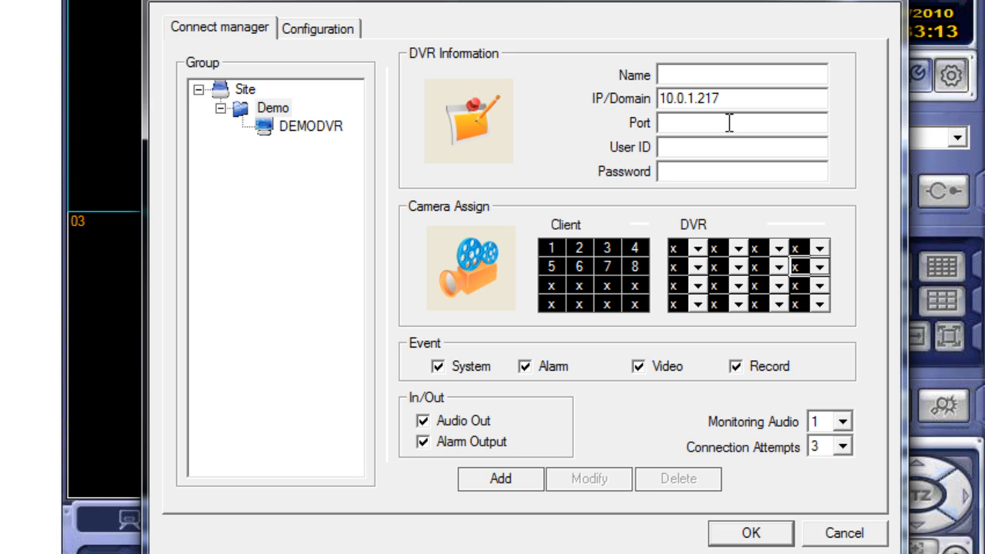
# Fill in port 6400, name DVR2 and user ID ADMIN for the second DVR.
pyautogui.write('6400')
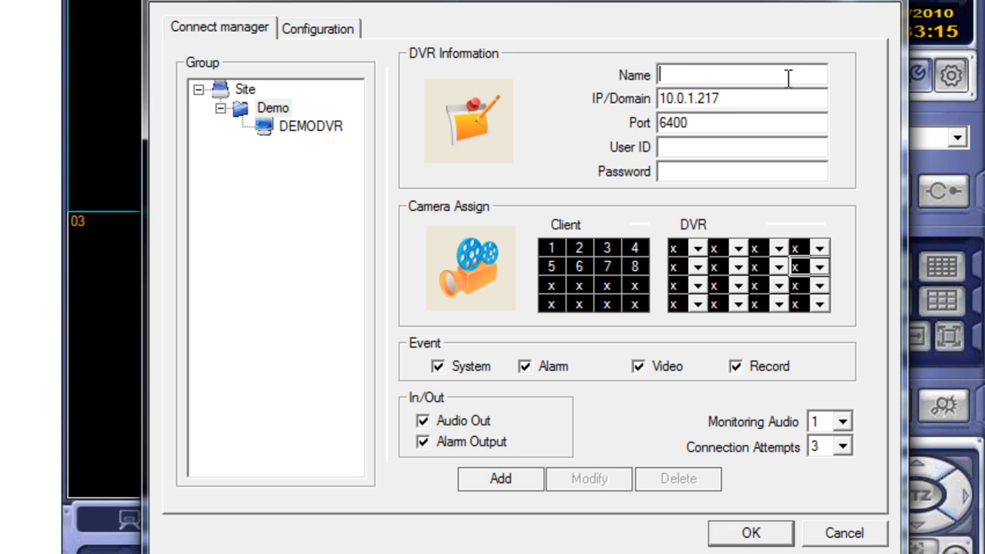
pyautogui.write('DVR2')
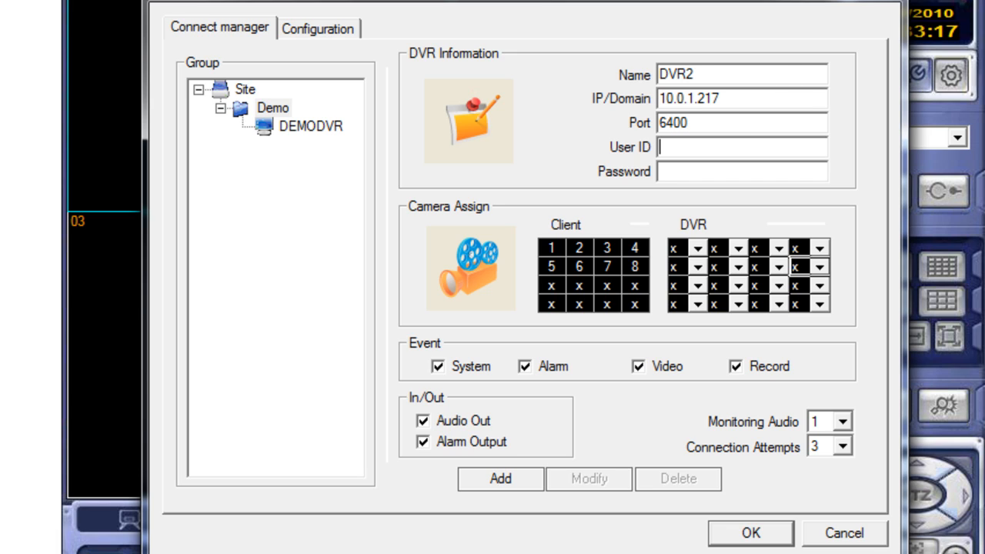
pyautogui.write('ADMIN')
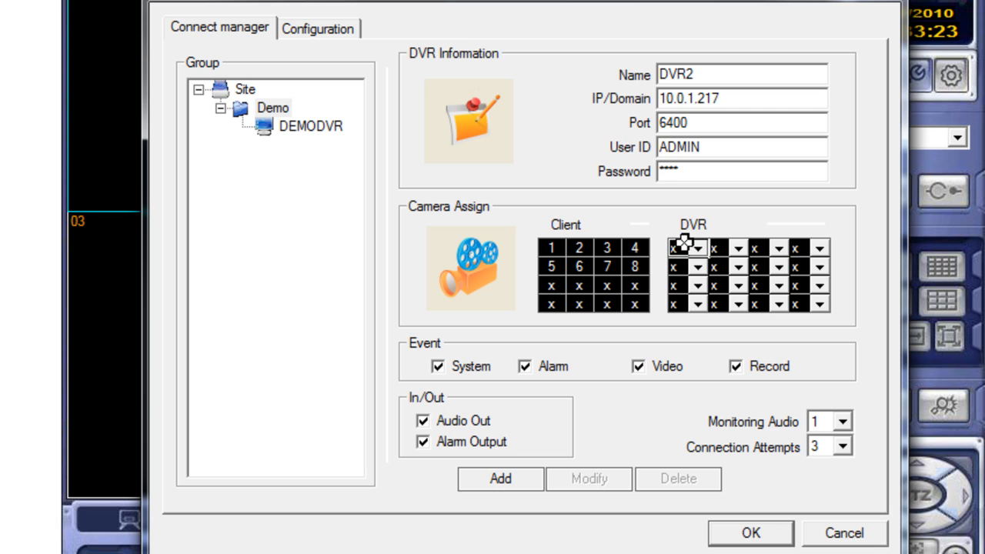
# Assign DVR2's cameras to the third channel row, dismiss the overlap notice and save DVR2 under Demo.
pyautogui.click(697, 247)
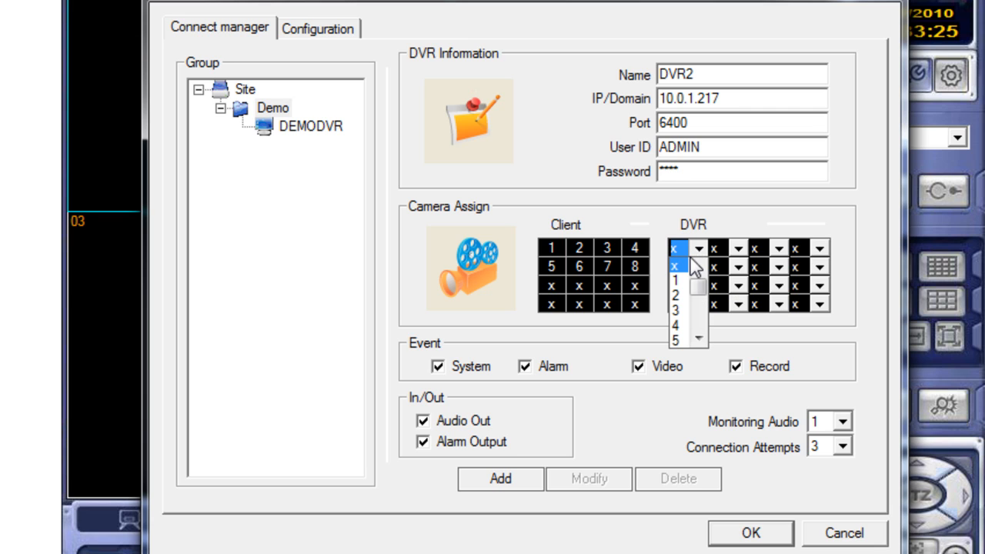
pyautogui.click(674, 280)
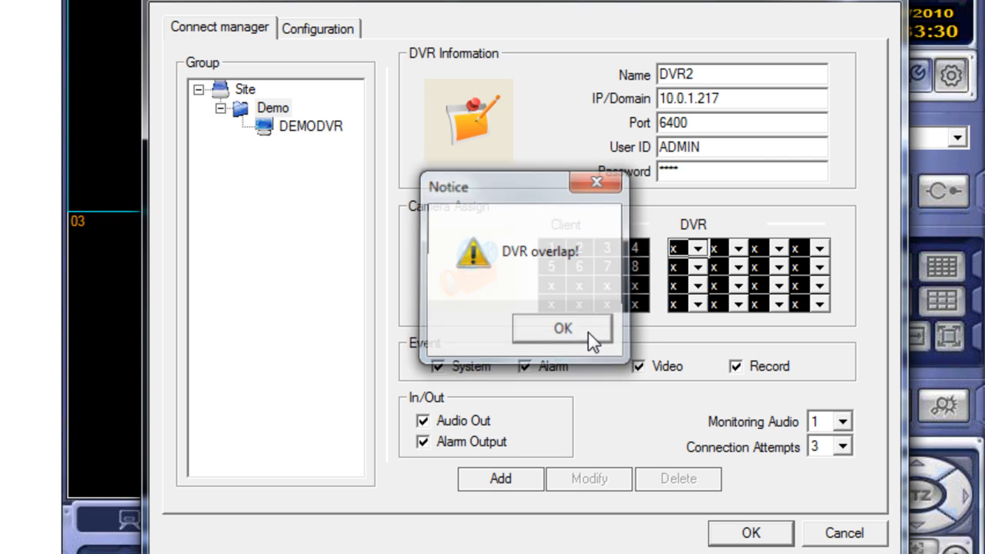
pyautogui.click(563, 328)
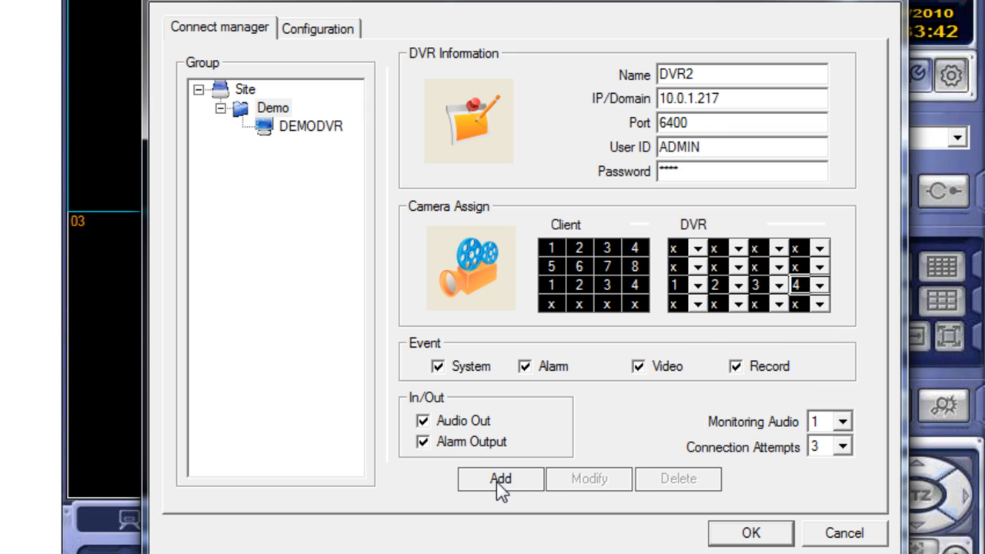
pyautogui.click(500, 479)
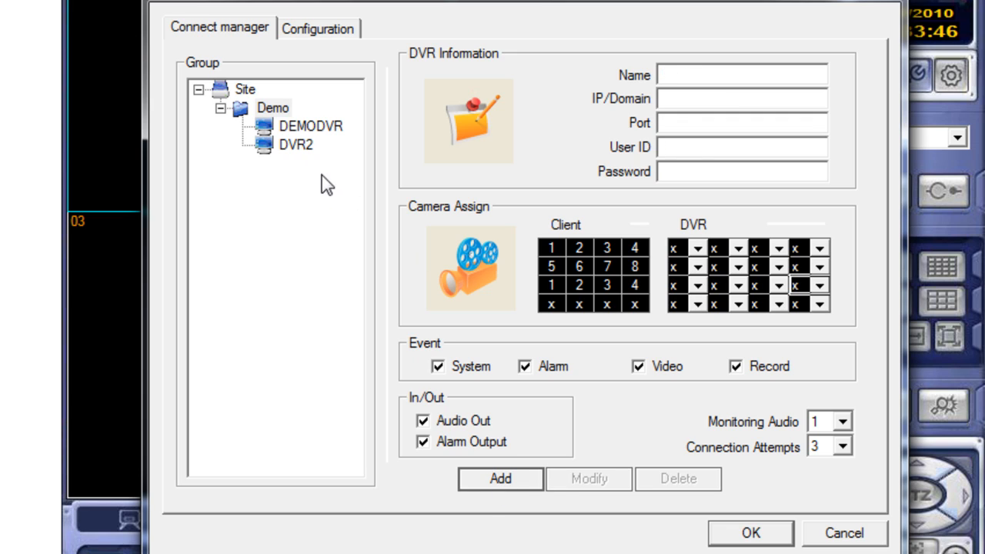
pyautogui.moveTo(277, 83)
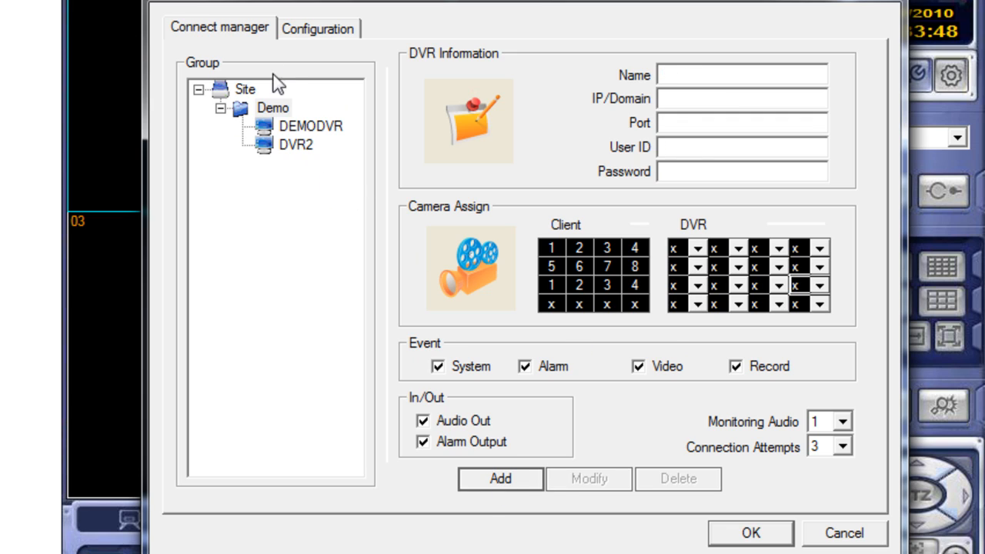
# Store the DVR2 entry changes with Modify and close the remote system setup.
pyautogui.click(311, 126)
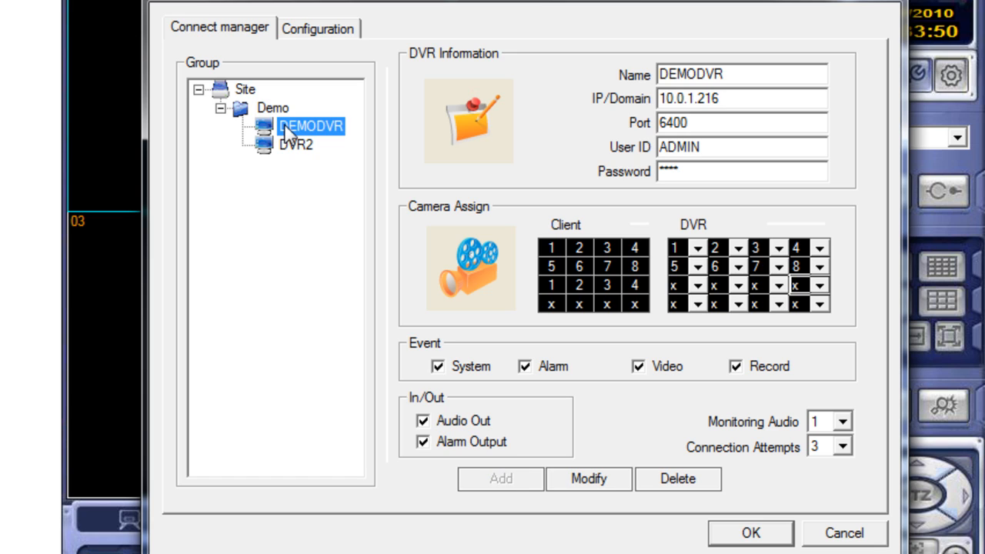
pyautogui.moveTo(551, 449)
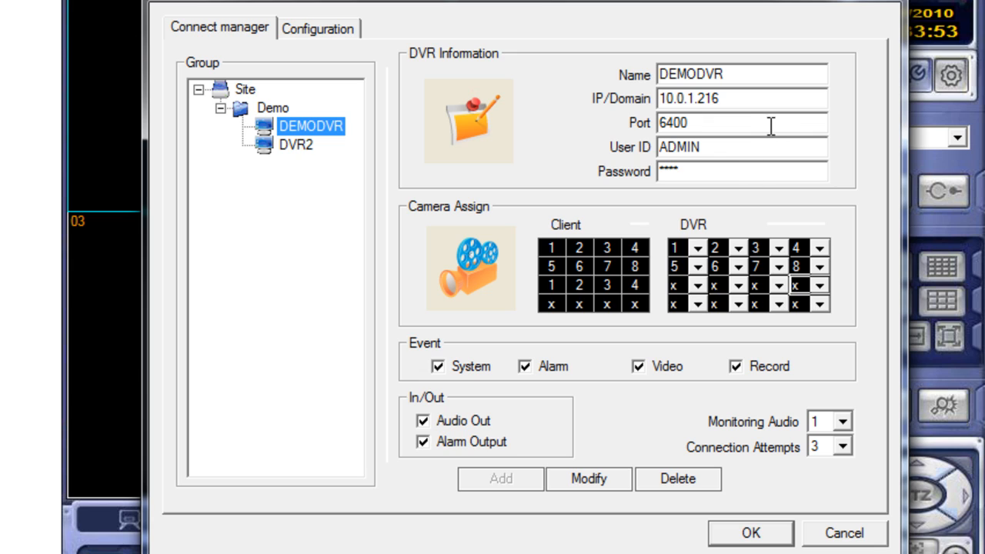
pyautogui.click(296, 144)
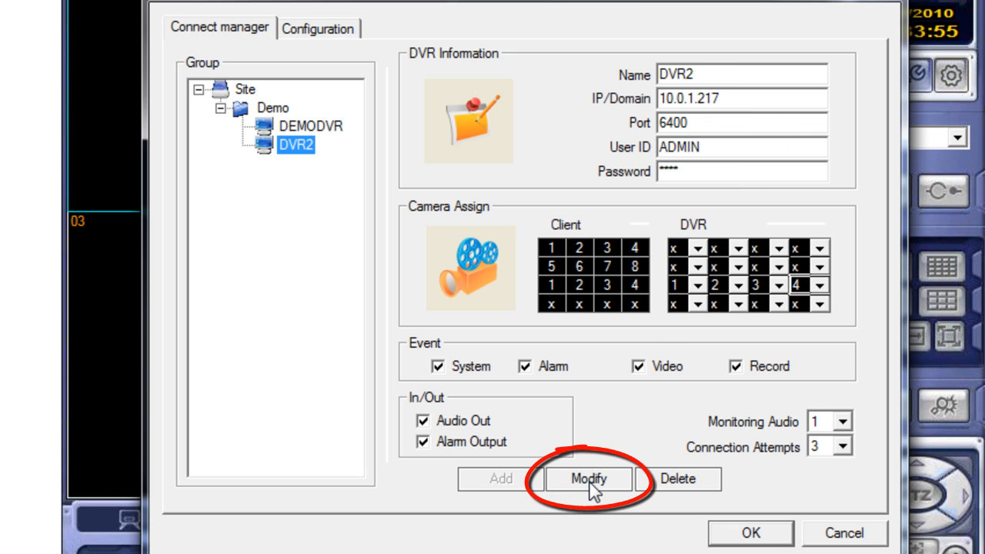
pyautogui.moveTo(628, 551)
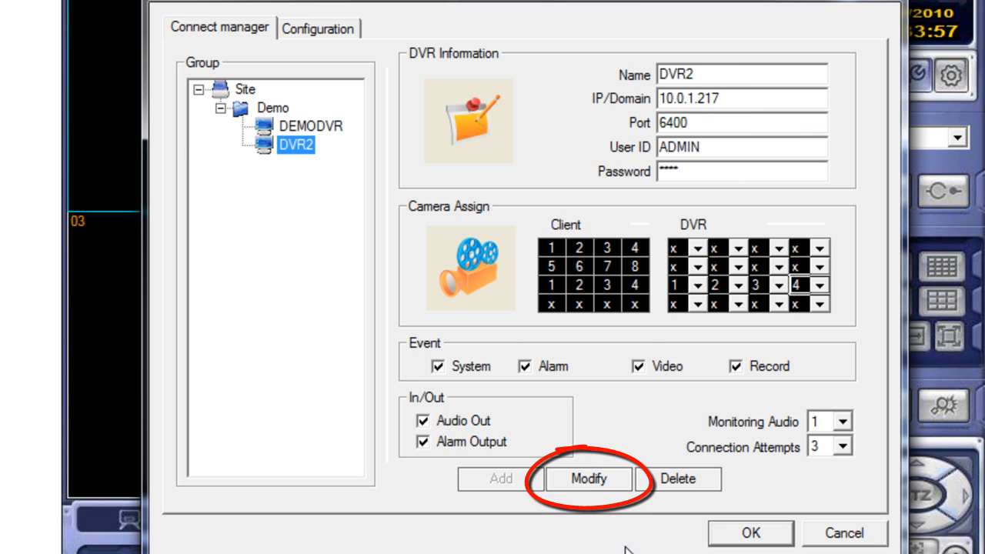
pyautogui.click(310, 126)
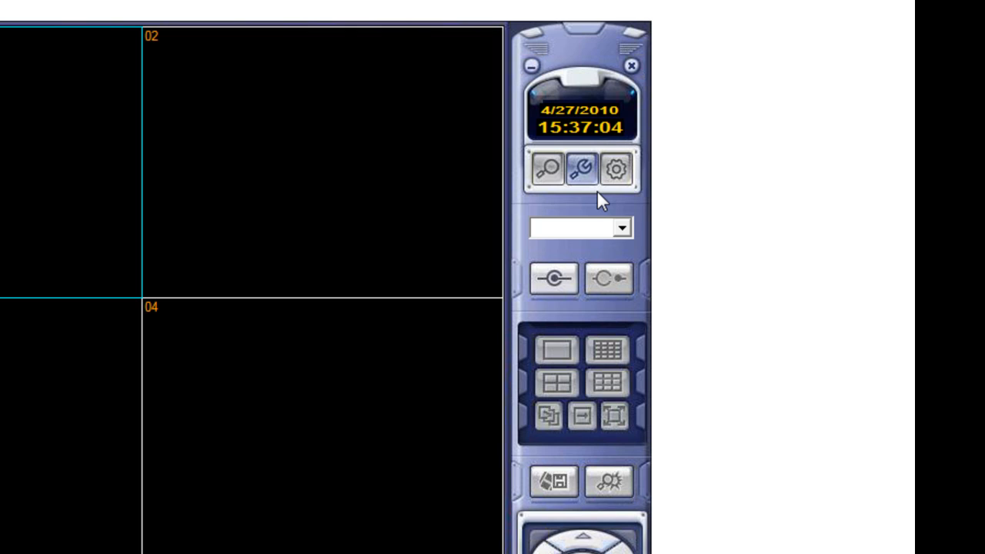
# Choose the Demo site group and connect to its DVRs, DEMODVR reaching Connected.
pyautogui.click(621, 227)
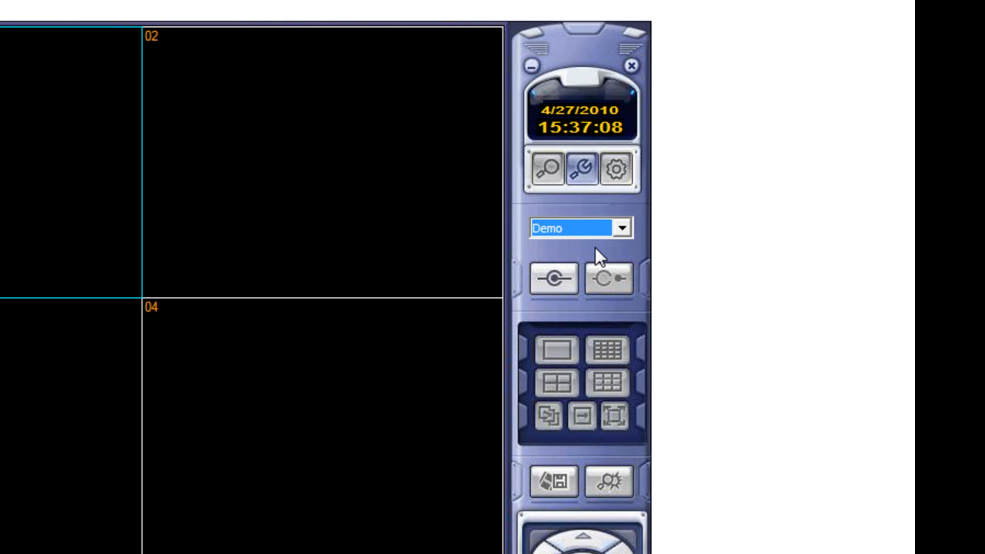
pyautogui.click(553, 278)
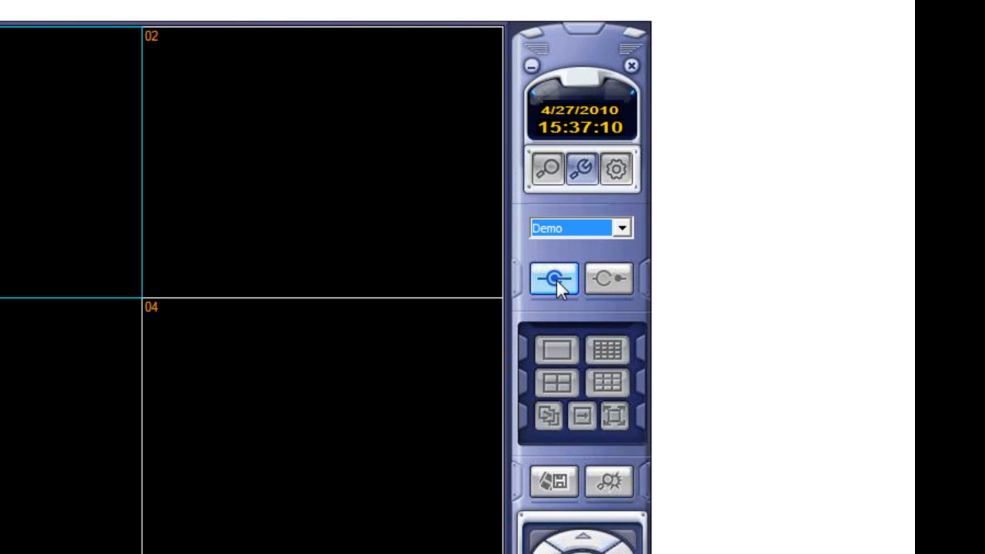
pyautogui.click(552, 278)
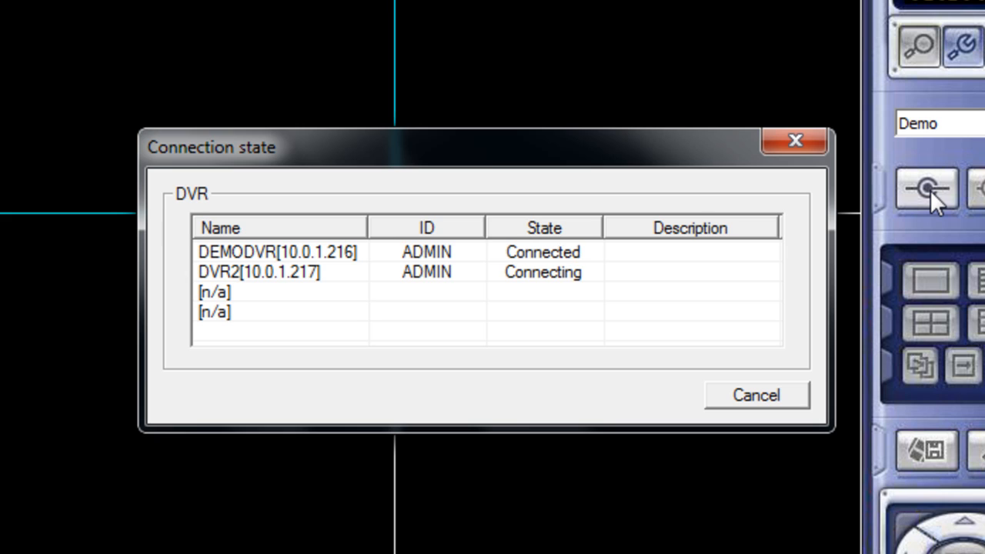
pyautogui.moveTo(527, 305)
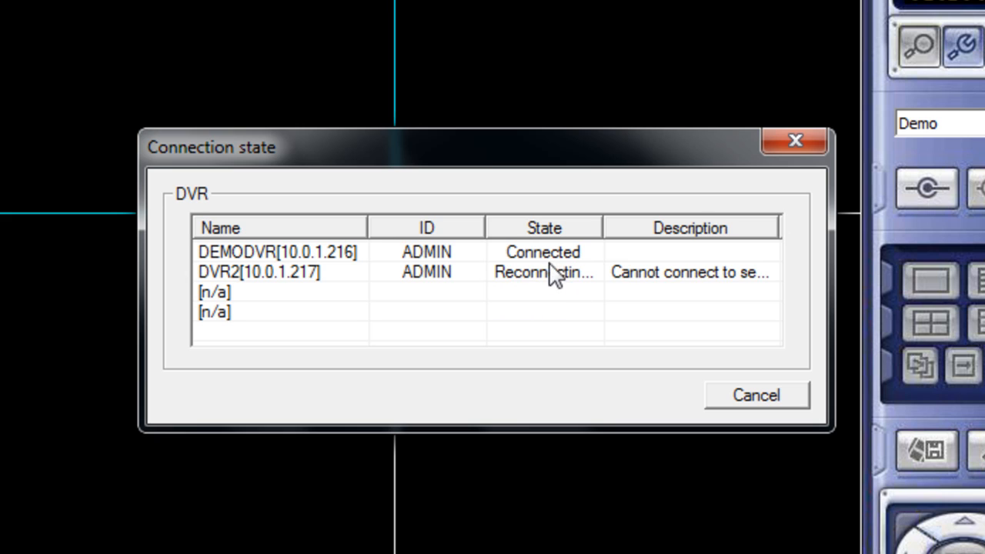
pyautogui.moveTo(554, 289)
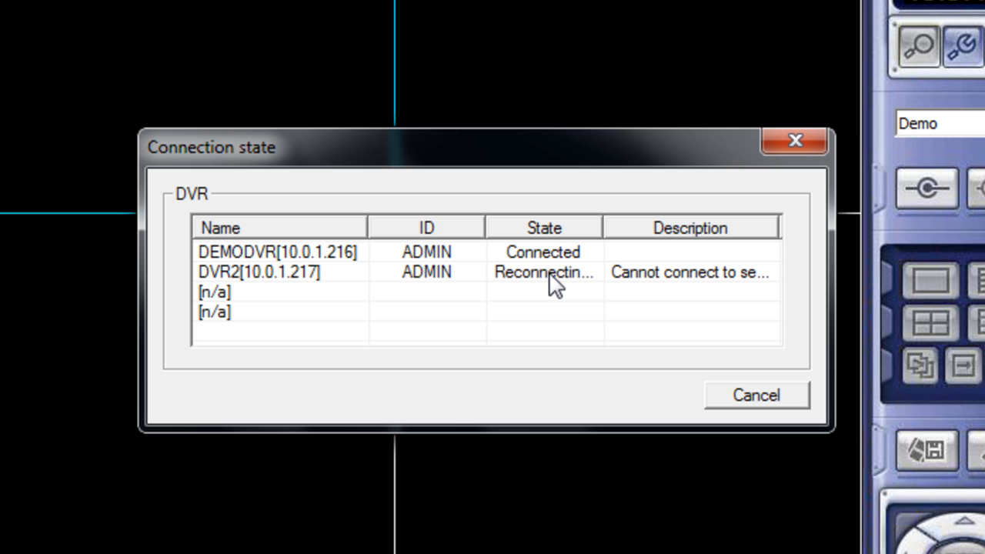
pyautogui.moveTo(736, 400)
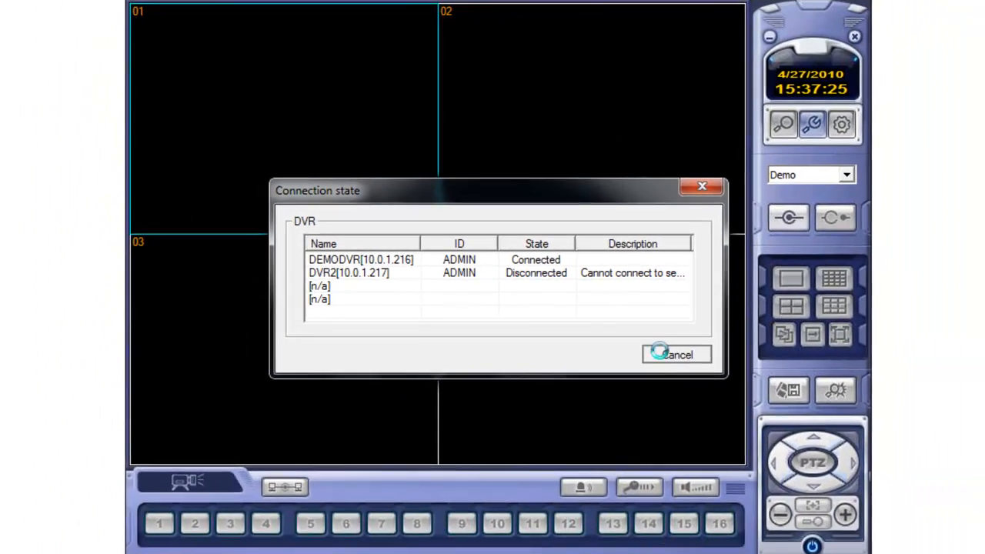
# Dismiss the Connection state window and point out the screen-division buttons, leaving a nine-channel split.
pyautogui.click(677, 354)
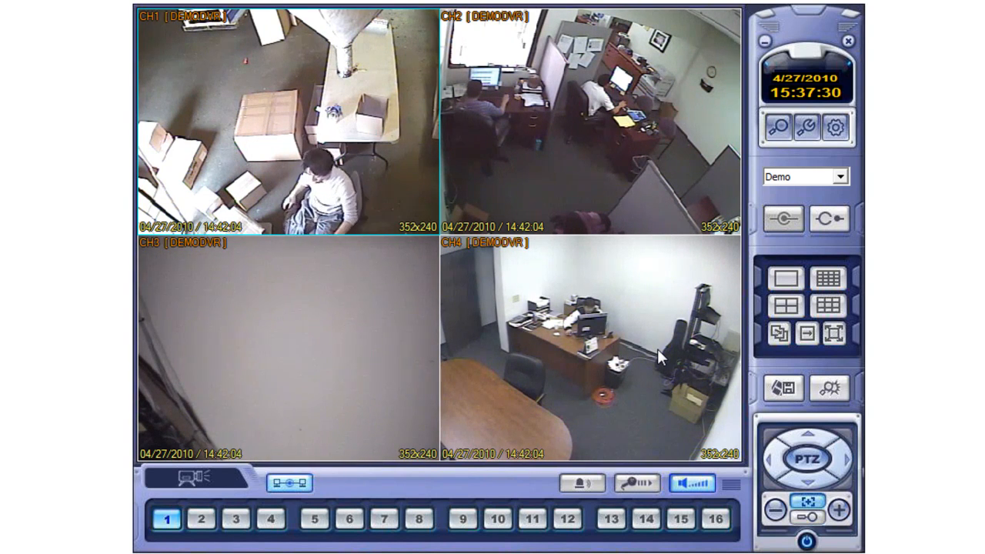
pyautogui.click(812, 334)
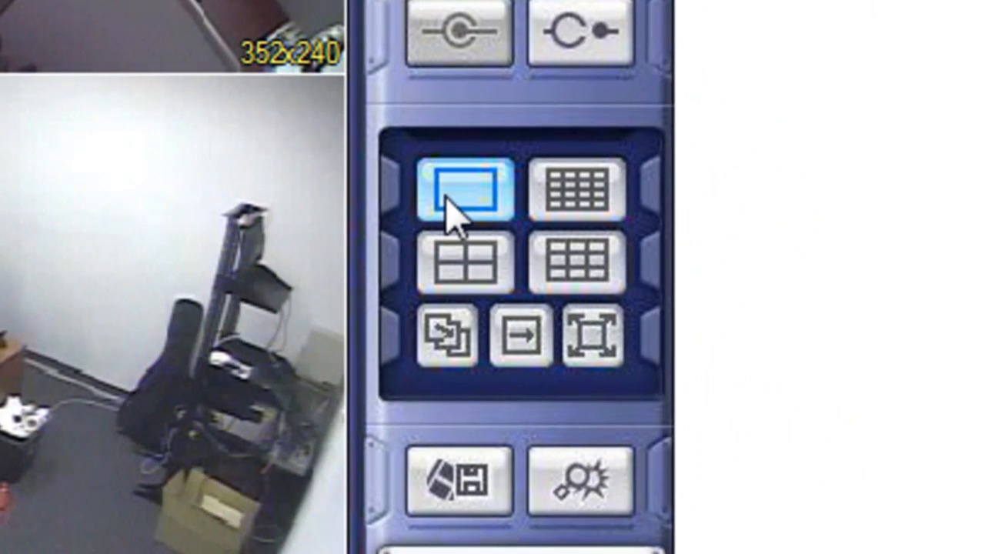
pyautogui.click(462, 258)
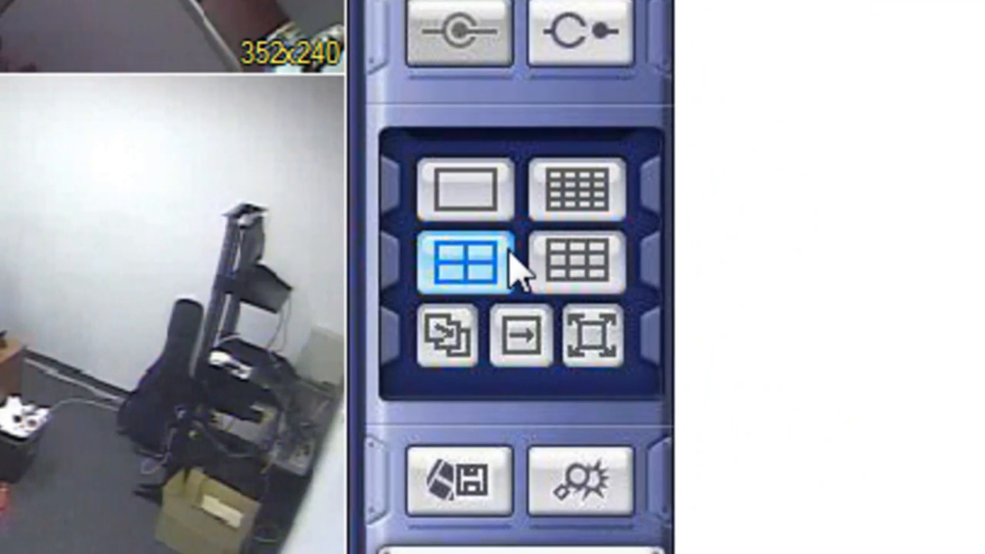
pyautogui.click(576, 259)
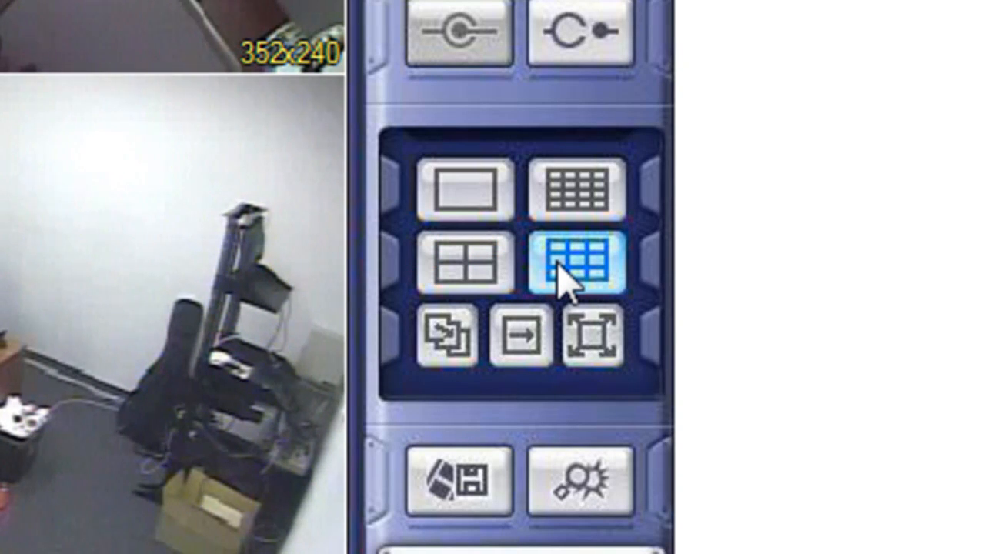
pyautogui.click(452, 337)
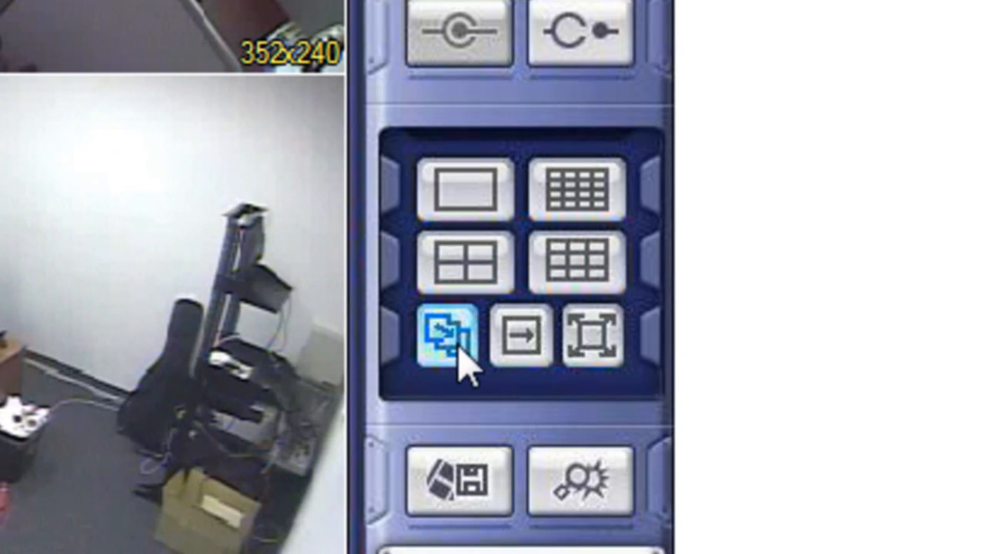
pyautogui.moveTo(597, 335)
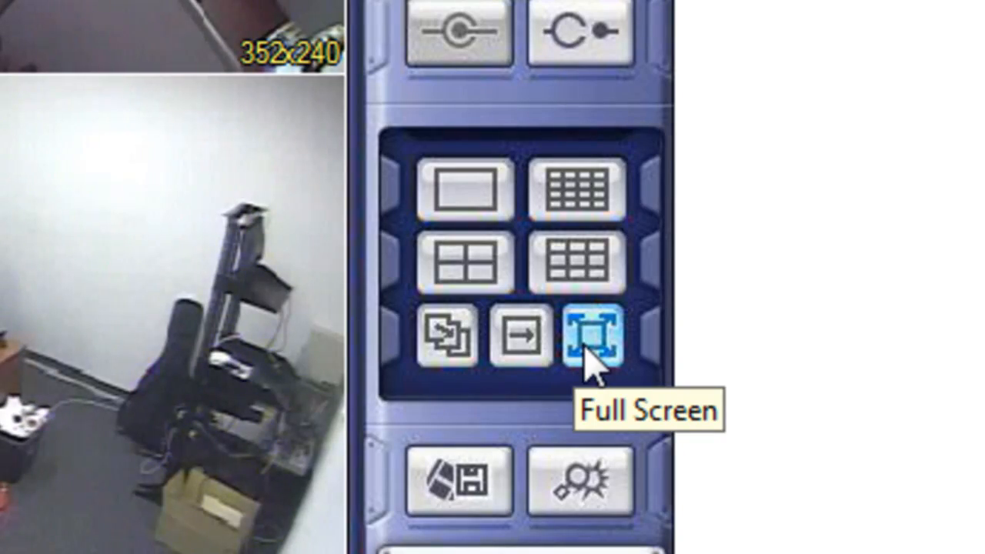
pyautogui.click(594, 335)
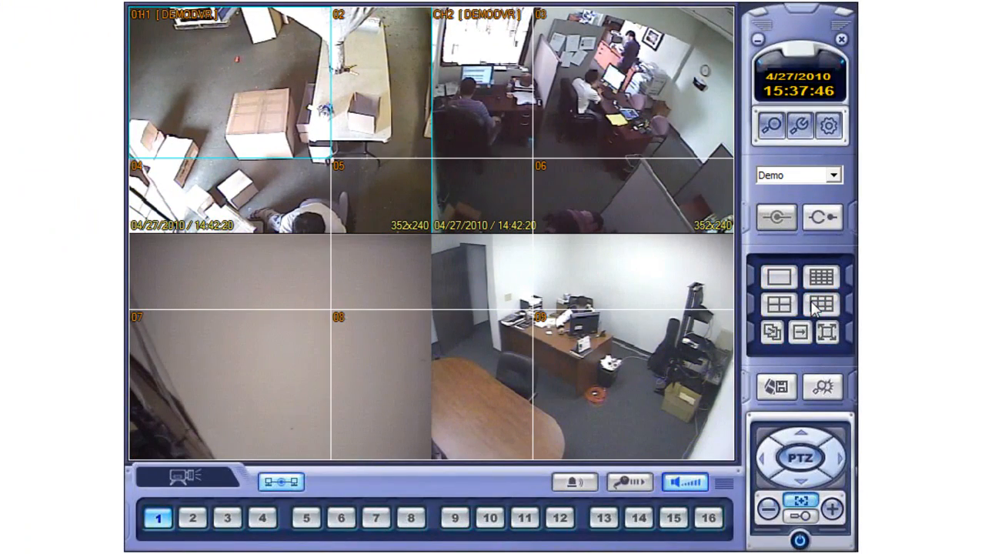
# Switch to the 9-division view and swap channels 1, 2, 5 and 6 between grid tiles.
pyautogui.click(822, 301)
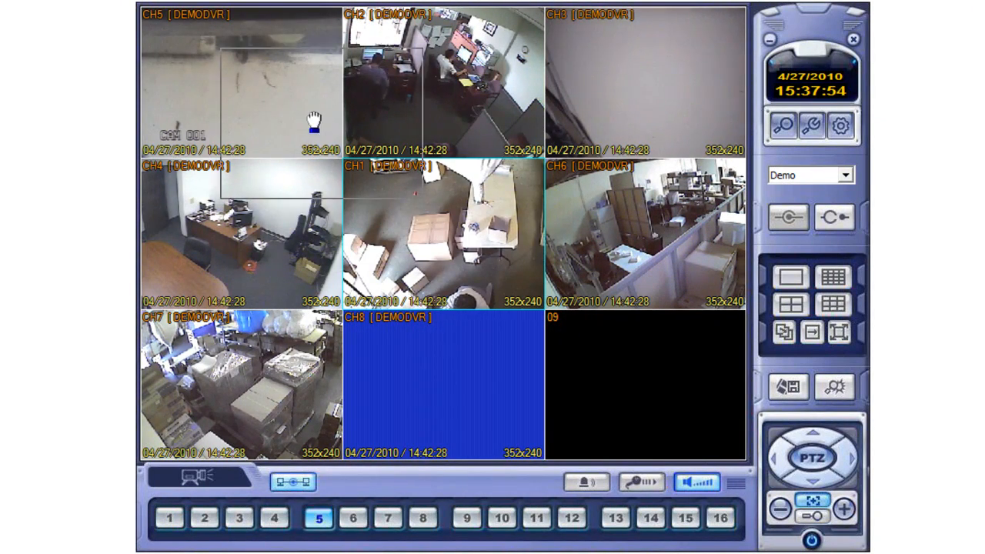
pyautogui.click(203, 517)
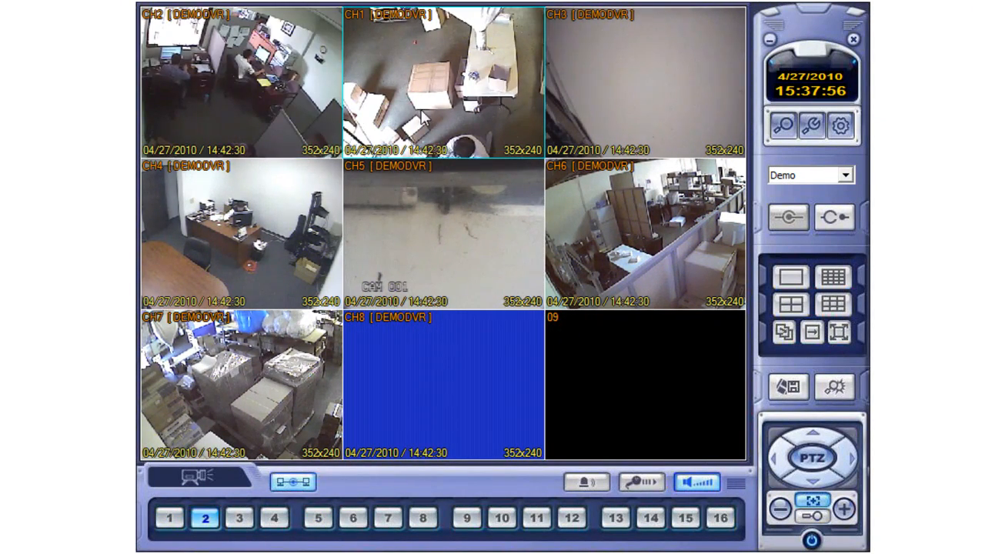
pyautogui.click(169, 517)
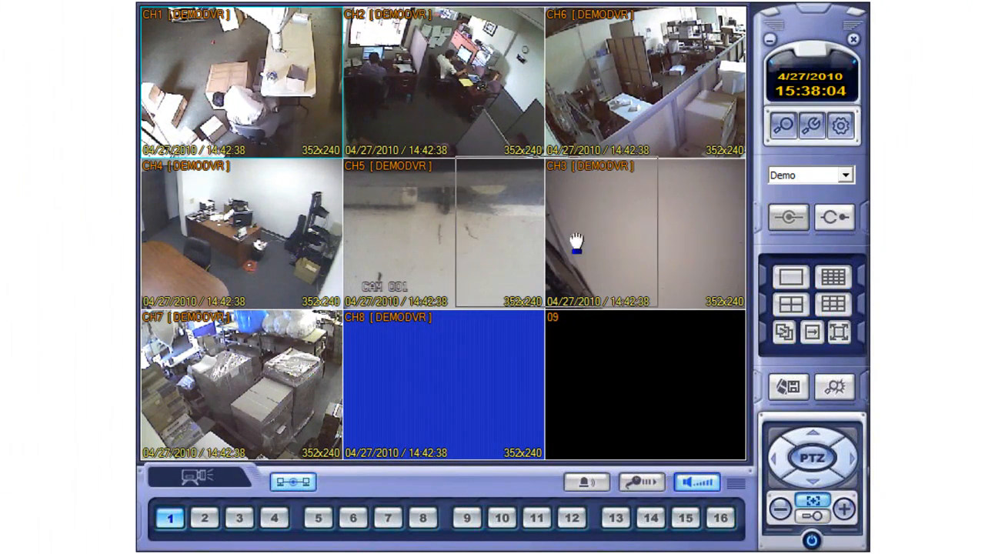
pyautogui.click(354, 517)
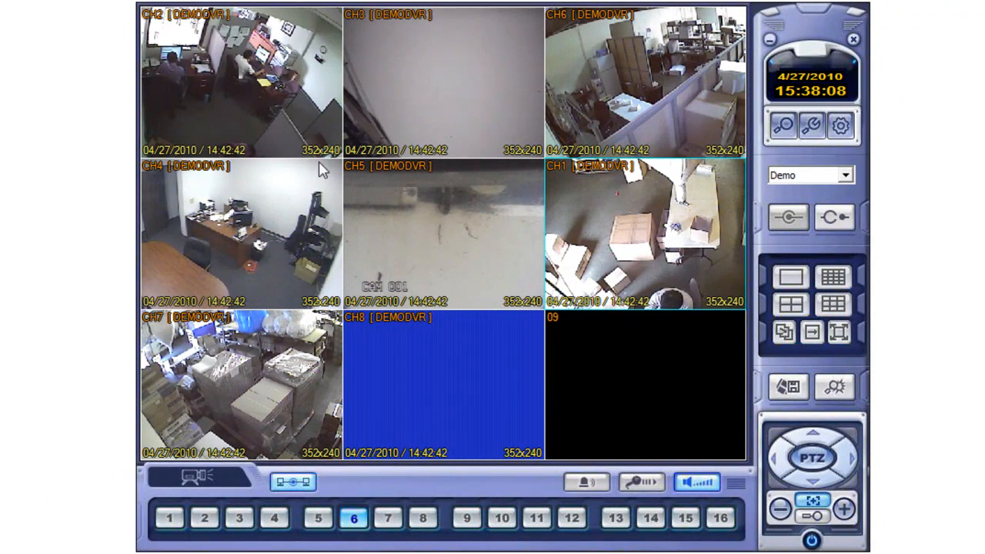
pyautogui.moveTo(644, 453)
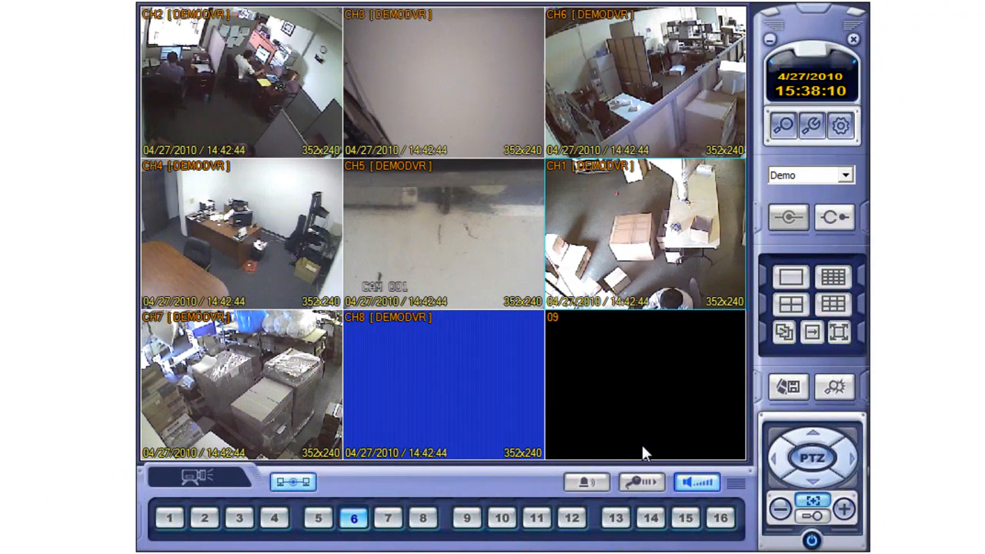
pyautogui.moveTo(786, 385)
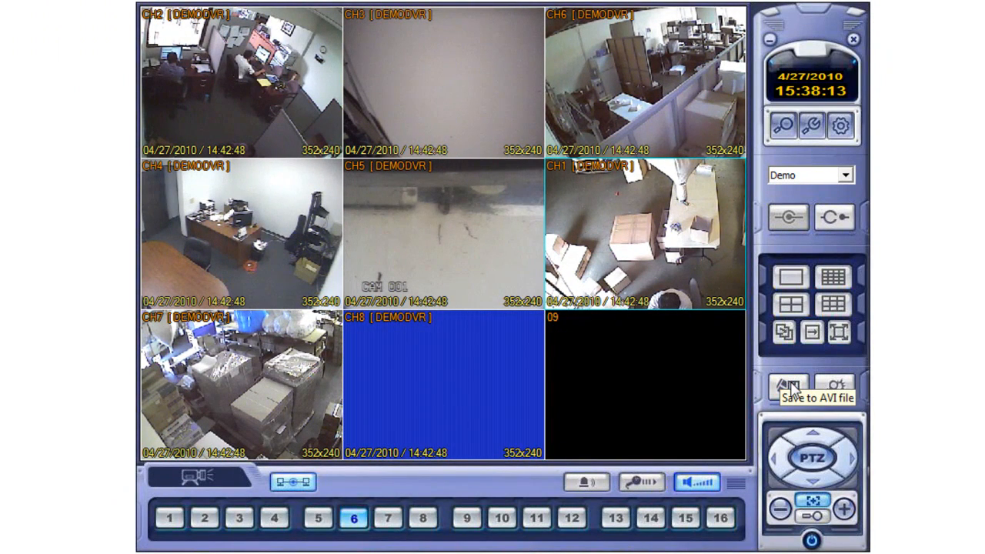
# Save live video to AVI, stop the saving, and acknowledge the per-camera AVI file list.
pyautogui.click(785, 388)
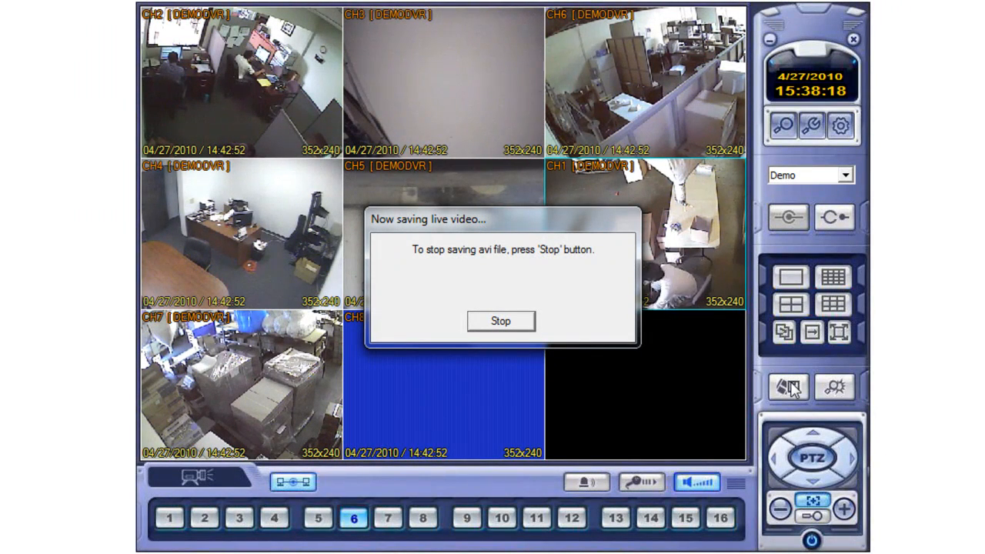
pyautogui.moveTo(582, 382)
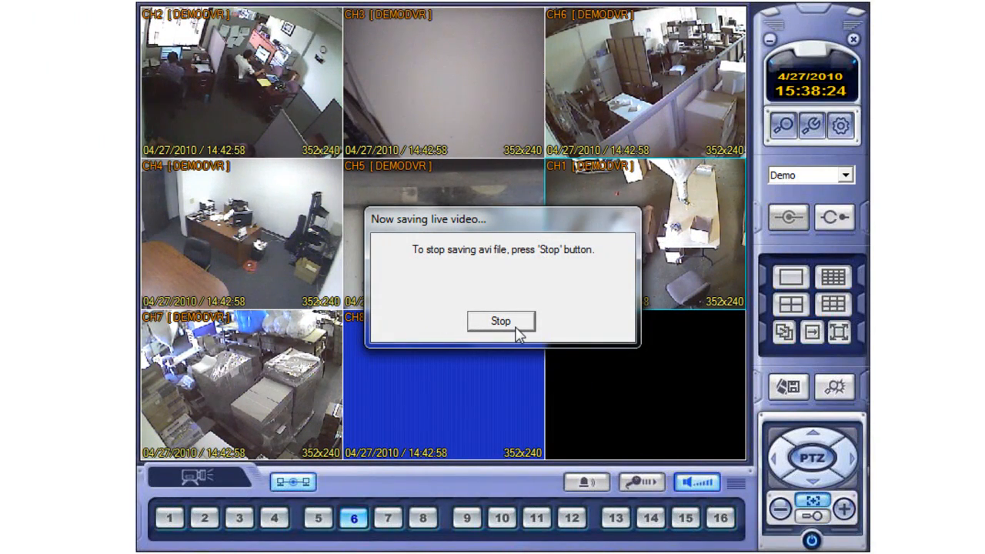
pyautogui.click(500, 322)
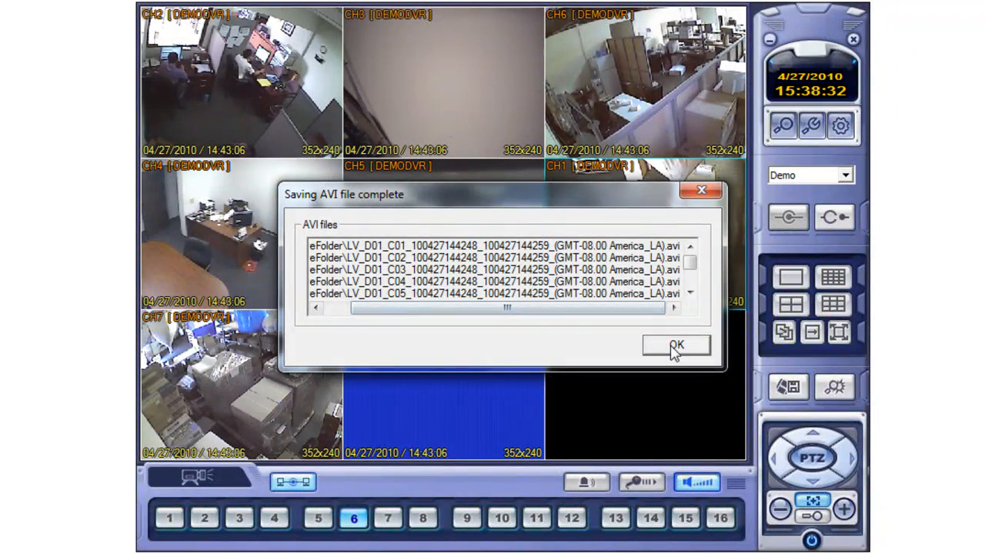
pyautogui.click(677, 345)
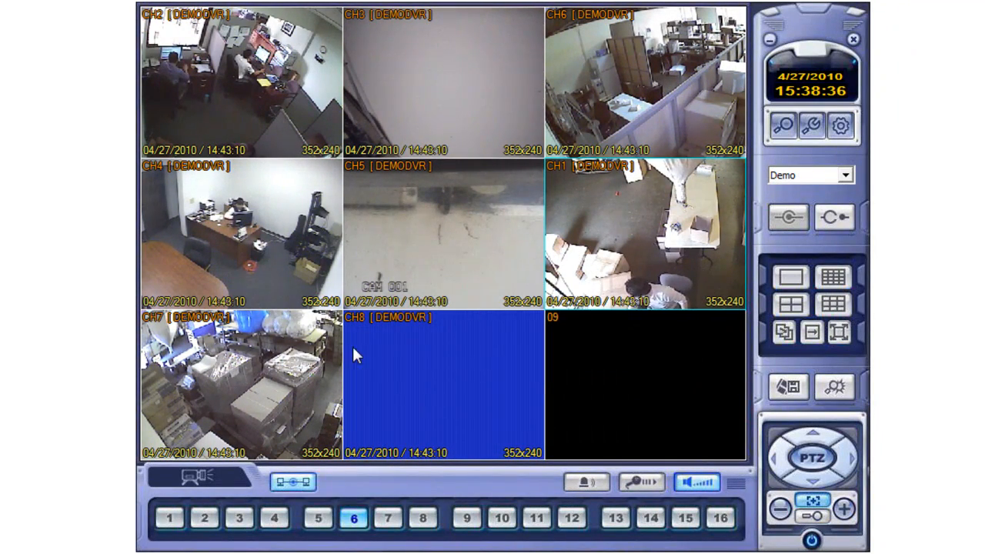
pyautogui.moveTo(787, 157)
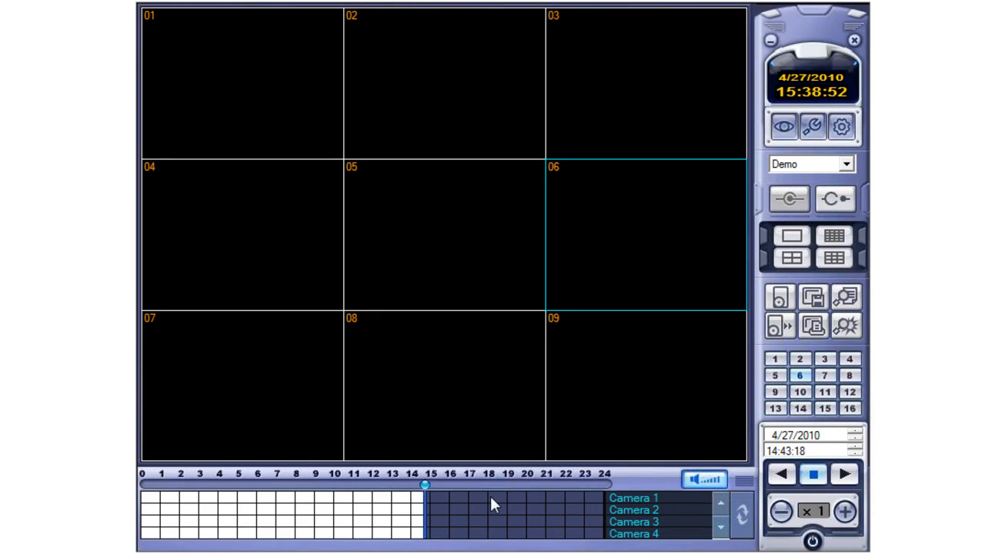
pyautogui.moveTo(599, 498)
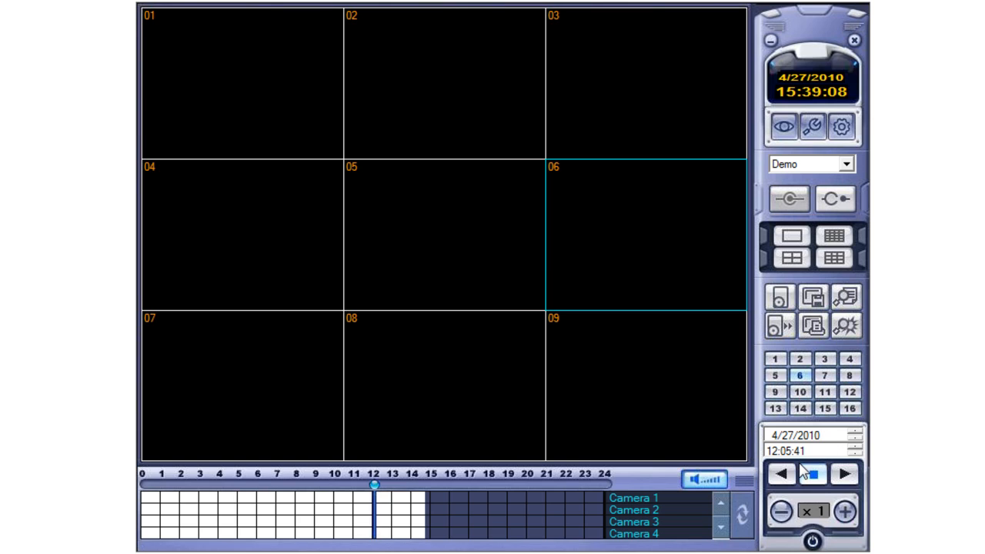
# Play back recorded footage from about 12:05 on 4/27/2010 in a four-channel split.
pyautogui.click(810, 474)
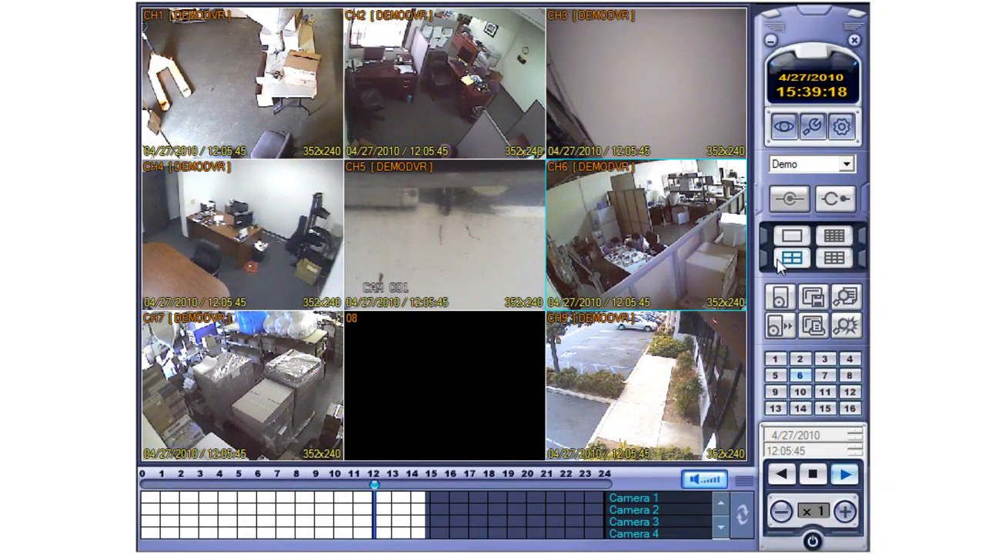
pyautogui.moveTo(788, 254)
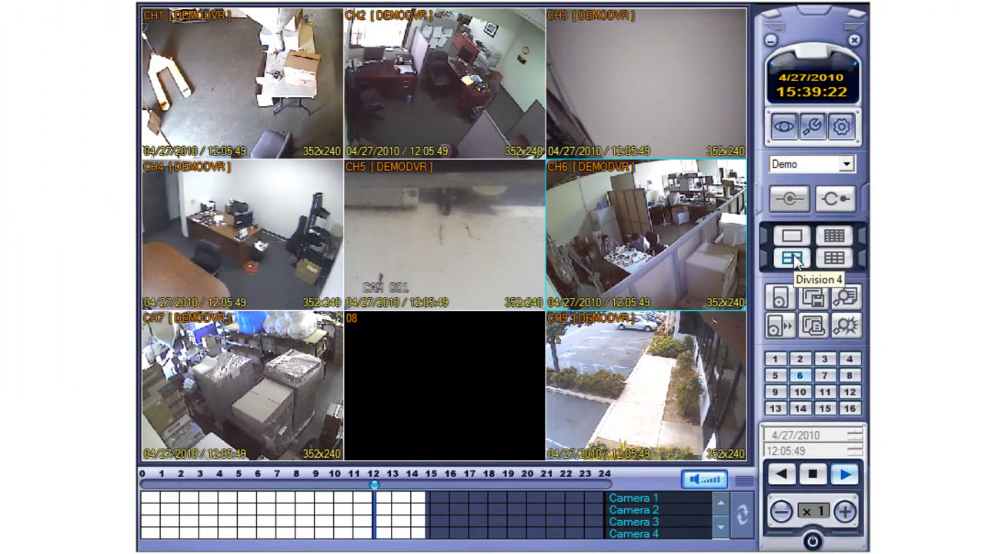
pyautogui.click(791, 258)
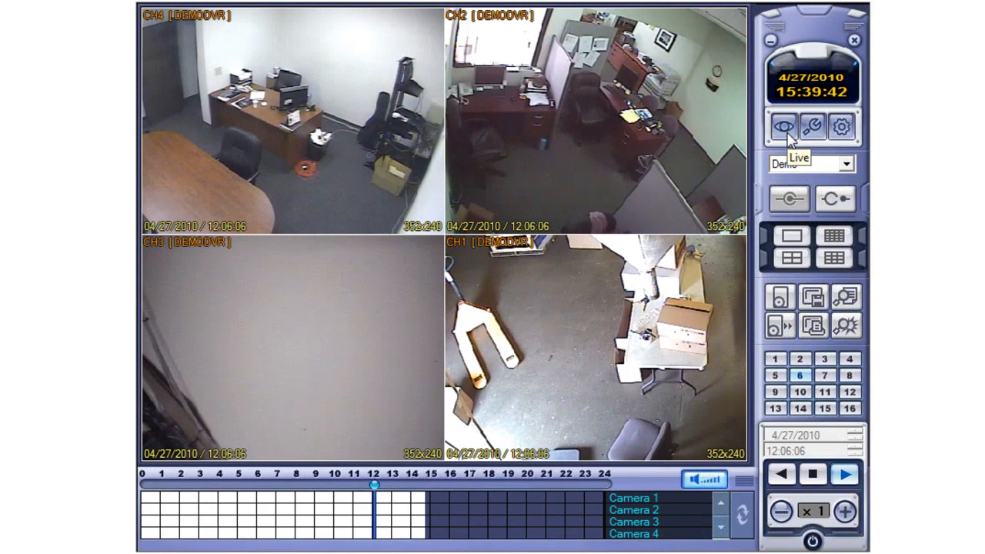
# Return to live mode in a four-way split of channels 5–8 and check the DVR connection status.
pyautogui.click(809, 126)
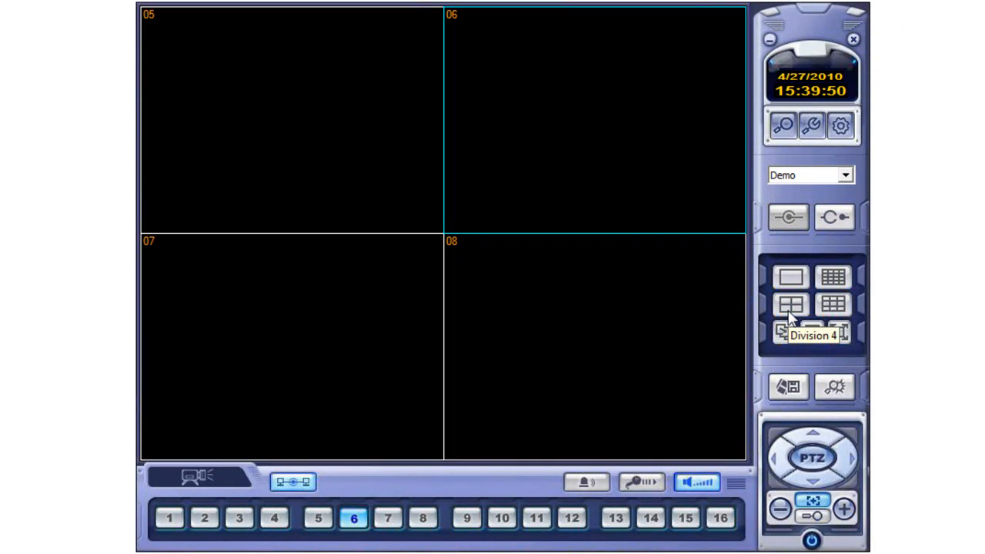
pyautogui.click(788, 306)
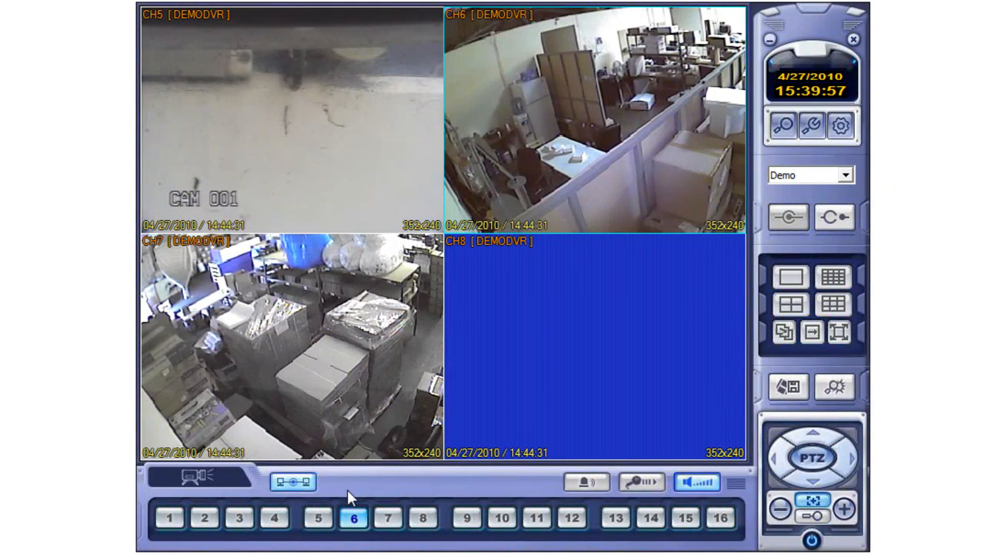
pyautogui.click(293, 482)
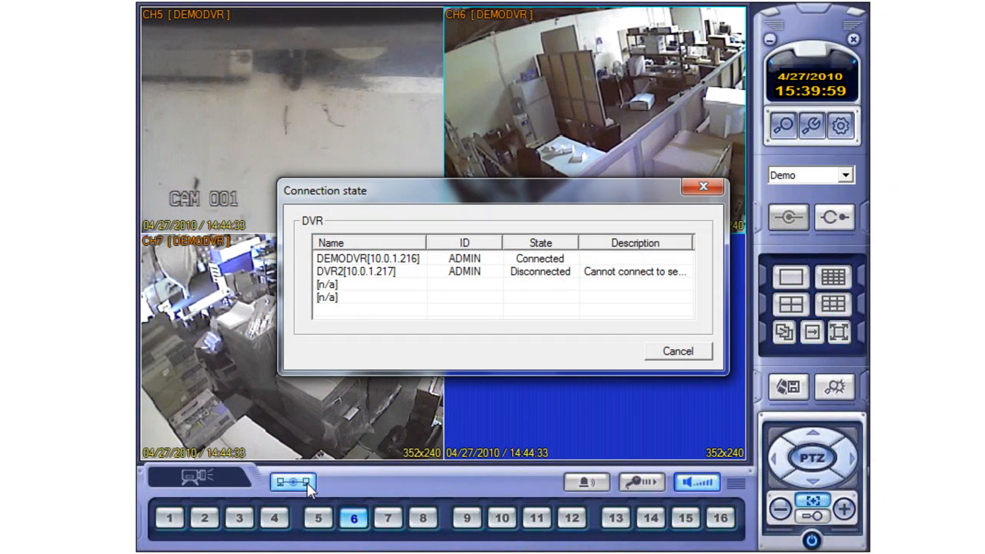
pyautogui.moveTo(655, 391)
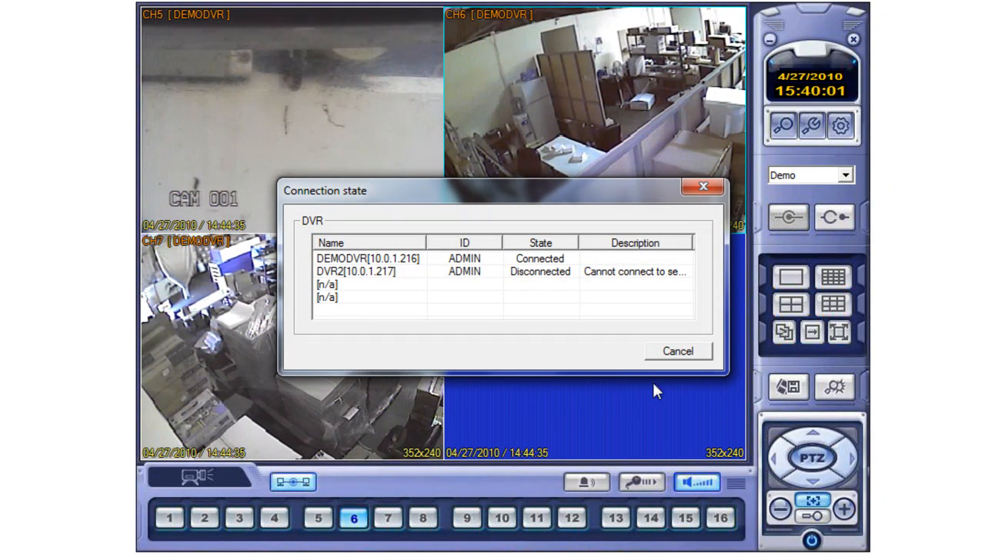
pyautogui.click(677, 350)
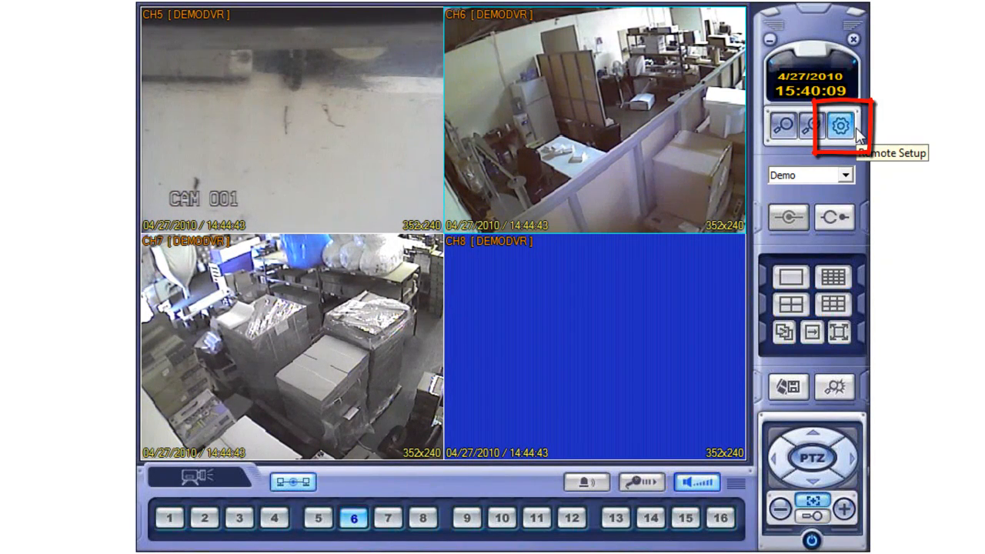
pyautogui.click(837, 125)
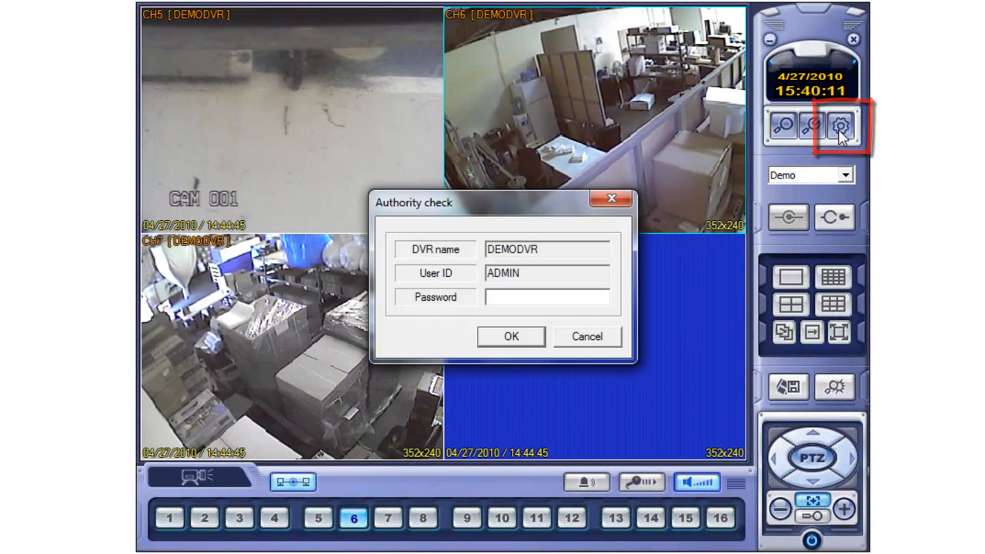
pyautogui.click(547, 297)
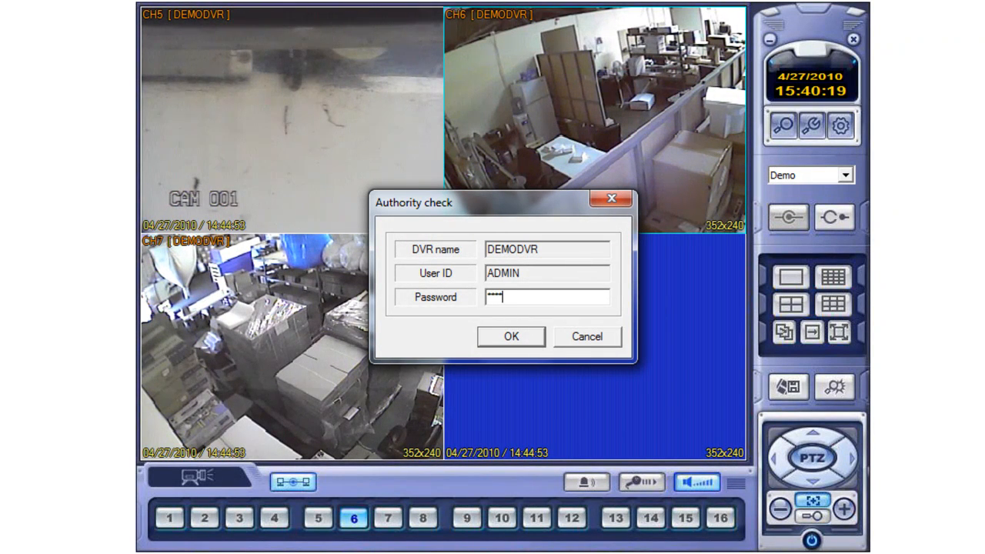
pyautogui.click(511, 336)
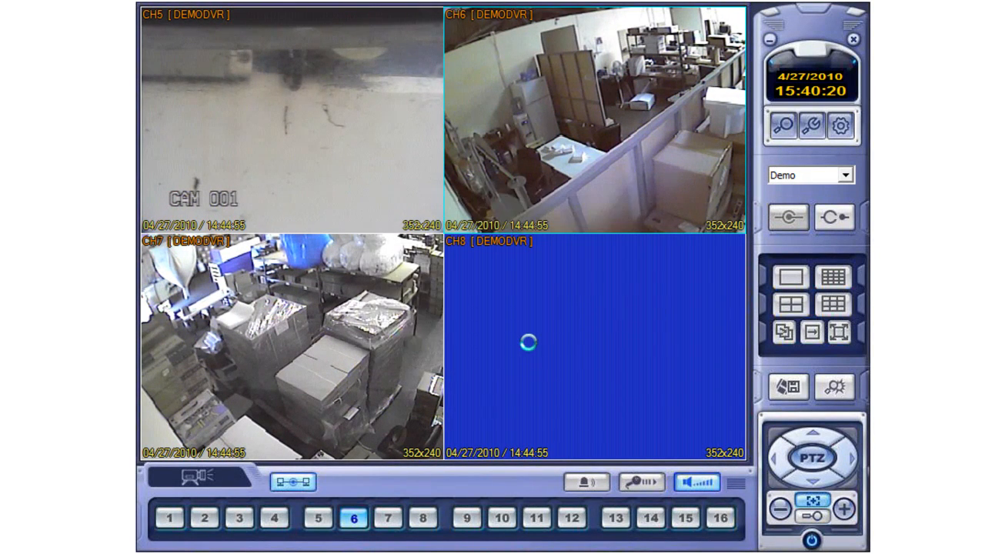
pyautogui.click(840, 124)
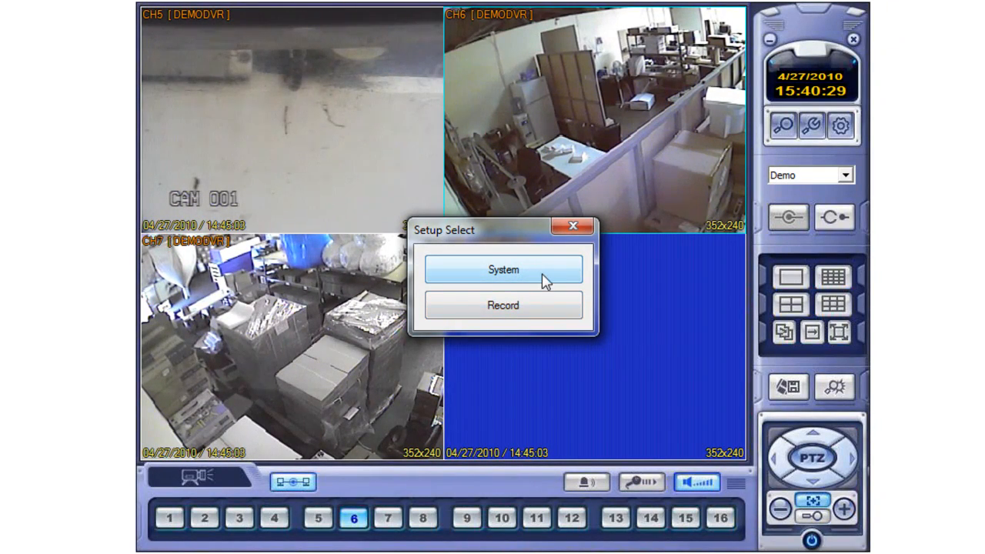
pyautogui.click(502, 270)
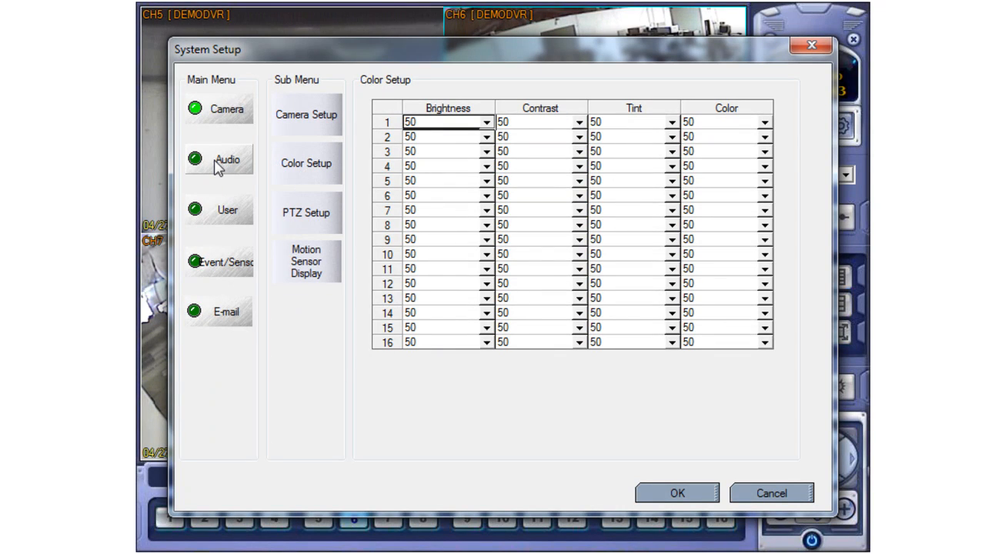
pyautogui.click(228, 209)
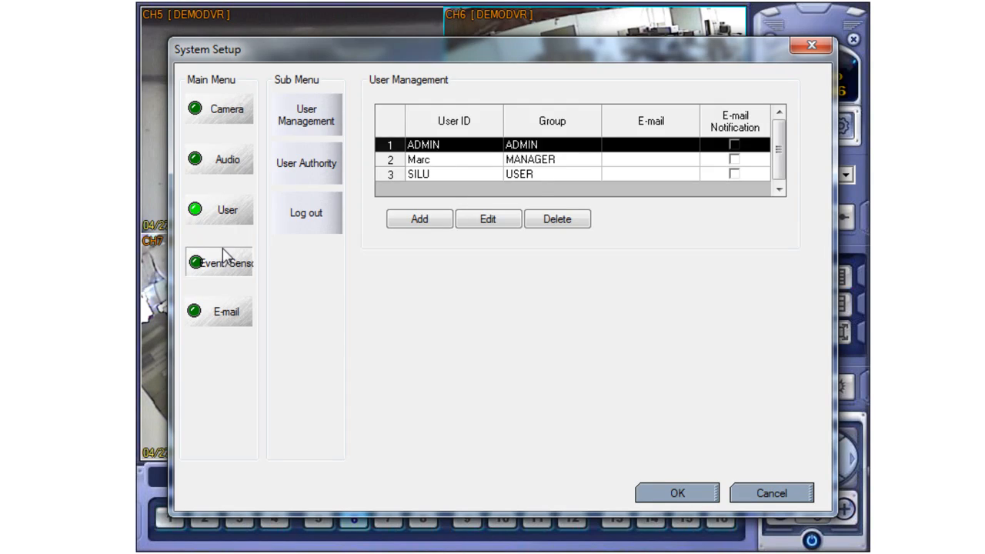
pyautogui.click(226, 262)
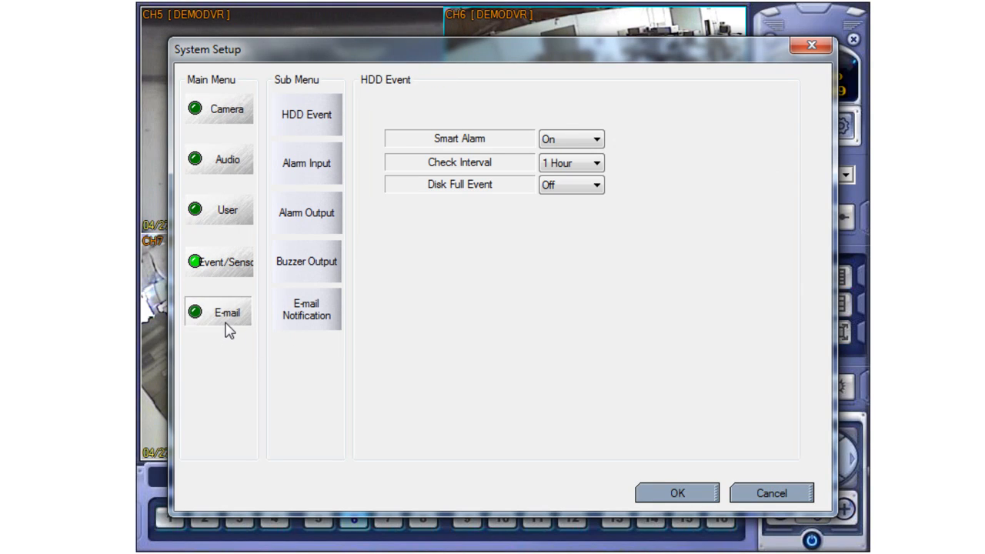
pyautogui.click(227, 311)
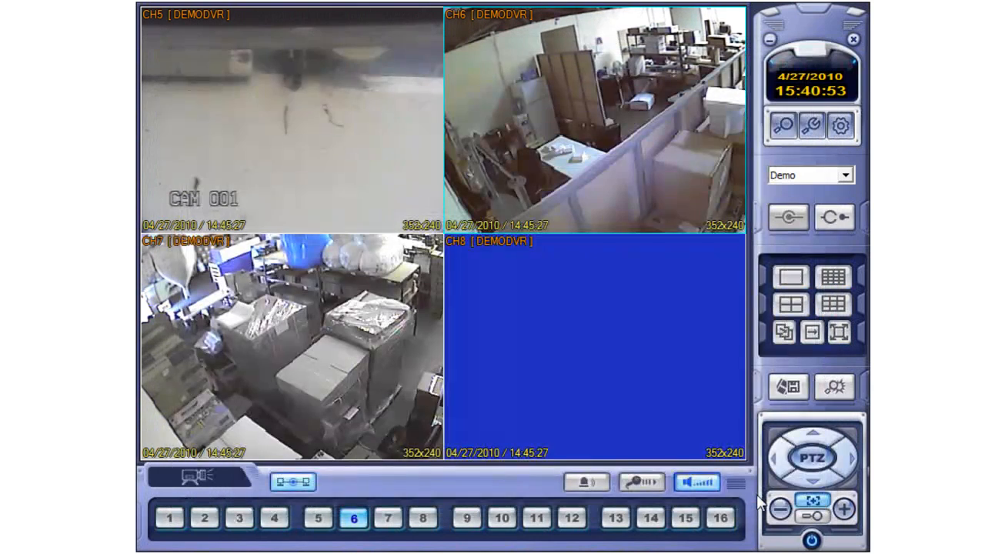
# Log into Remote Setup and show Continue, Motion Record settings with every hour selected.
pyautogui.click(840, 127)
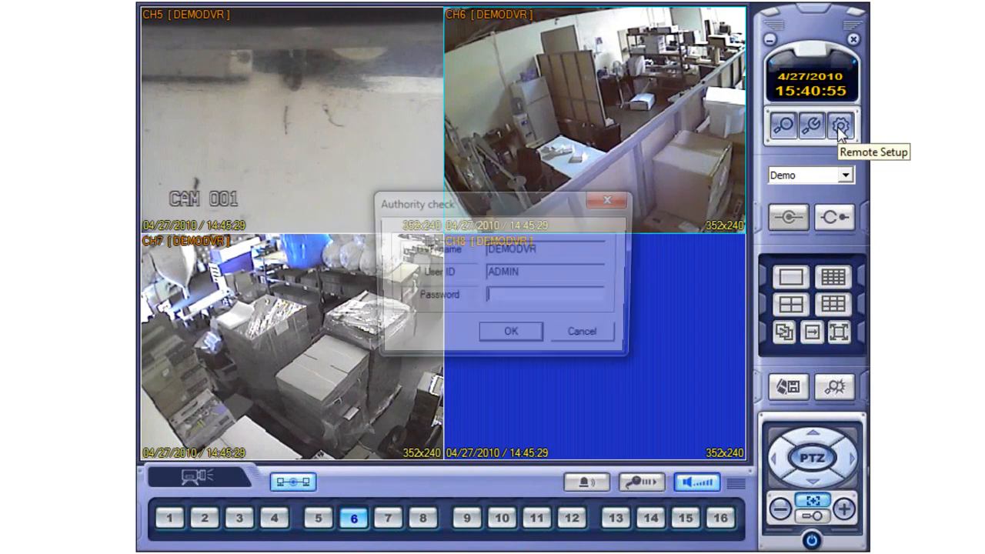
pyautogui.write('****')
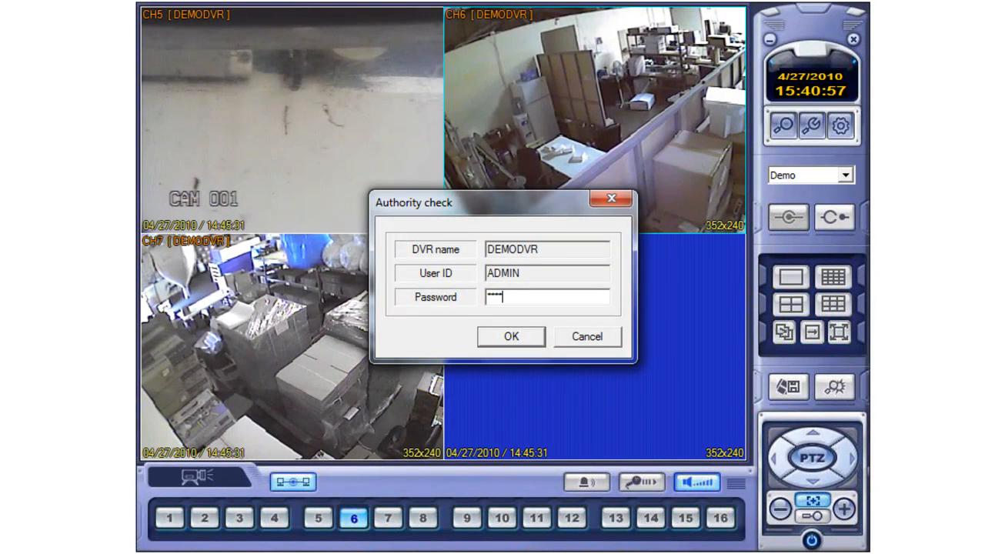
pyautogui.click(511, 337)
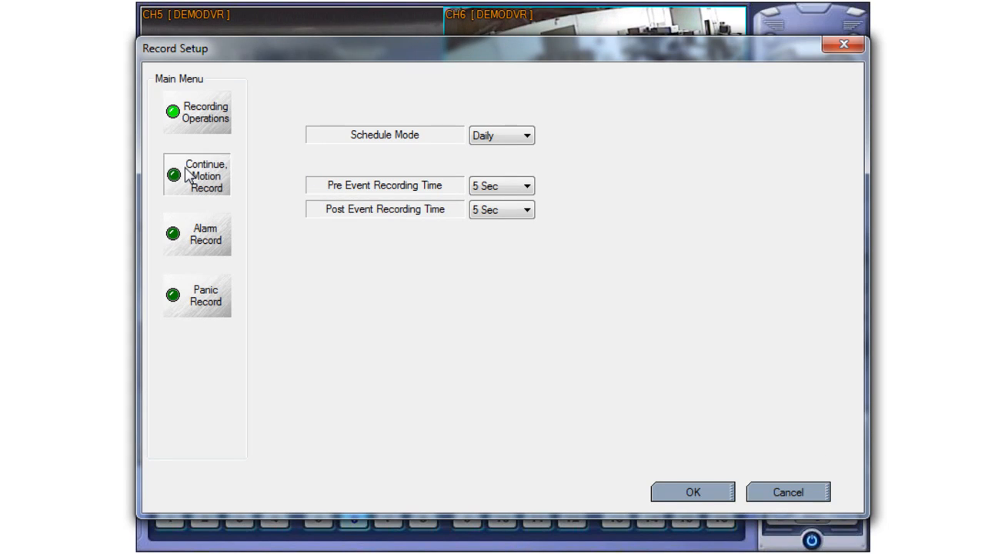
pyautogui.click(206, 176)
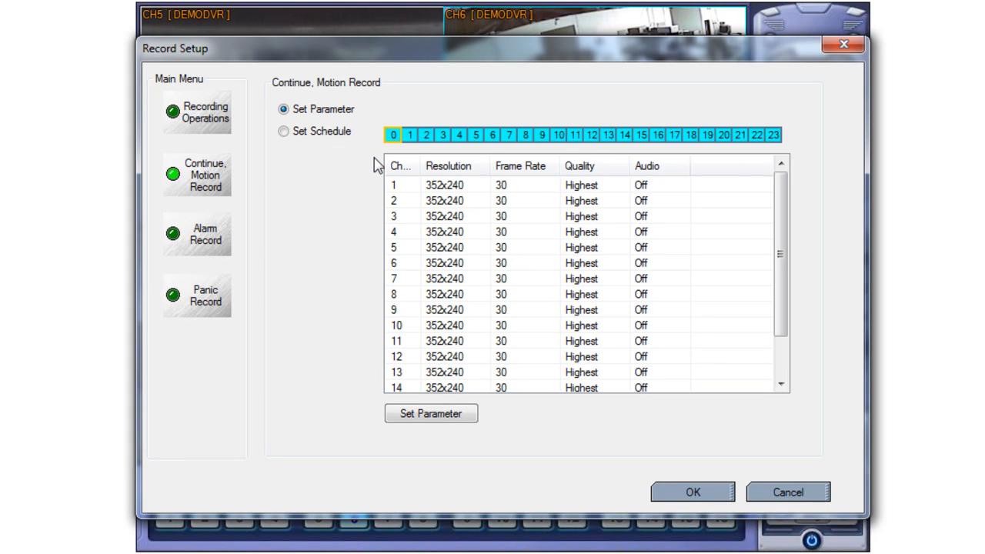
pyautogui.moveTo(762, 95)
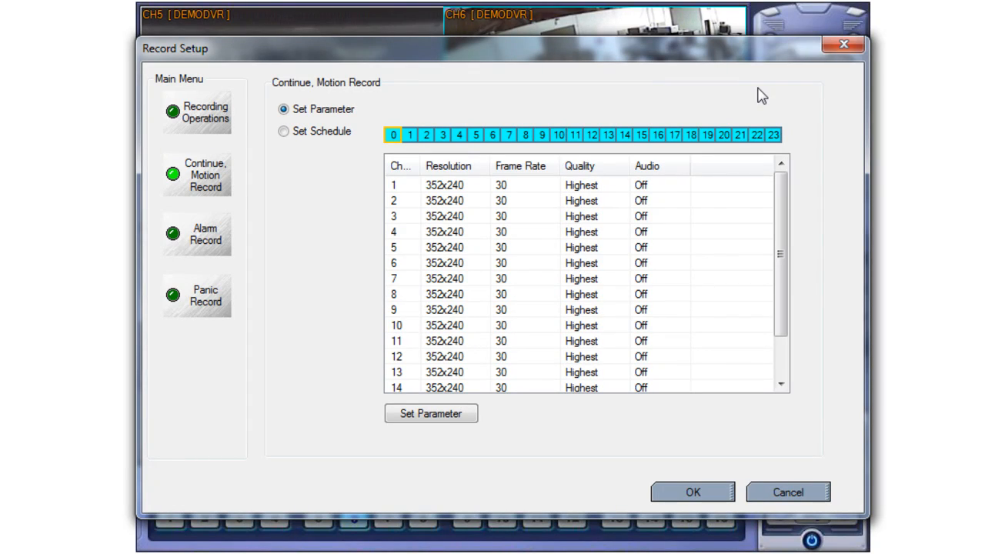
pyautogui.click(393, 136)
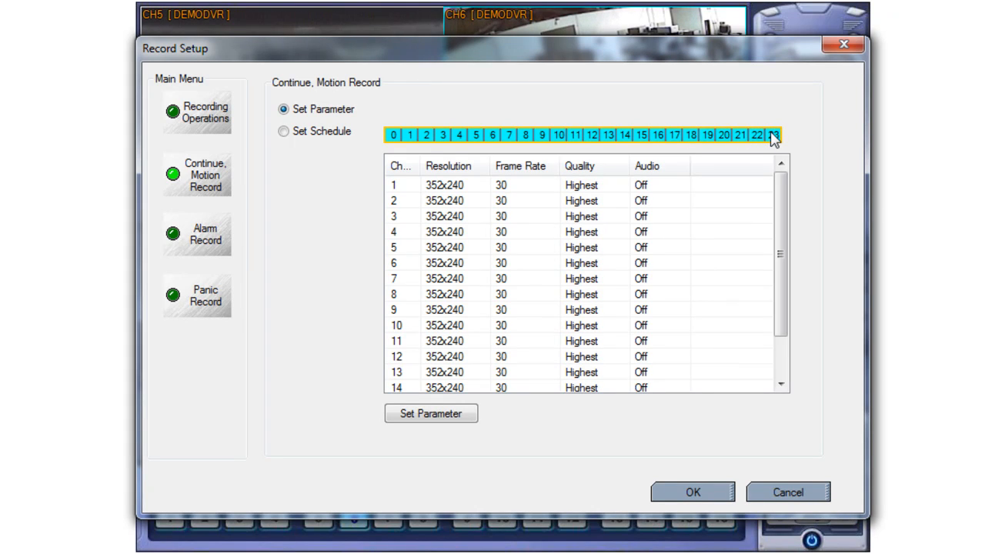
pyautogui.moveTo(542, 191)
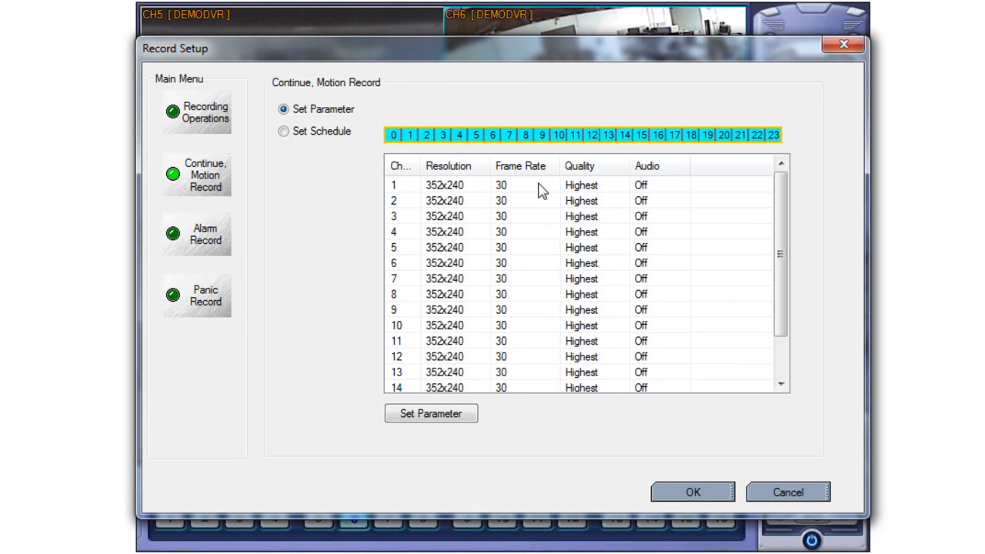
# Set record parameters to 7 fps for CH1 and 15 fps for CH2, leaving the rest at 30.
pyautogui.click(500, 185)
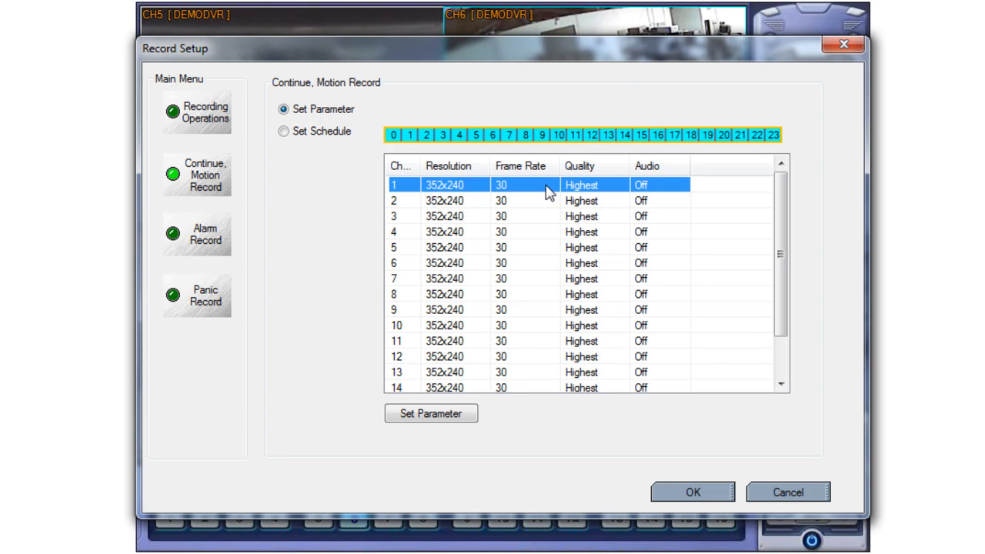
pyautogui.click(431, 412)
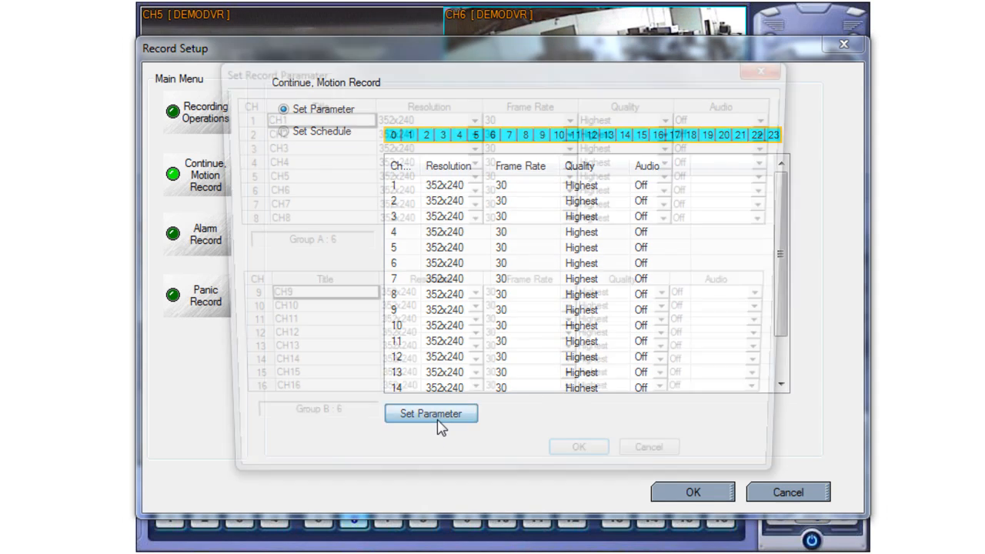
pyautogui.click(572, 117)
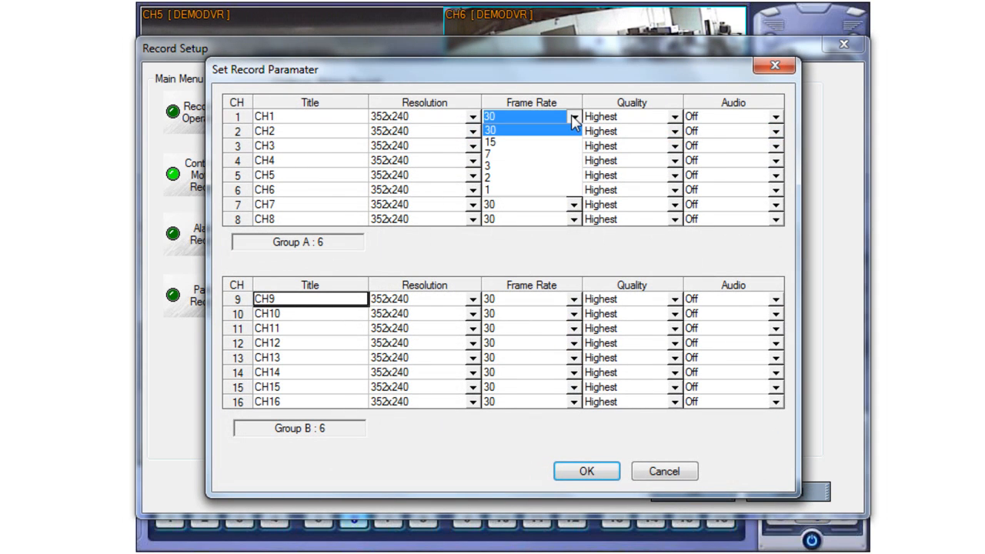
pyautogui.click(489, 154)
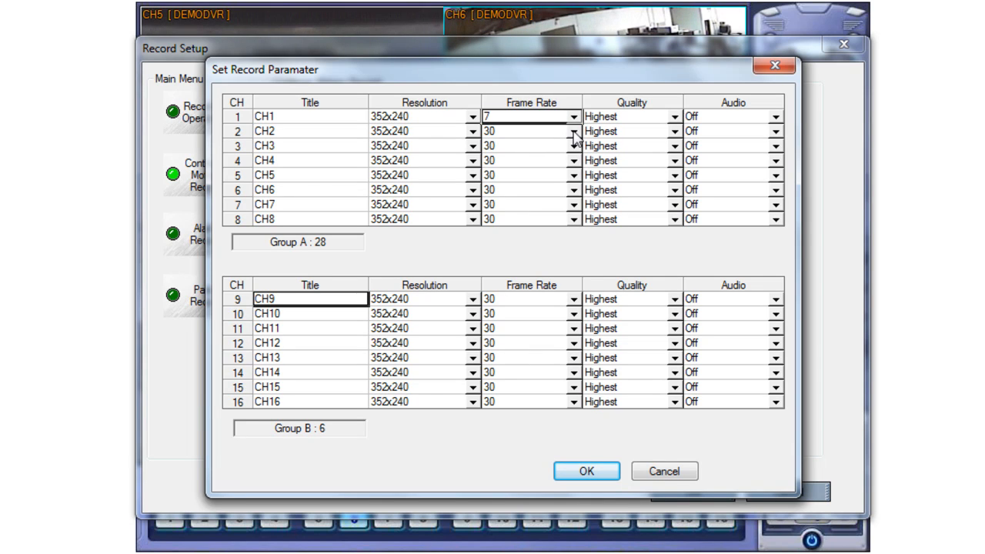
pyautogui.click(529, 131)
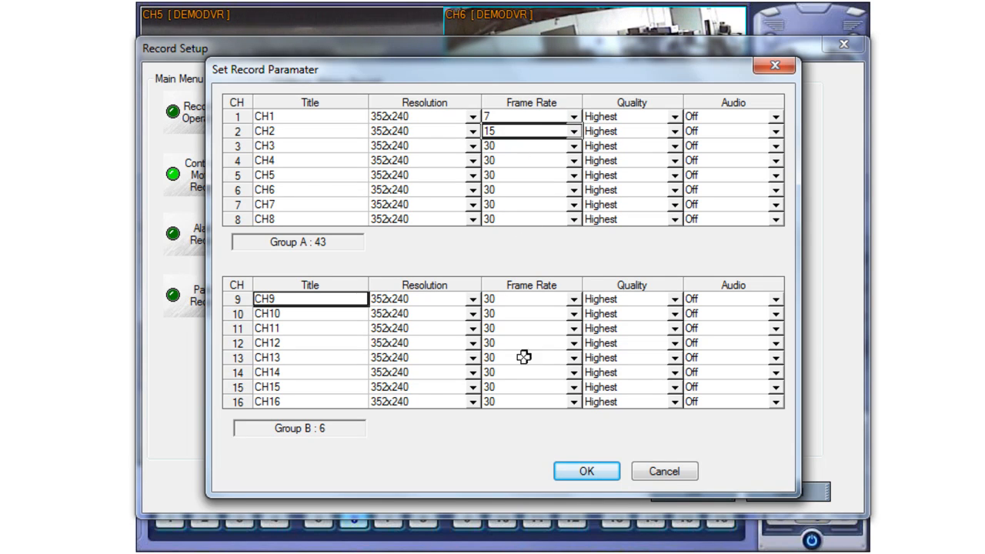
pyautogui.click(585, 471)
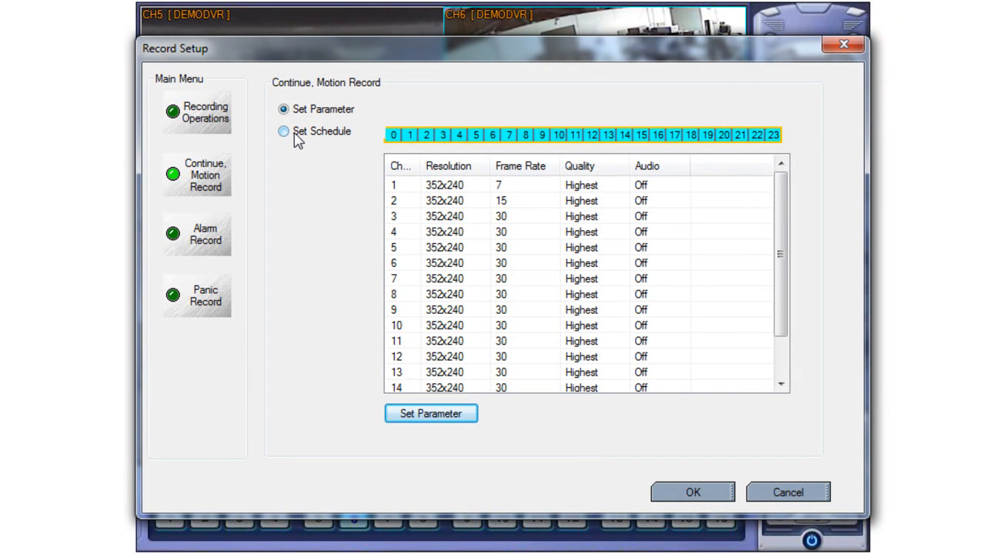
# Assign continuous-and-motion recording to a dragged block of channels and hours in the schedule grid.
pyautogui.click(283, 131)
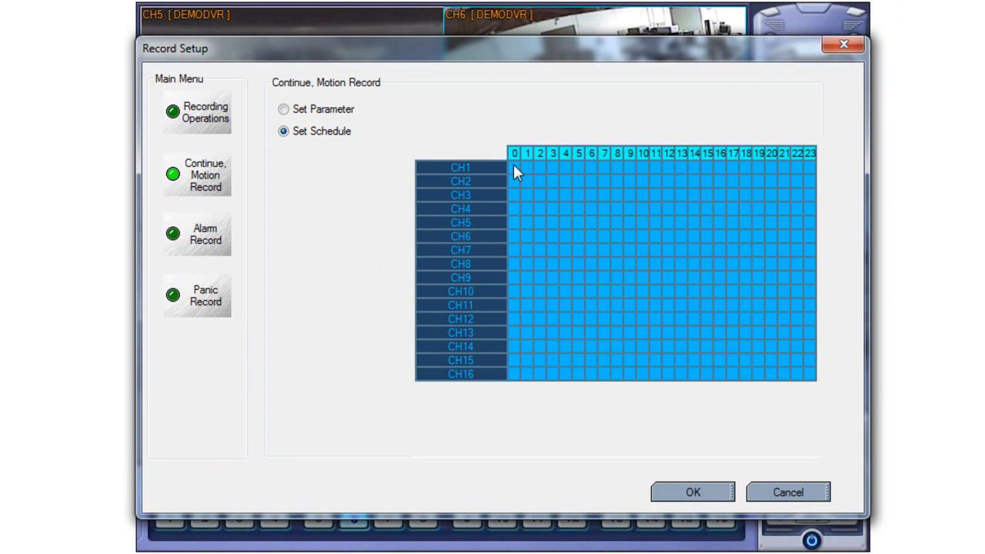
pyautogui.moveTo(514, 170); pyautogui.dragTo(772, 362)
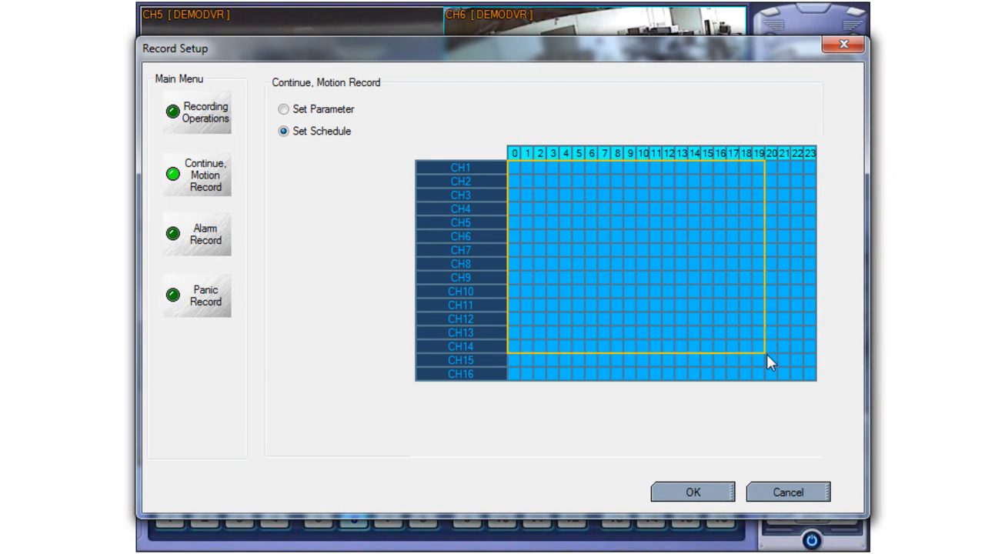
pyautogui.rightClick(769, 362)
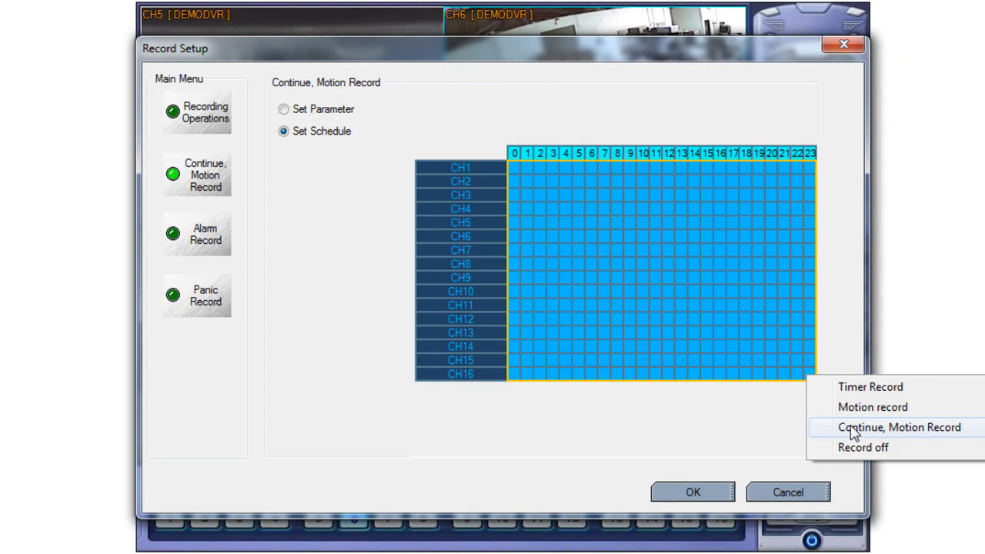
pyautogui.click(899, 428)
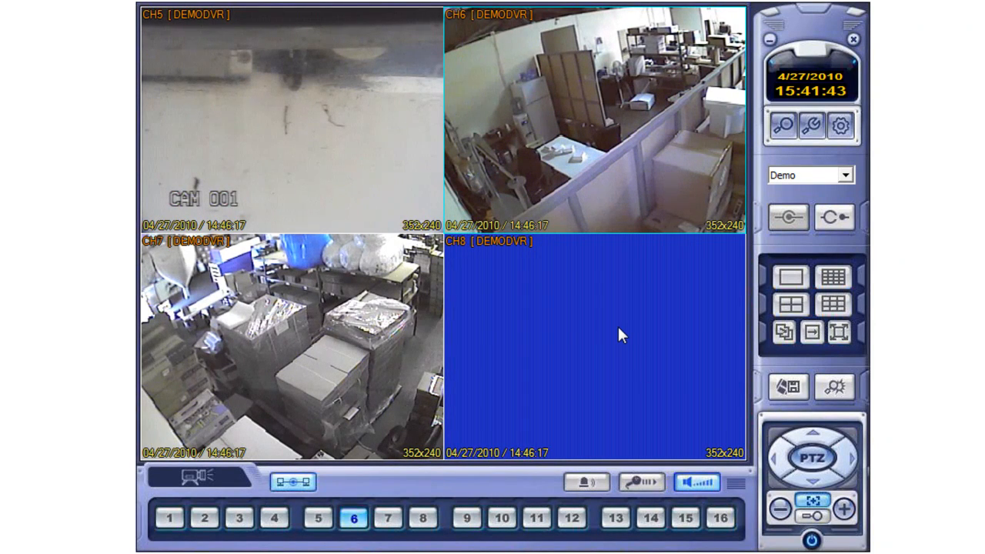
pyautogui.moveTo(388, 357)
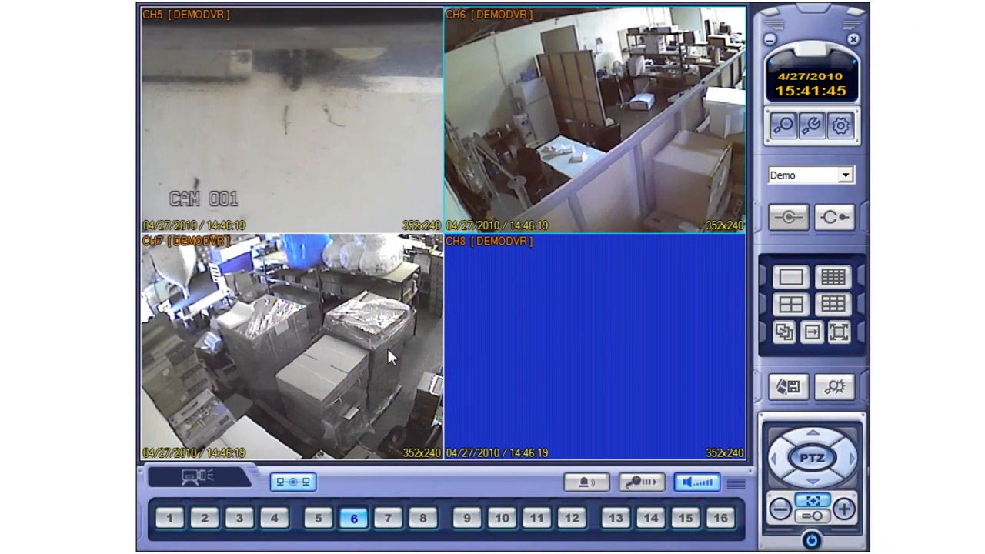